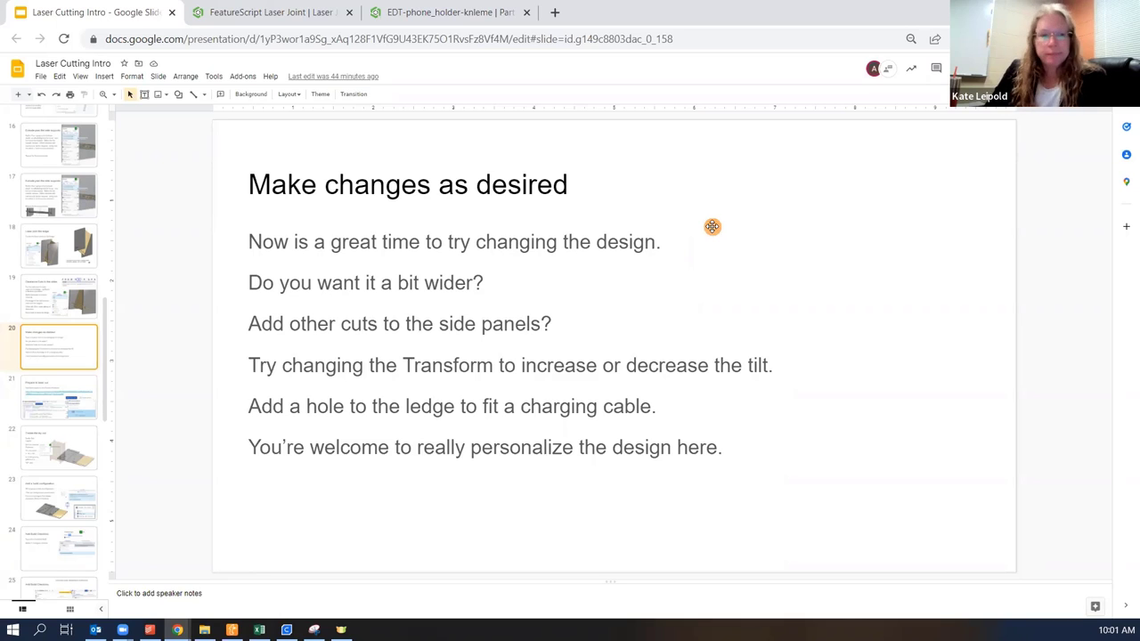
mouse_move(716, 221)
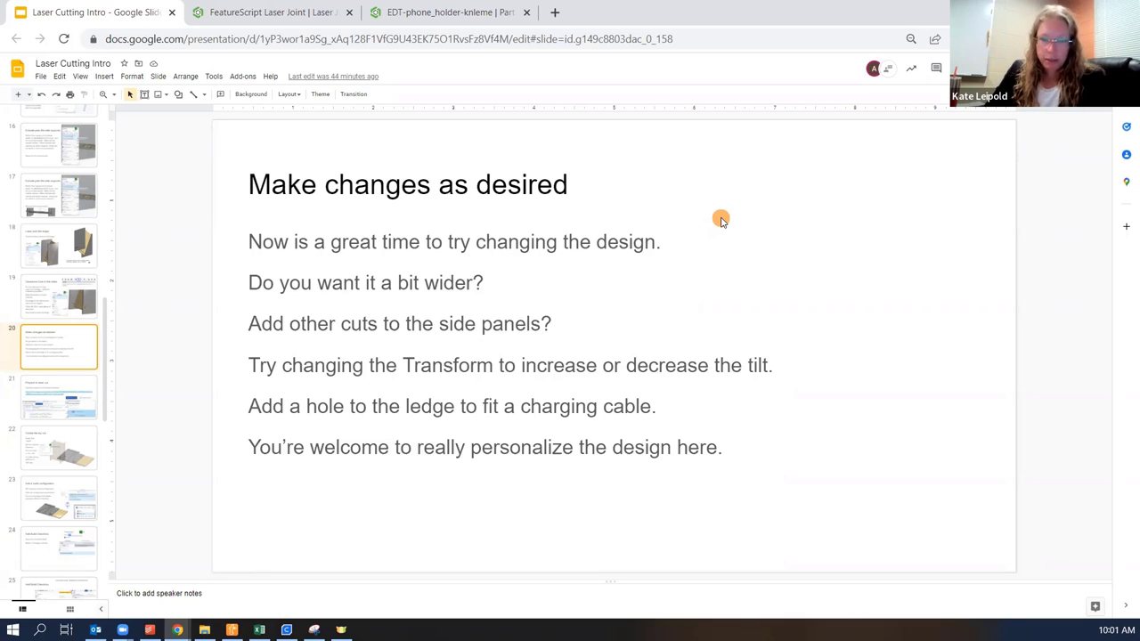
mouse_move(684, 260)
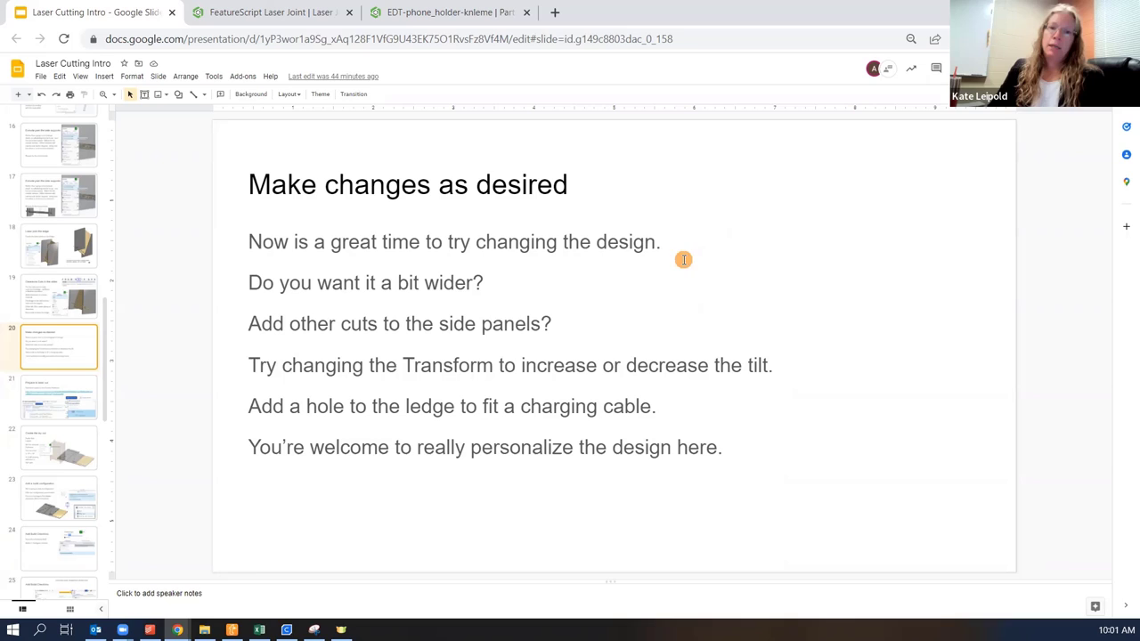
mouse_move(531, 329)
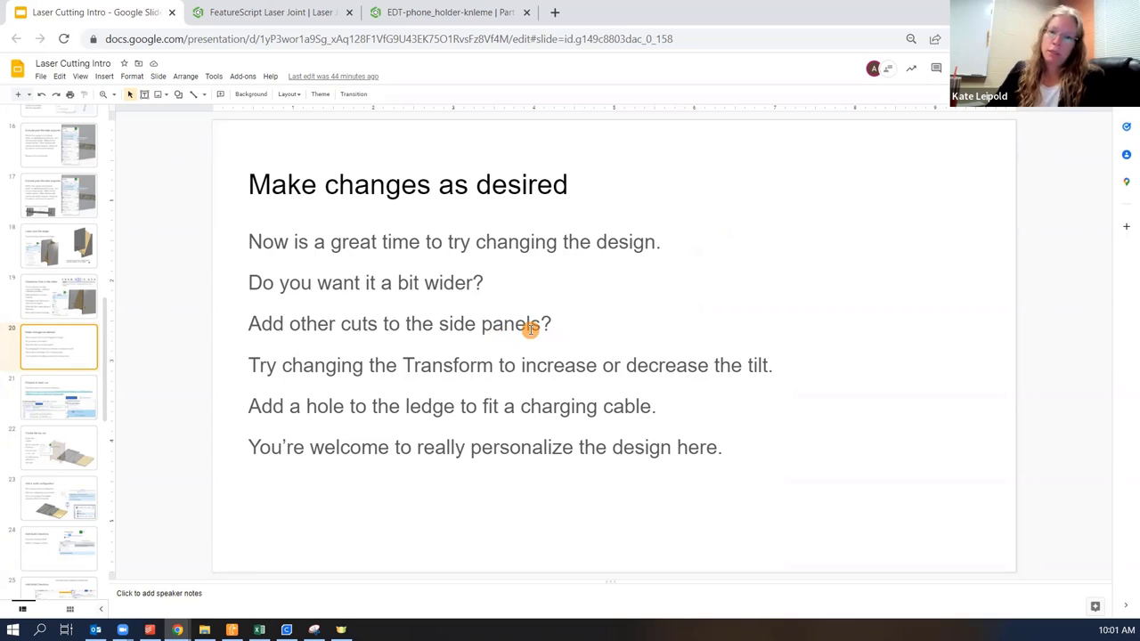
mouse_move(470, 374)
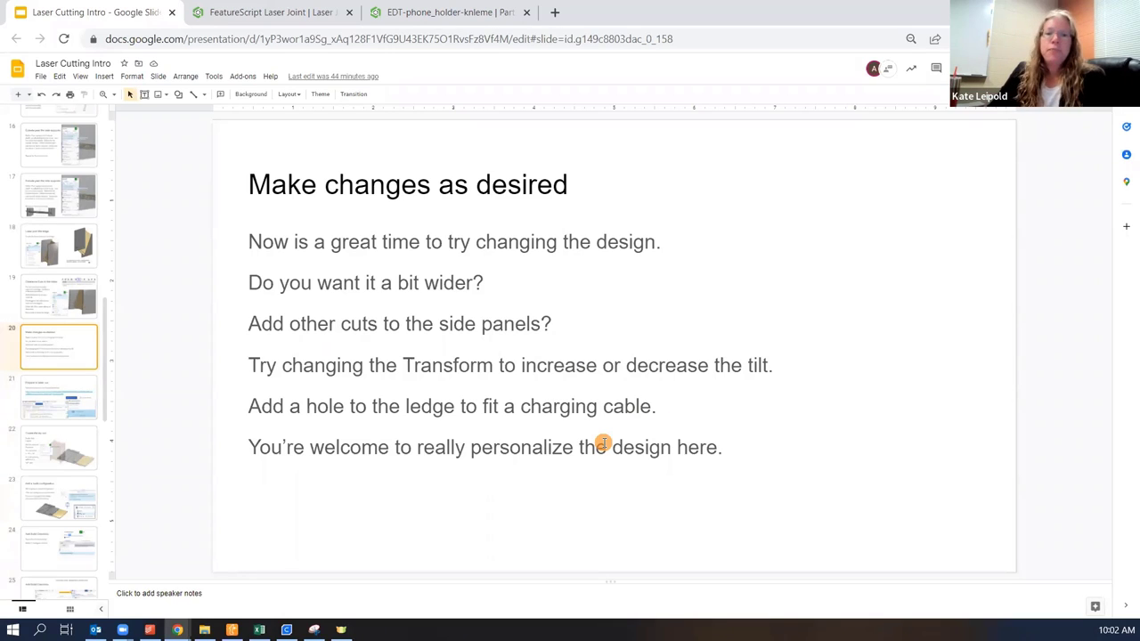
mouse_move(509, 413)
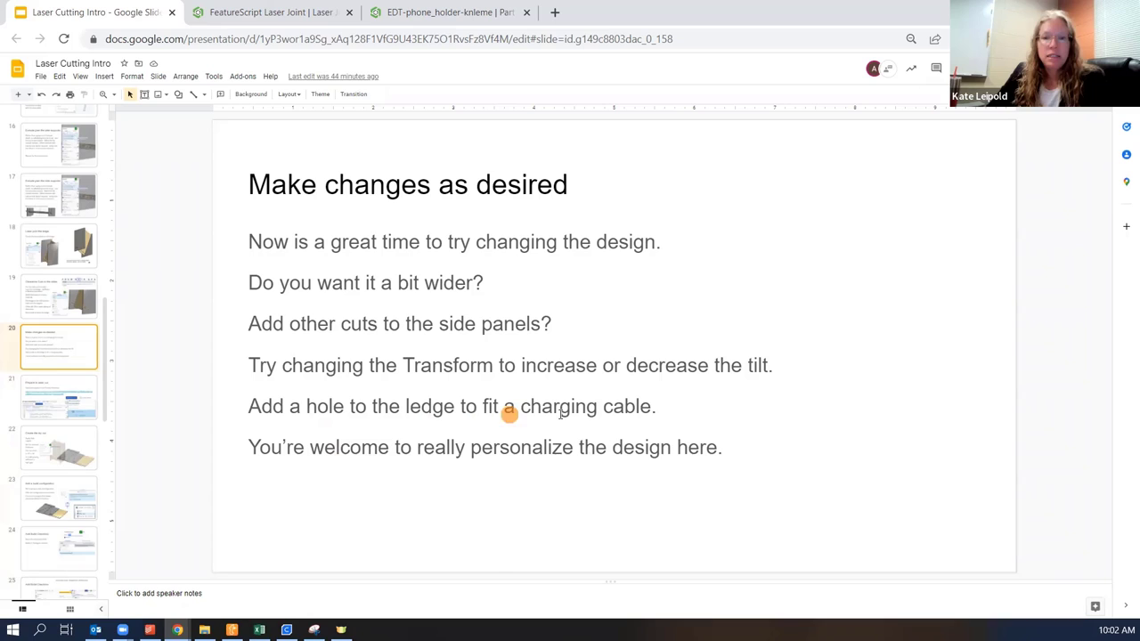
mouse_move(693, 424)
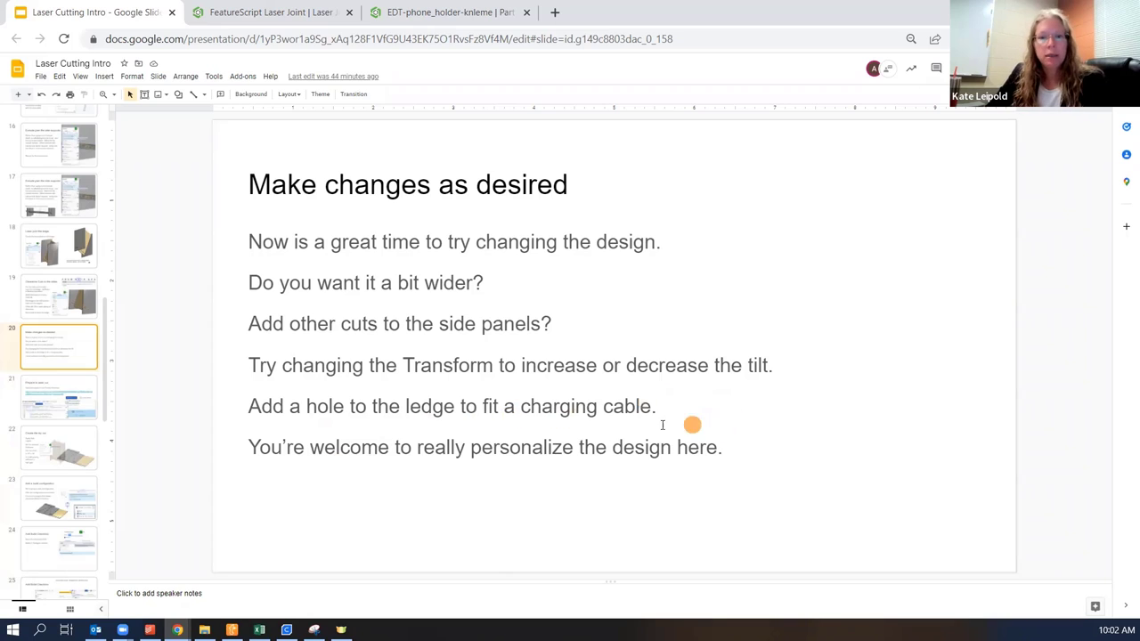
mouse_move(770, 465)
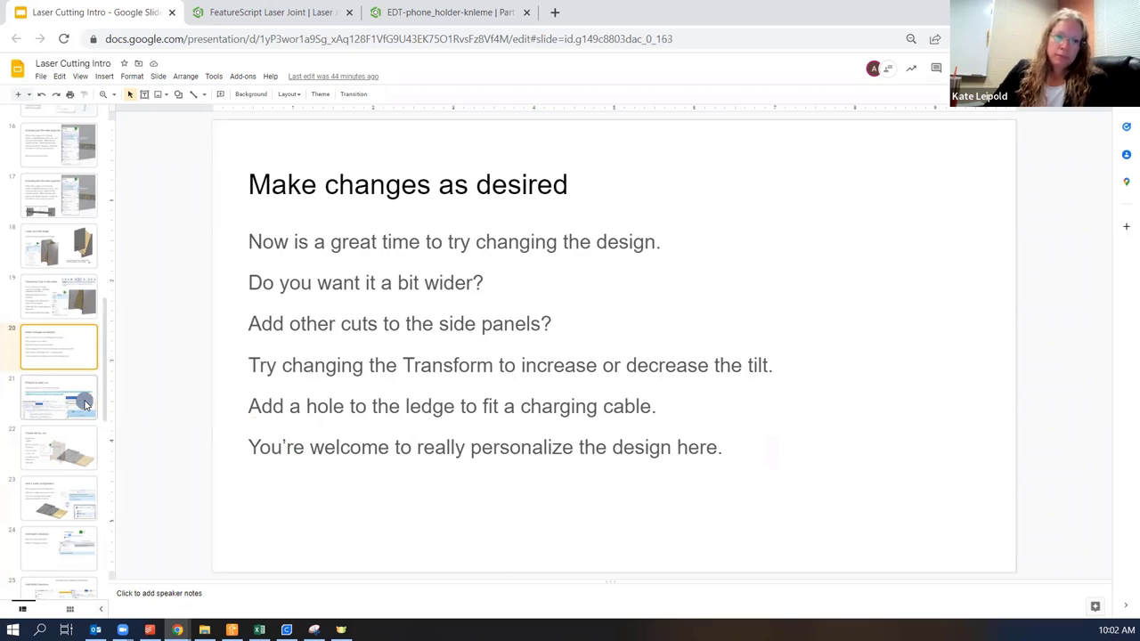
Step: Go to the Prepare to laser cut slide and follow its Auto Layout Demo link
left_click(57, 395)
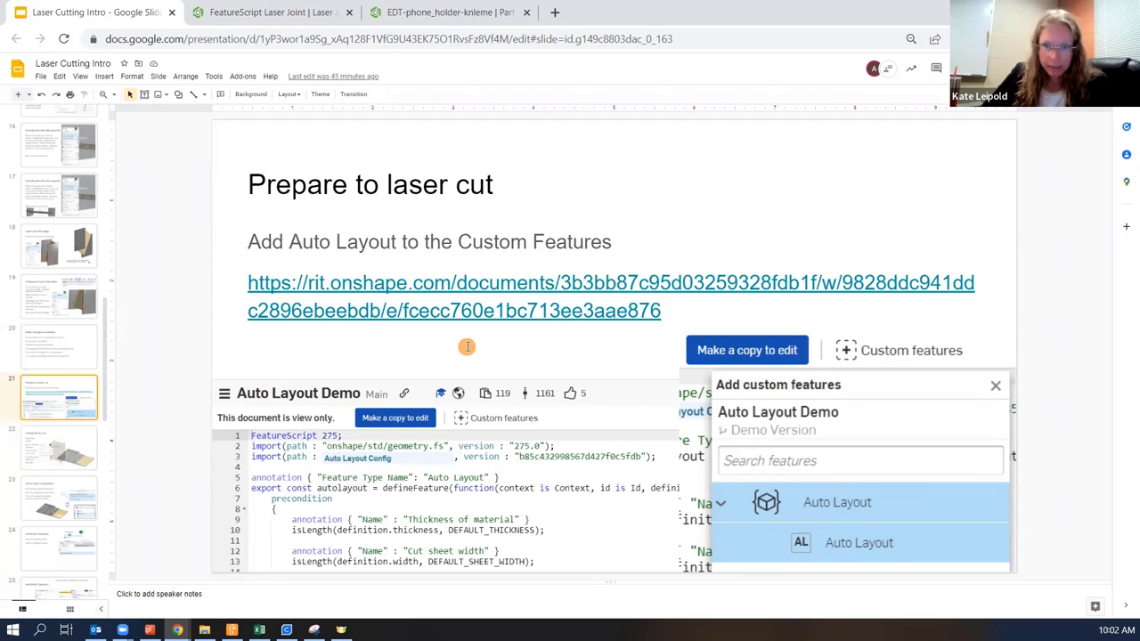
mouse_move(484, 283)
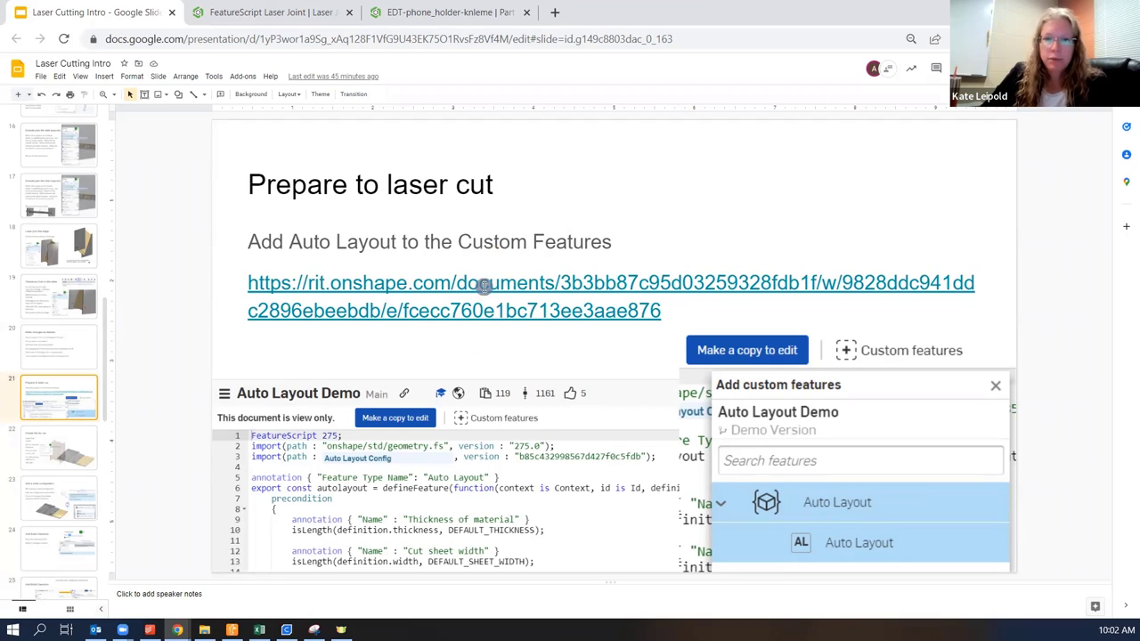
left_click(485, 283)
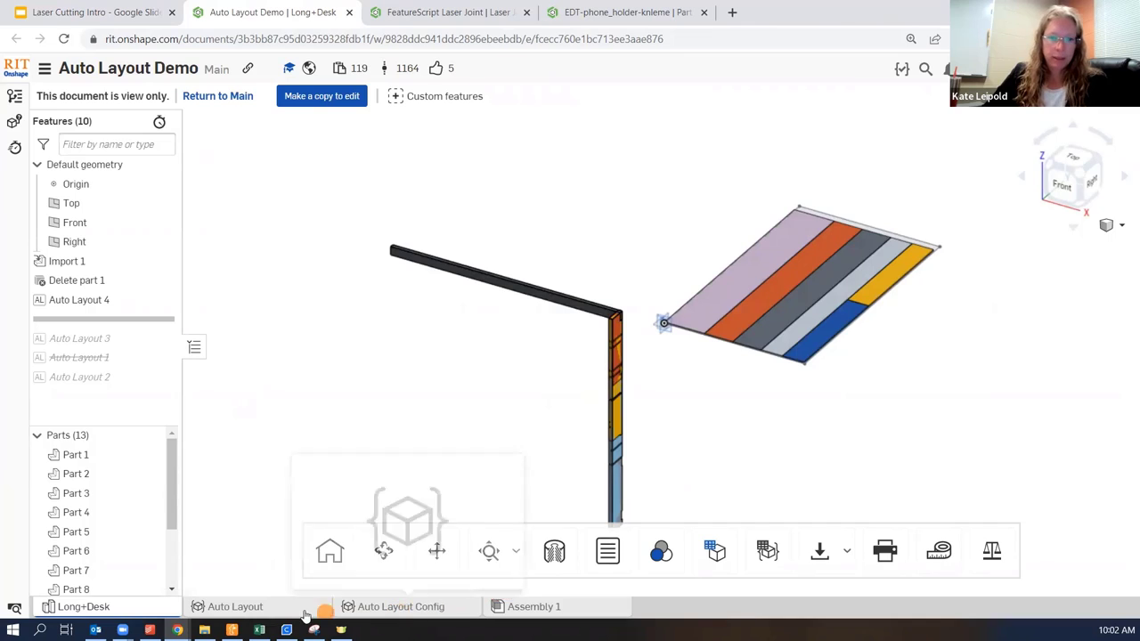
mouse_move(436, 96)
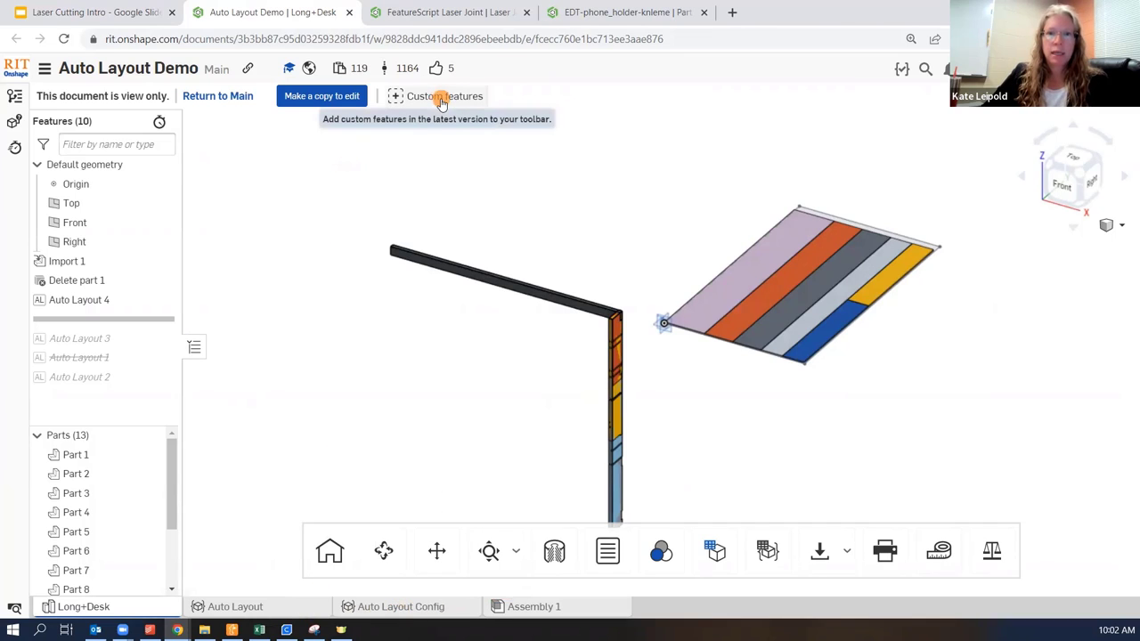
Step: Add the Auto Layout custom feature from Auto Layout Demo to the toolbar, then return to the slides
left_click(443, 96)
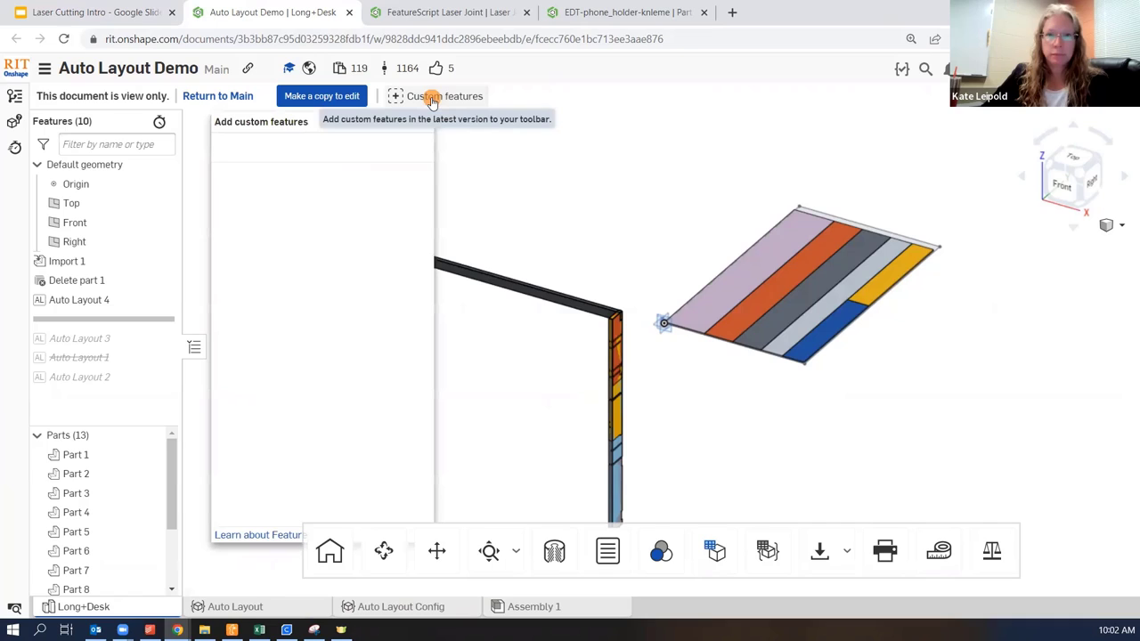
left_click(443, 96)
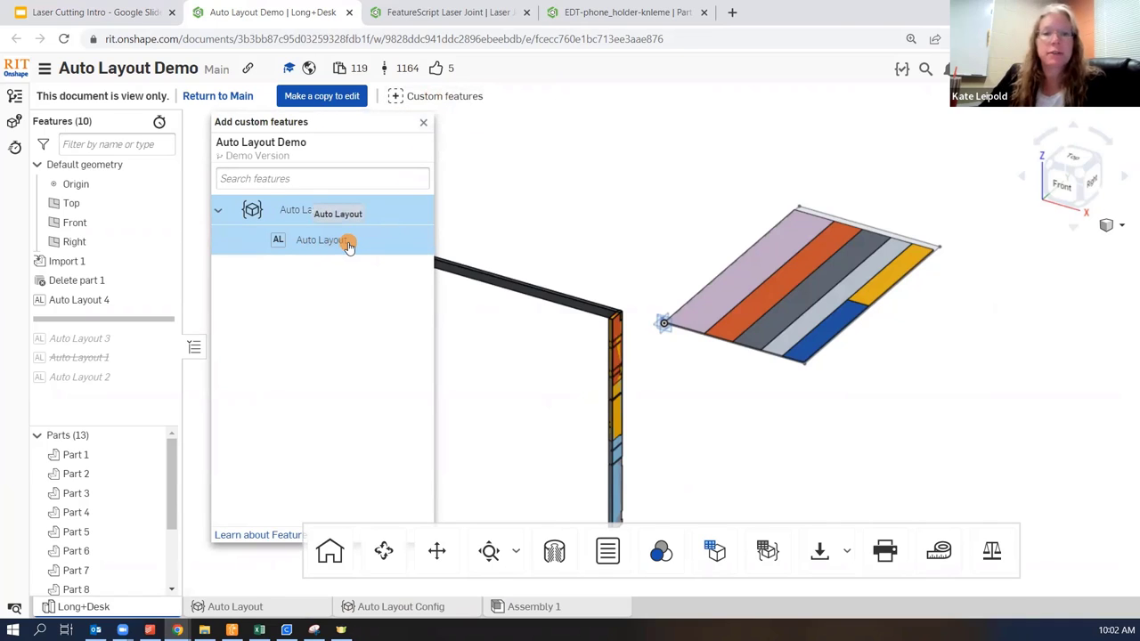
left_click(347, 241)
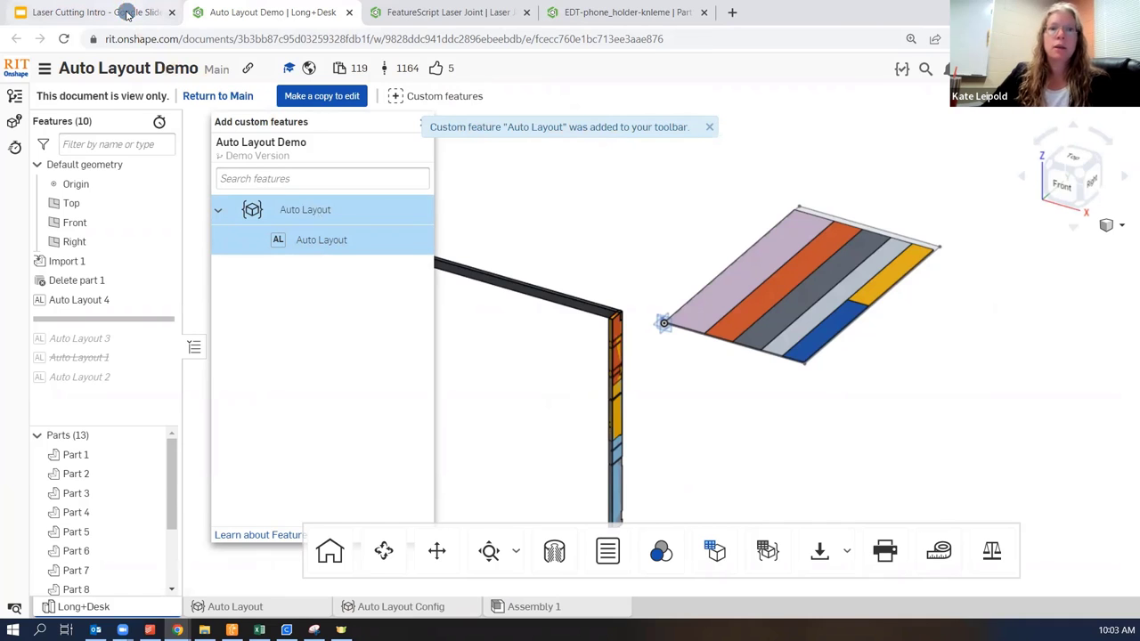
left_click(80, 11)
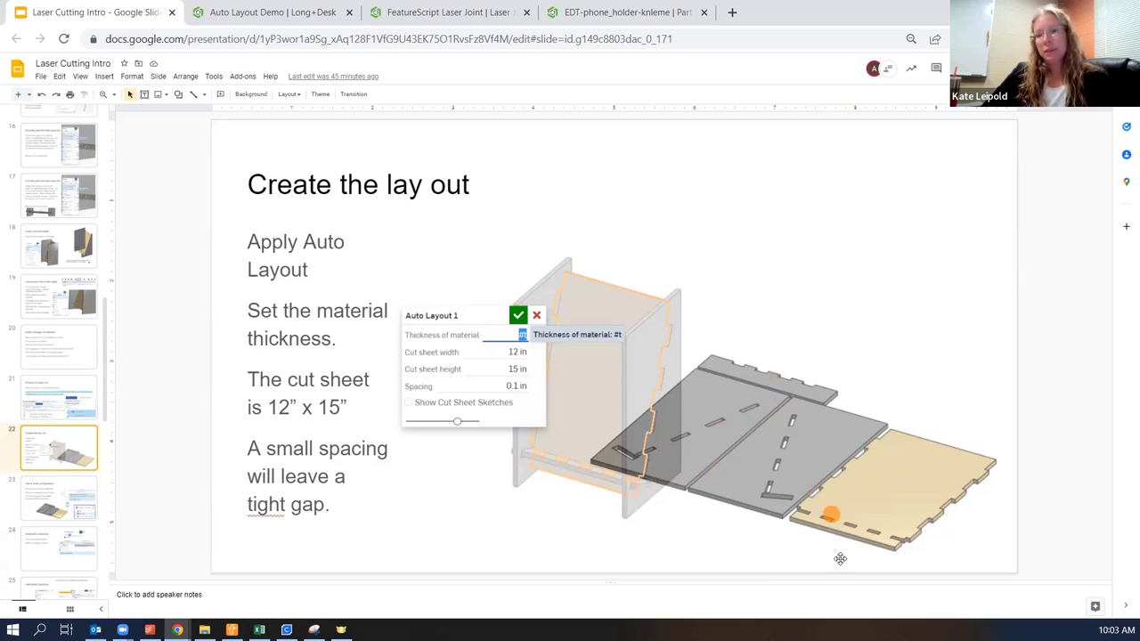
mouse_move(766, 570)
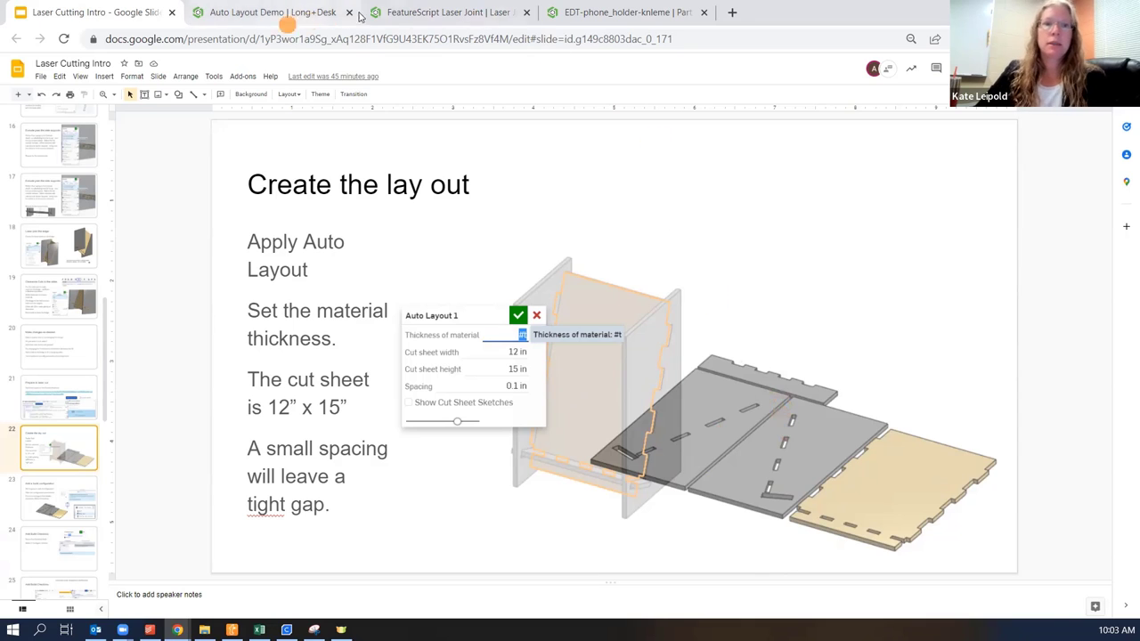
Step: Switch to the EDT-phone_holder part studio and list its available custom features
left_click(627, 11)
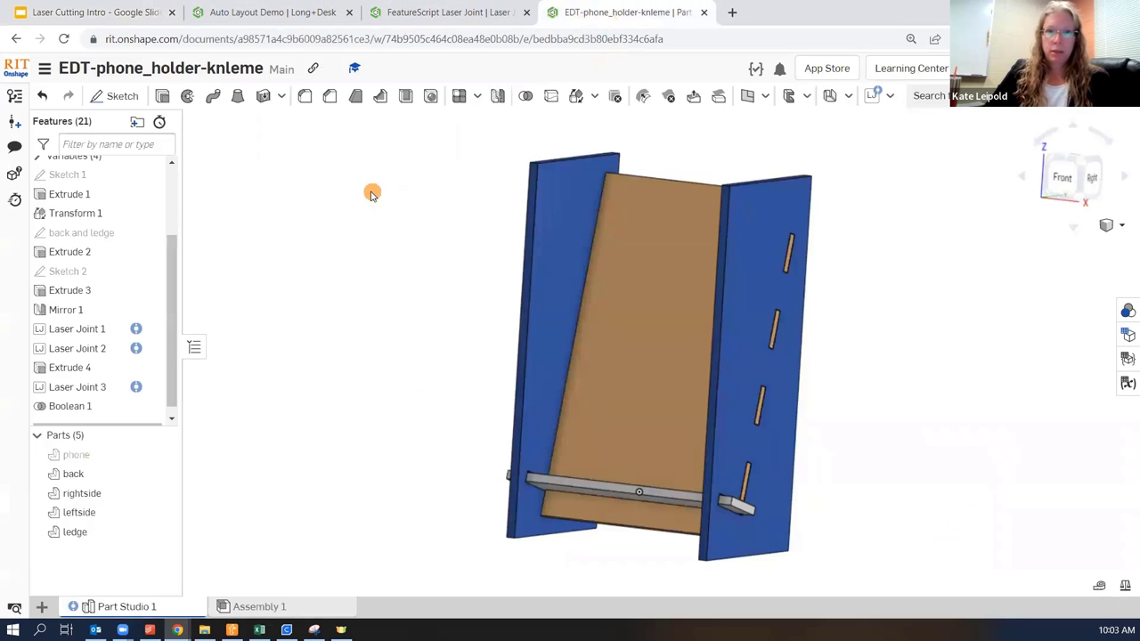
left_click(876, 96)
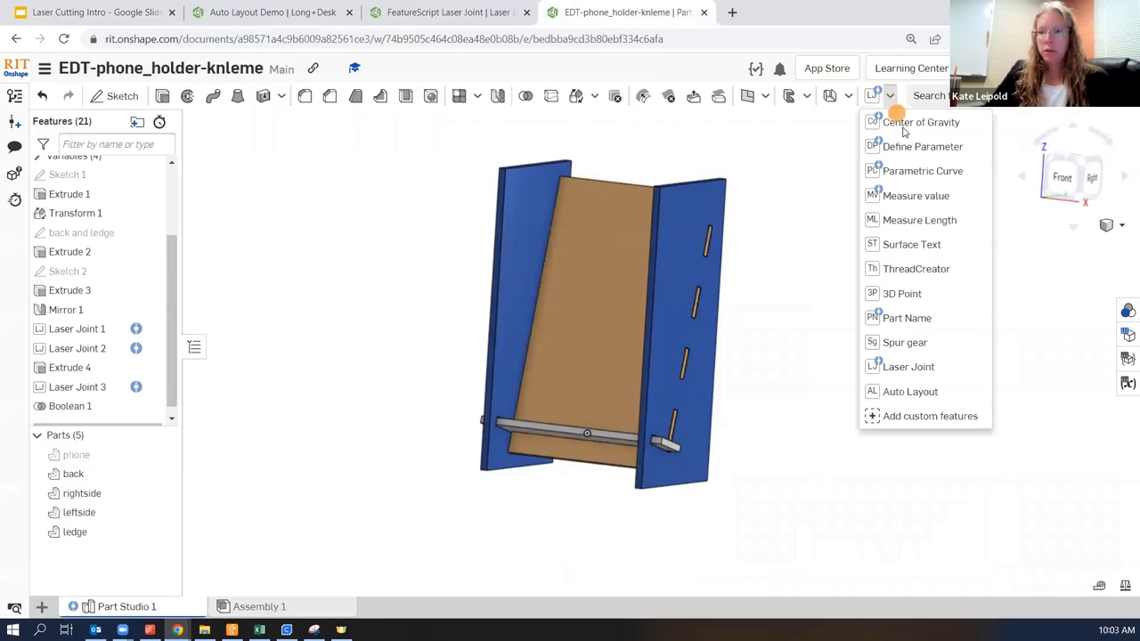
mouse_move(910, 392)
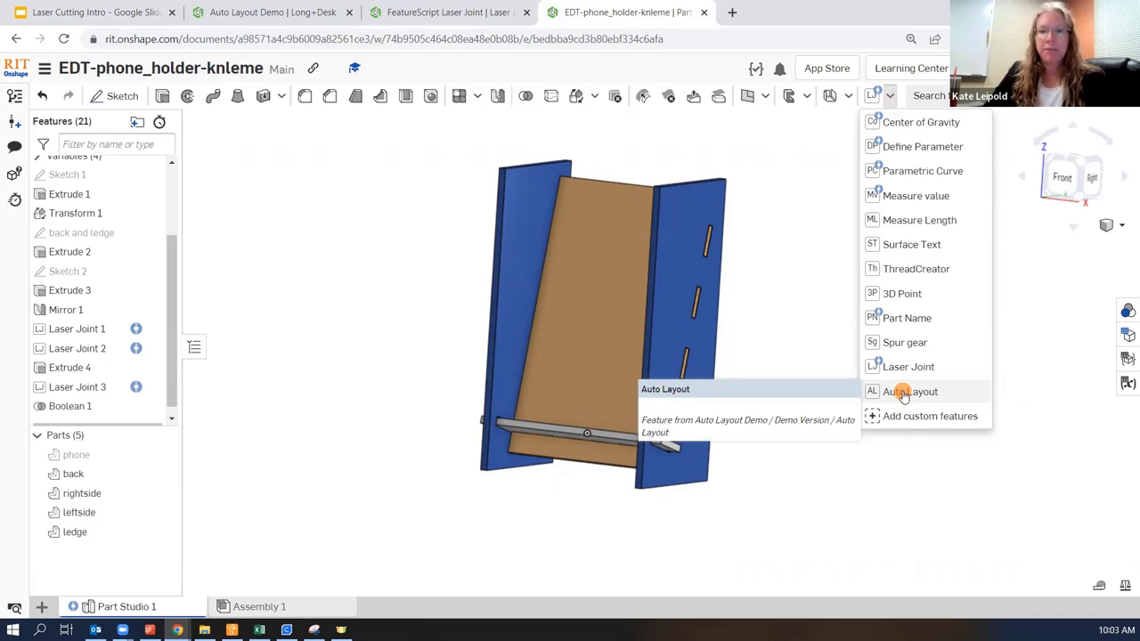
Step: Start an Auto Layout with 0.125 in thickness and a 15 × 12 in cut sheet
left_click(908, 392)
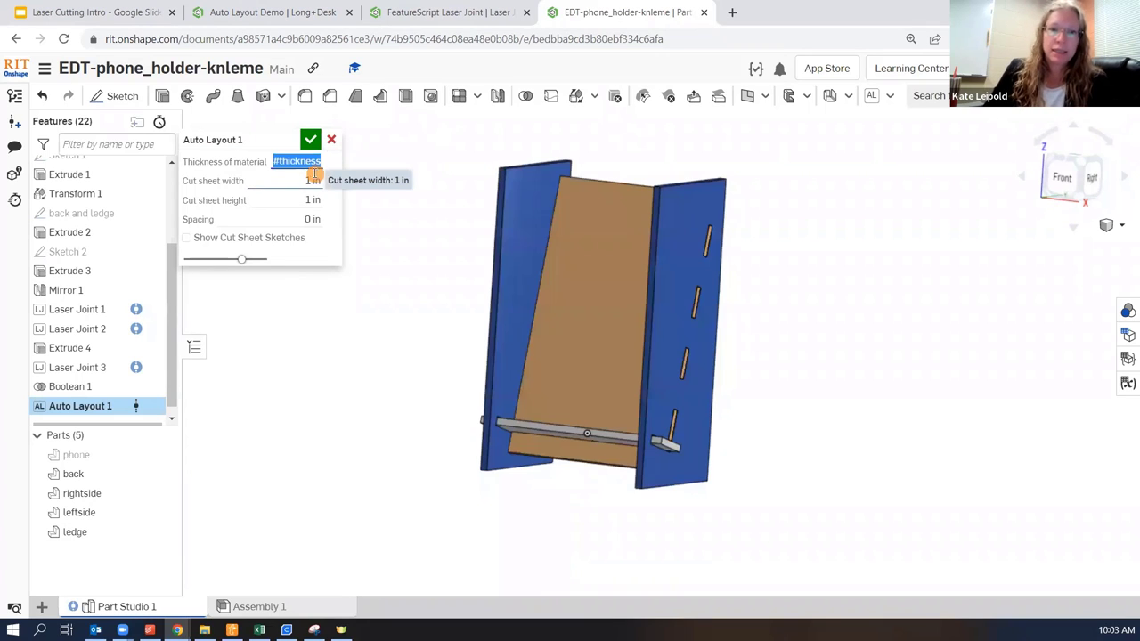
left_click(313, 180)
type("15")
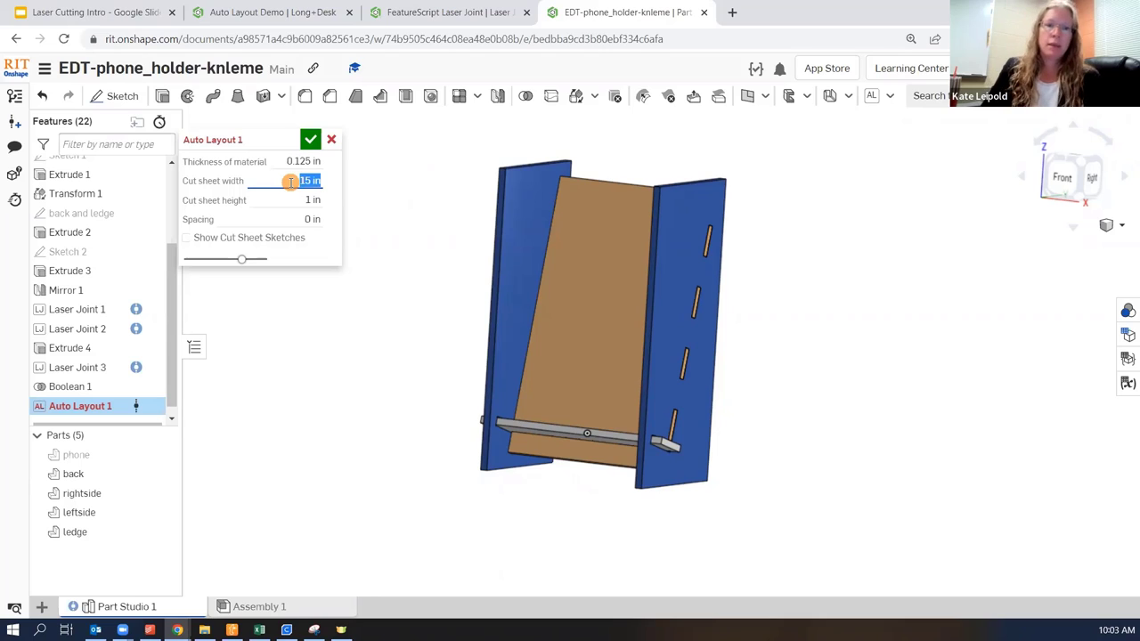
left_click(302, 200)
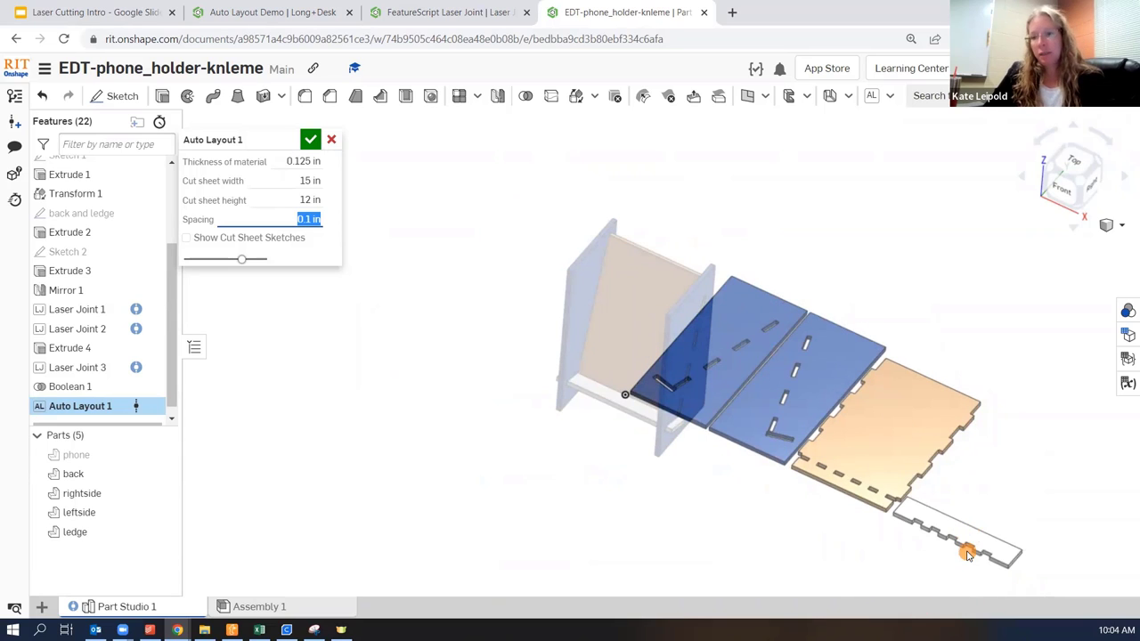
mouse_move(965, 550)
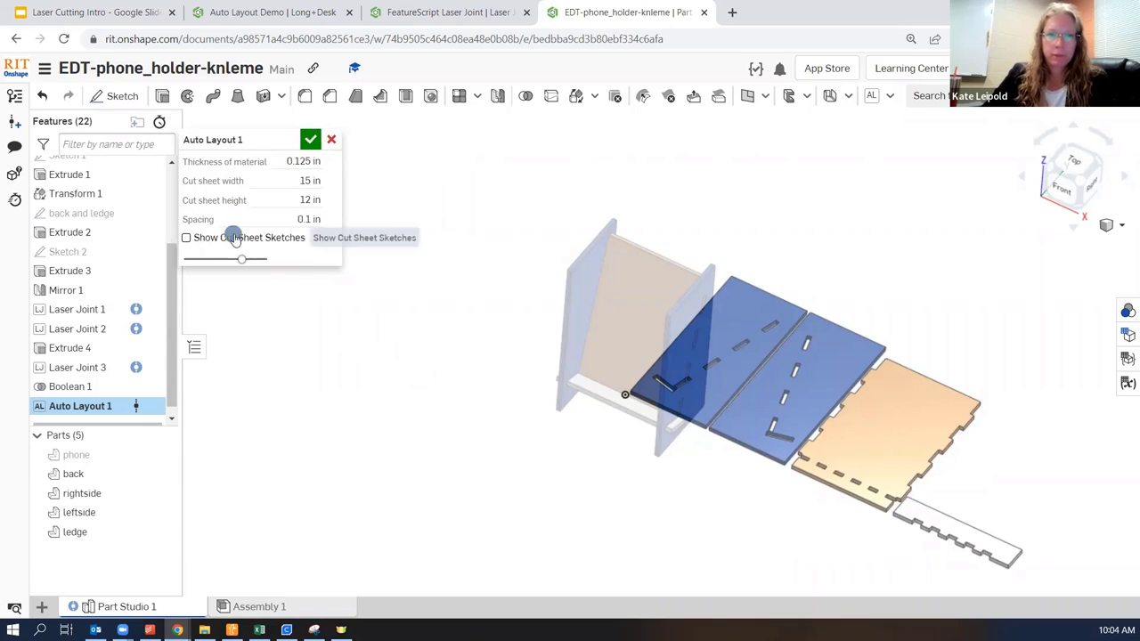
Step: Toggle the cut sheet outline preview and accept the Auto Layout with 0.1 in spacing
left_click(185, 239)
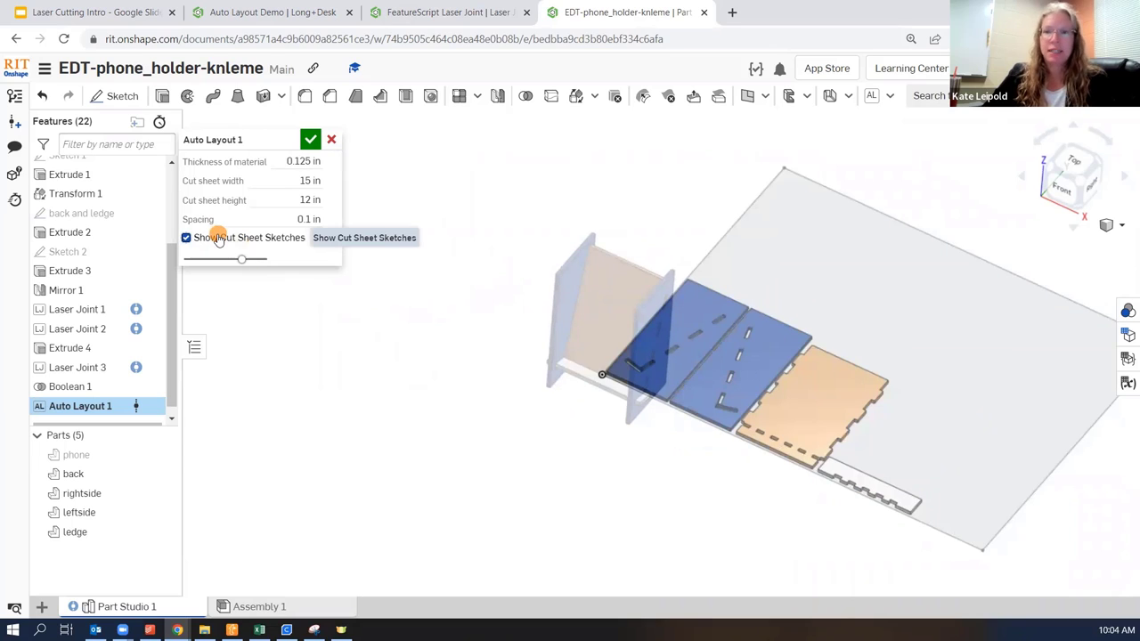
left_click(185, 238)
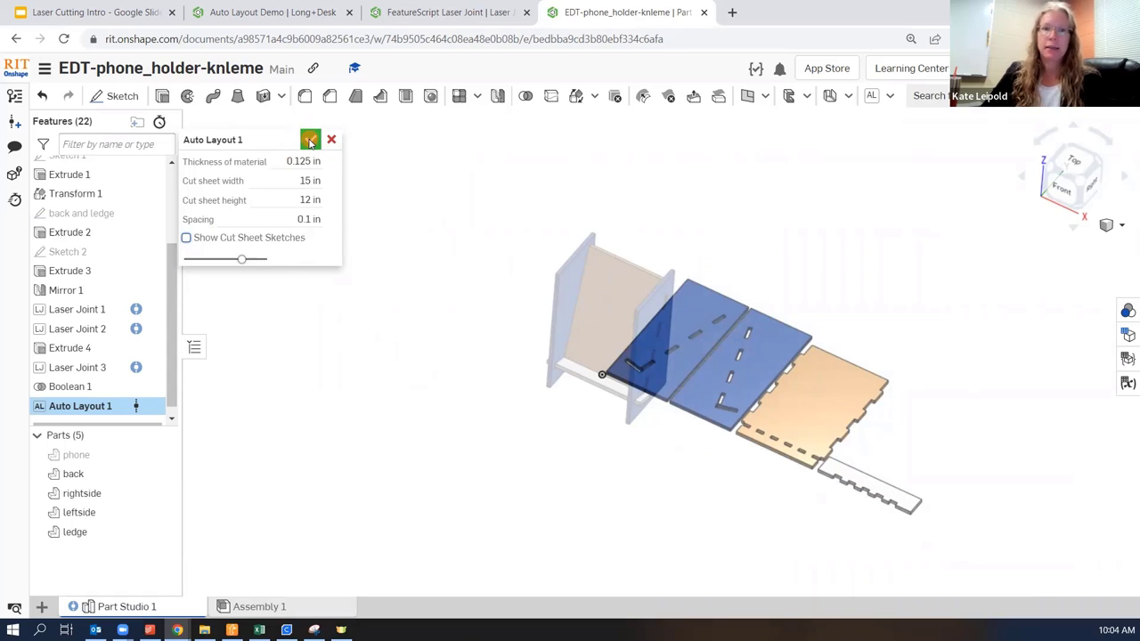
left_click(185, 237)
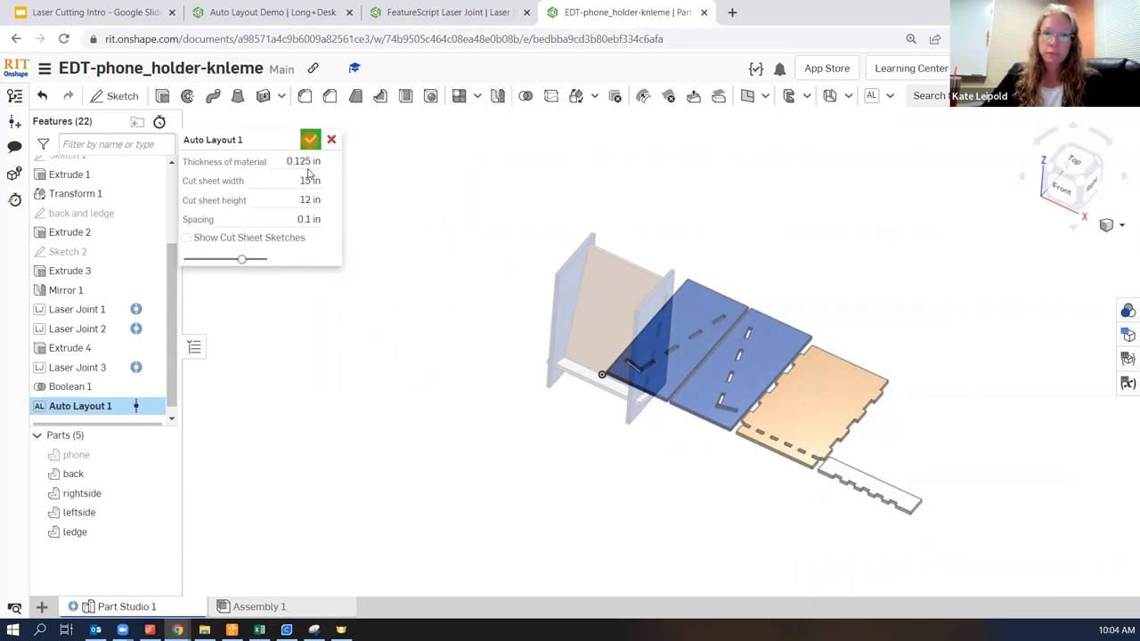
left_click(309, 139)
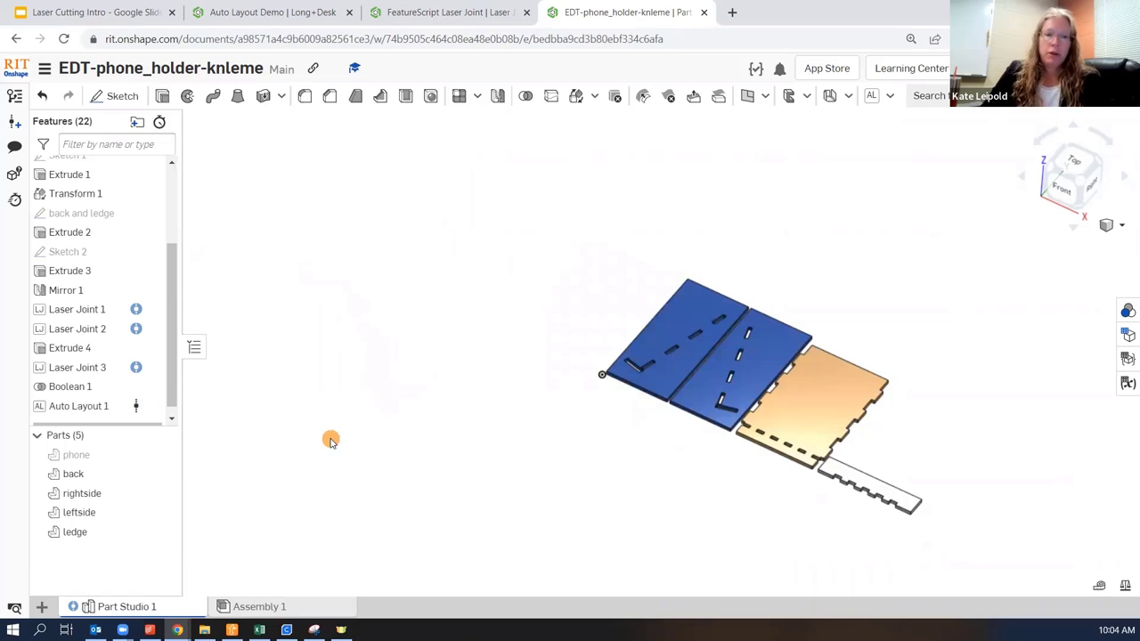
mouse_move(443, 395)
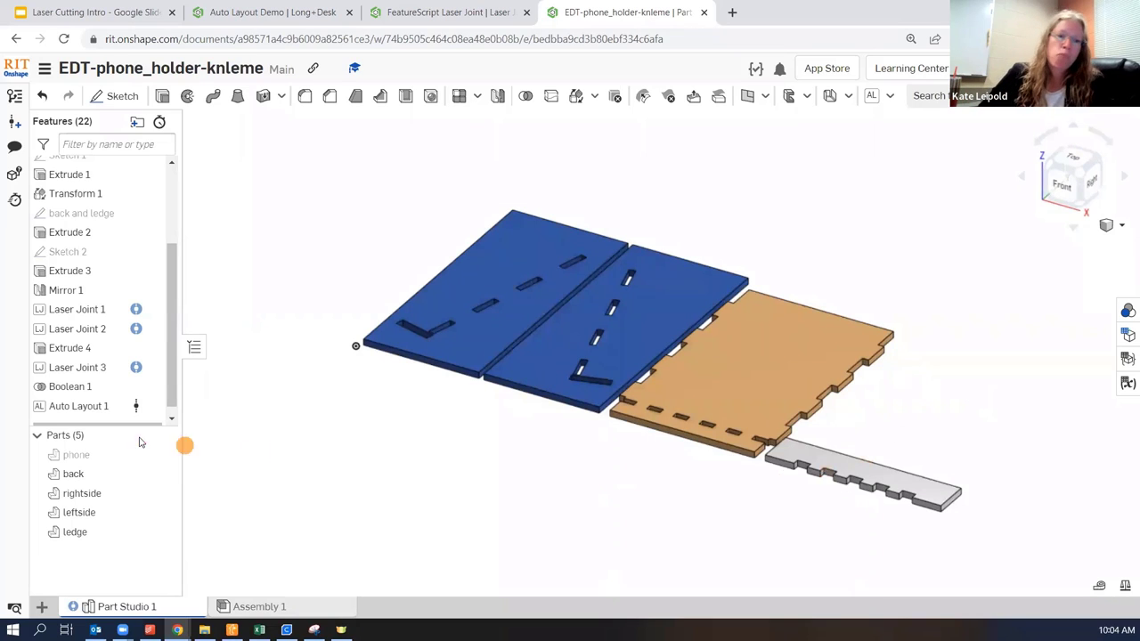
Step: Suppress Auto Layout 1 to show the assembled holder, then unsuppress it so parts lie flat again
left_click(78, 405)
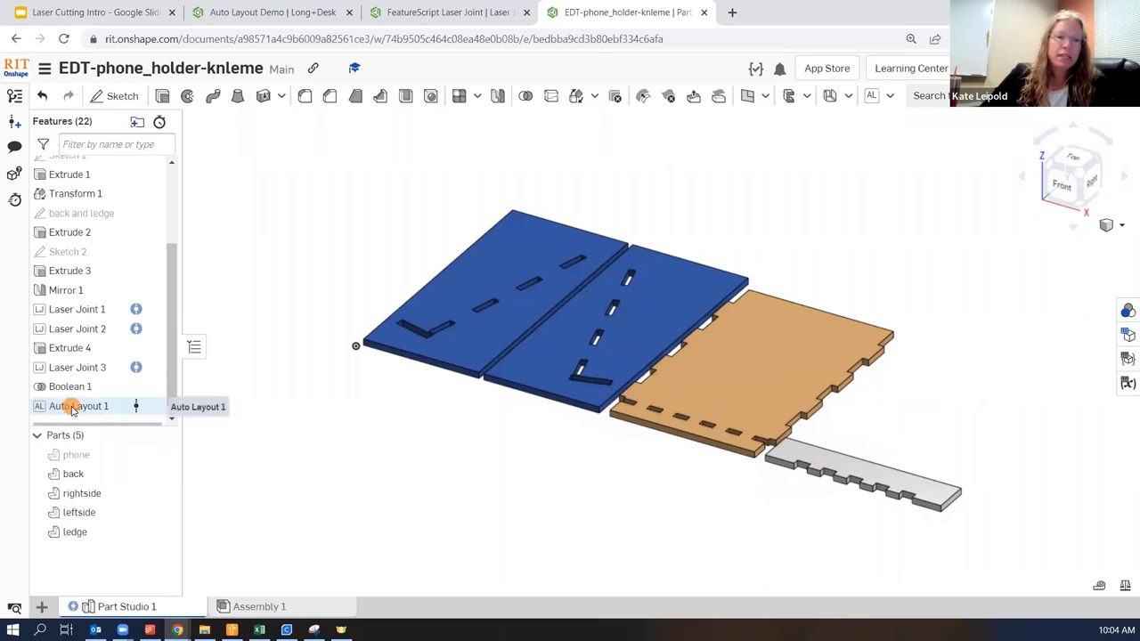
right_click(78, 406)
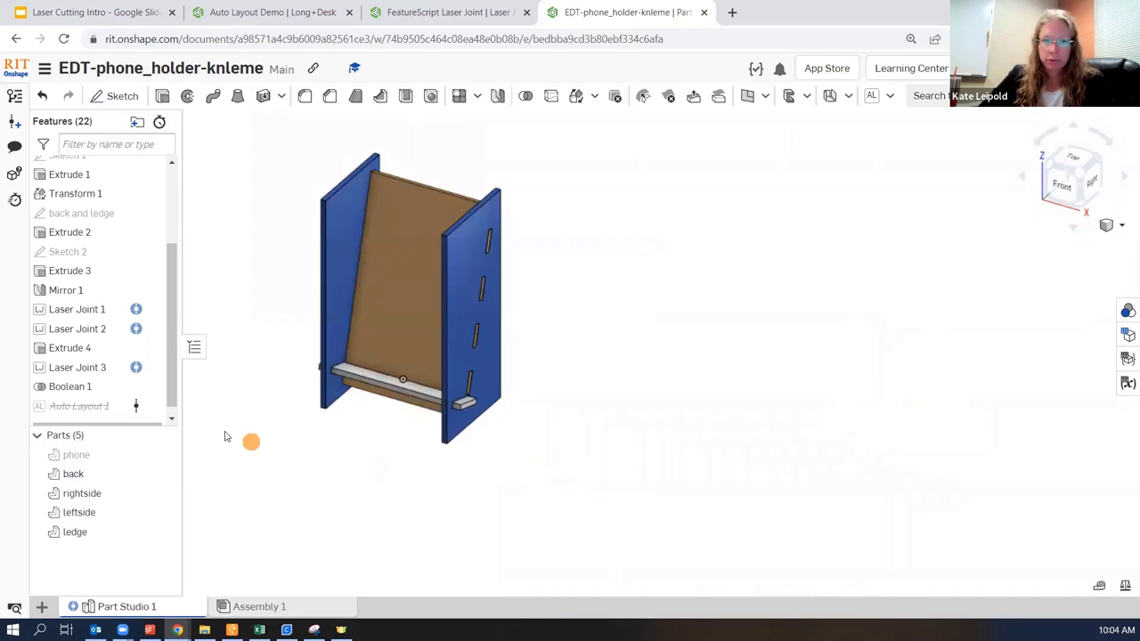
left_click(78, 406)
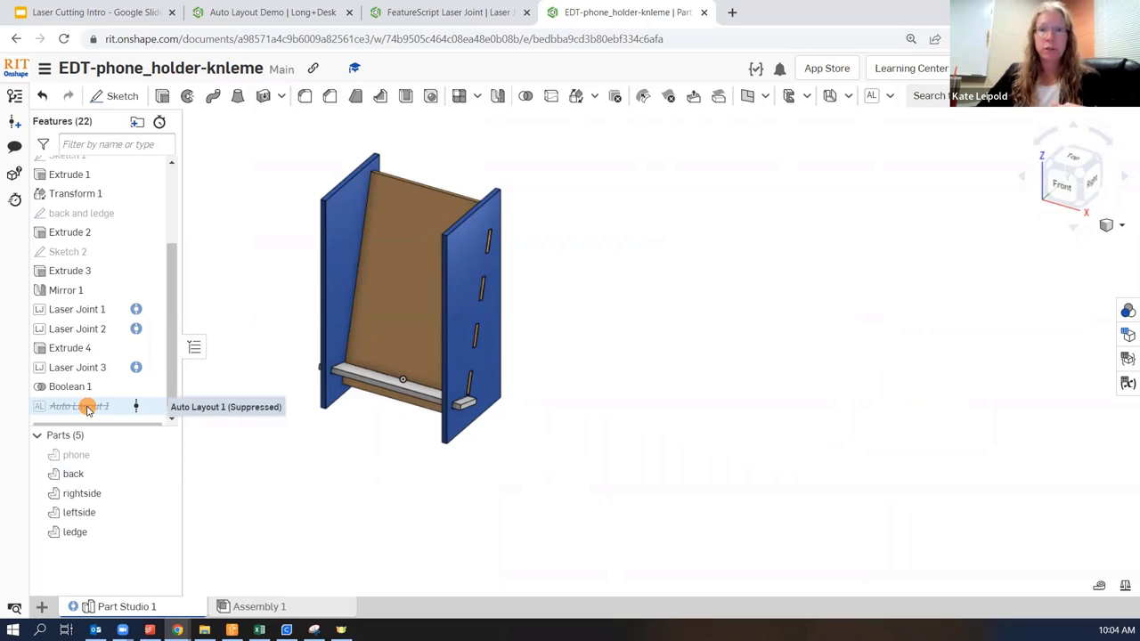
right_click(79, 406)
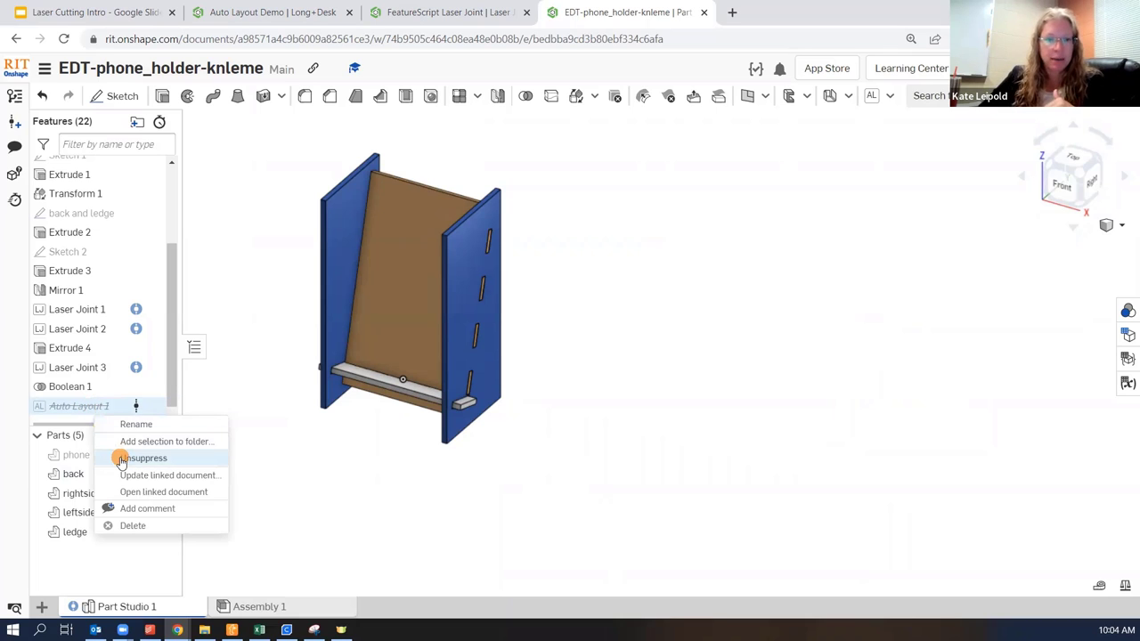
left_click(146, 455)
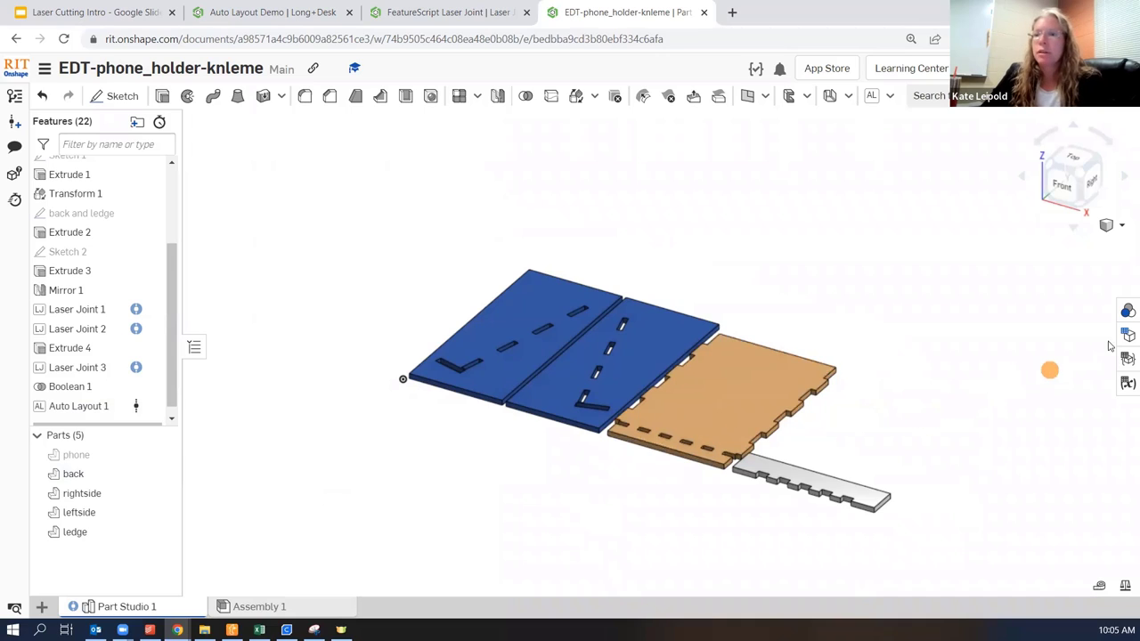
mouse_move(1127, 335)
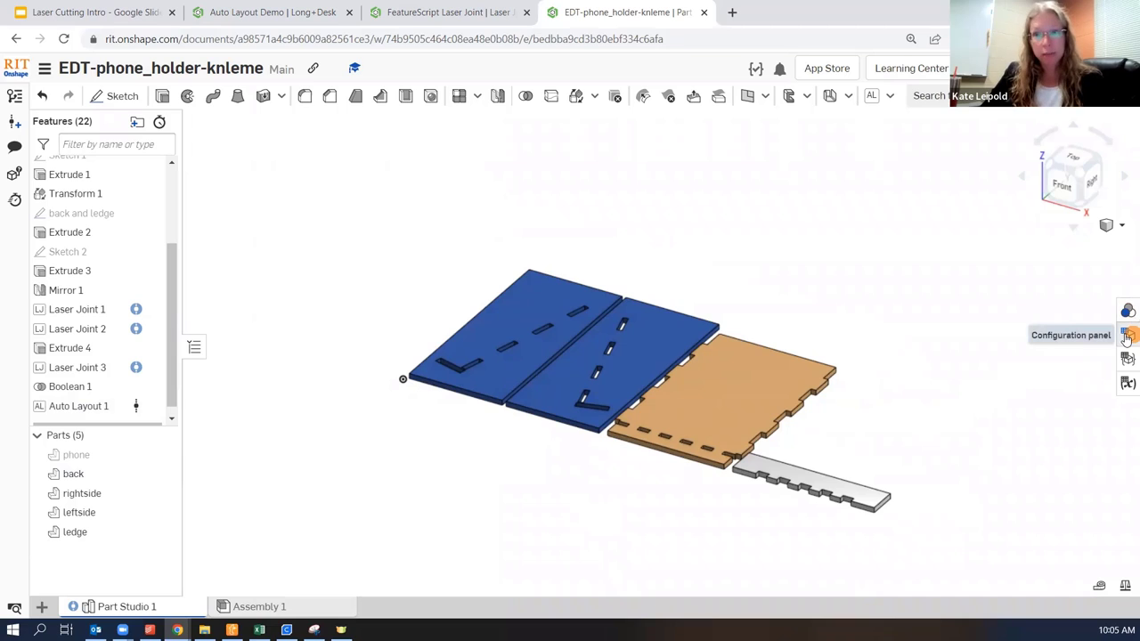
Step: Create a checkbox configuration input named Build in the Part Studio
left_click(1127, 335)
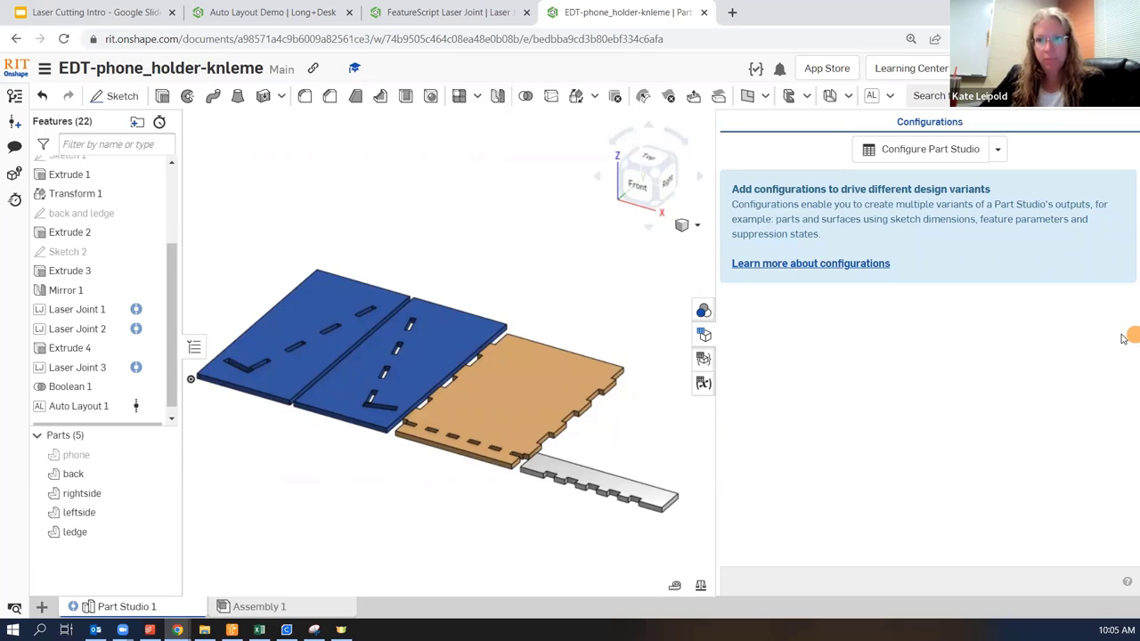
mouse_move(703, 335)
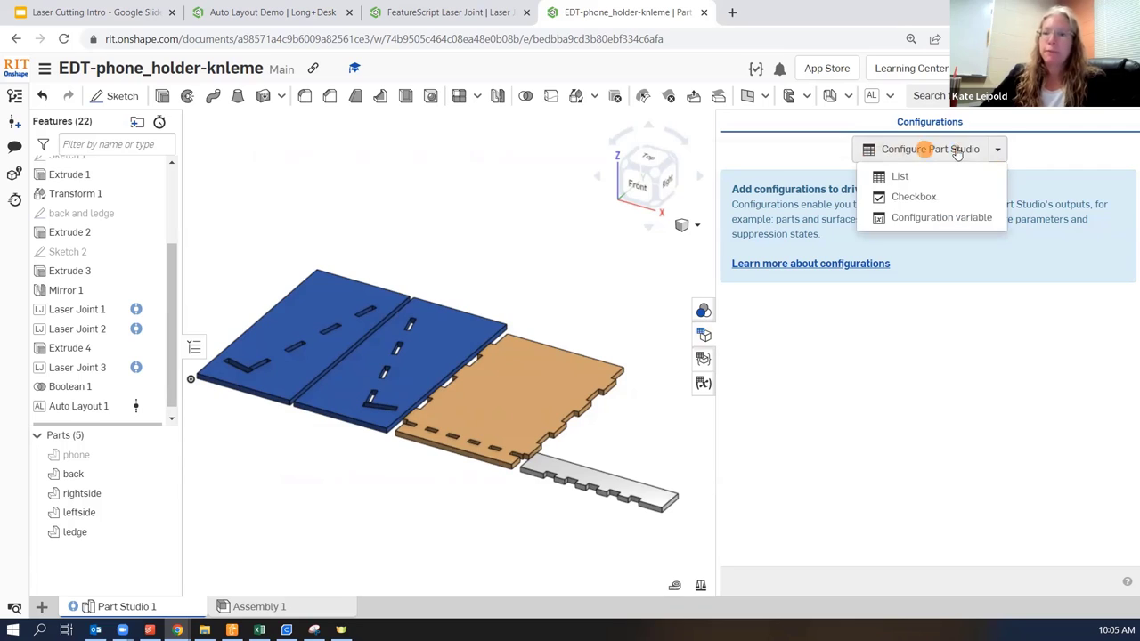
mouse_move(911, 196)
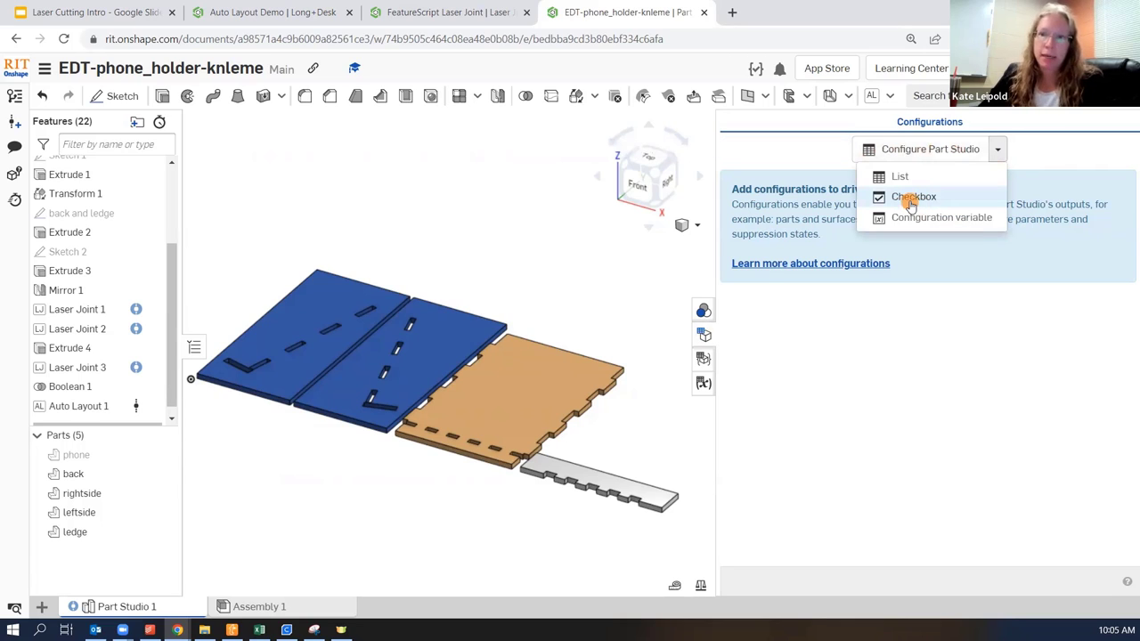
mouse_move(922, 217)
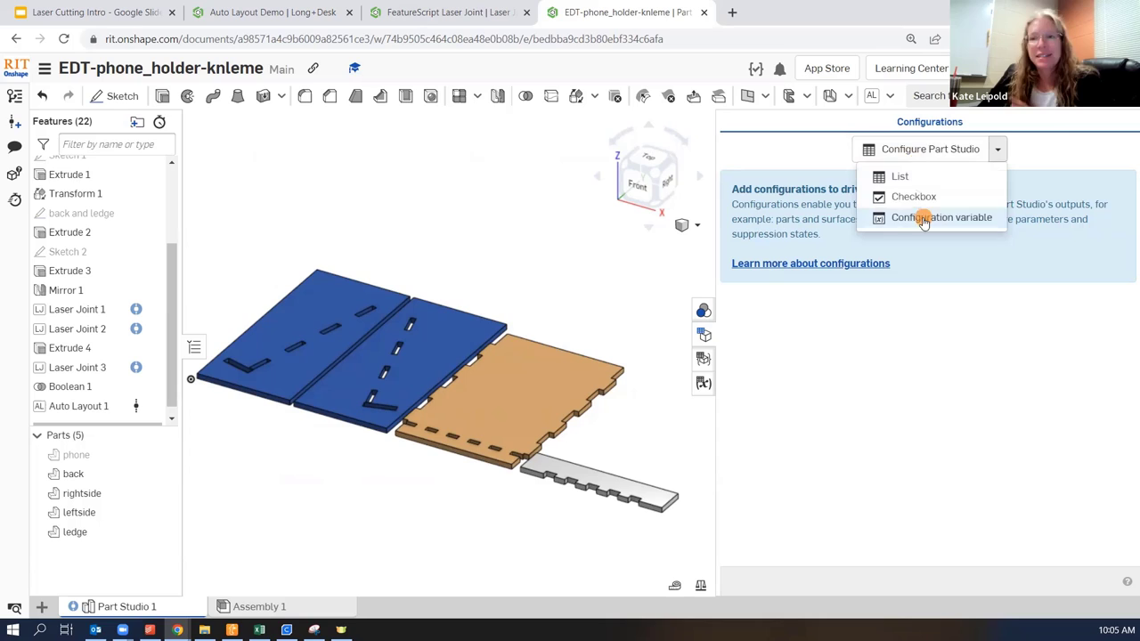
mouse_move(912, 196)
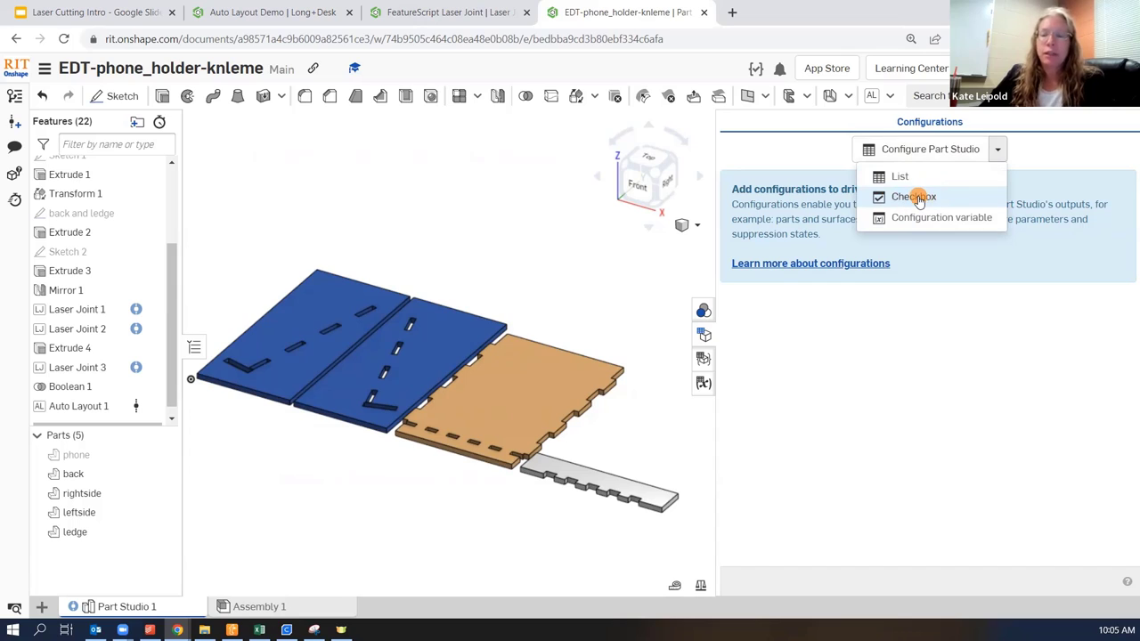
left_click(911, 196)
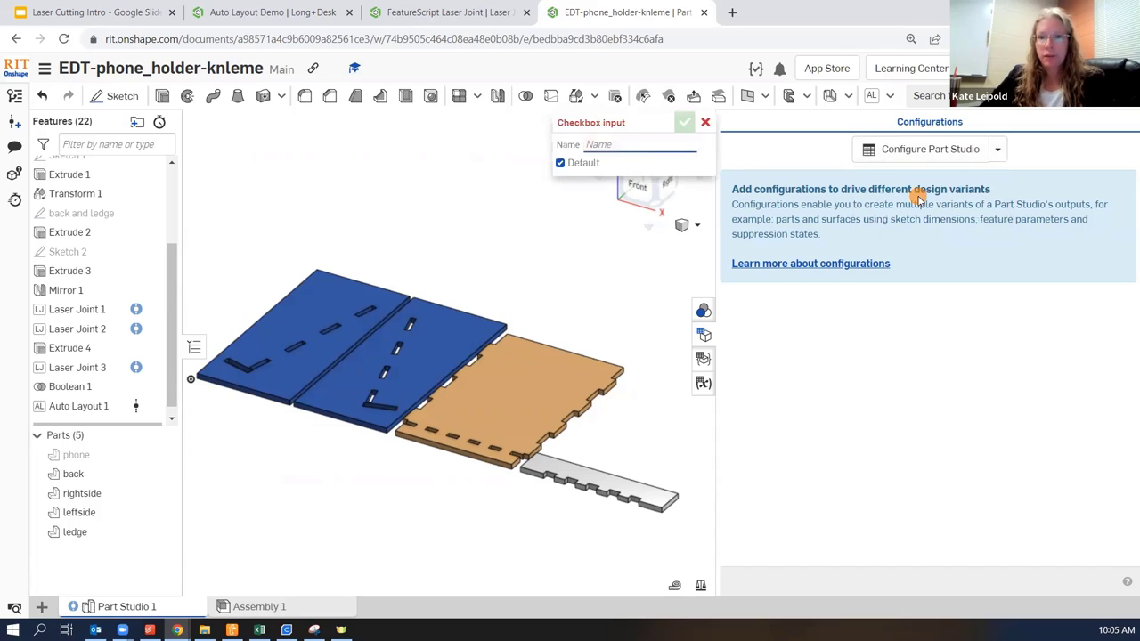
type("B")
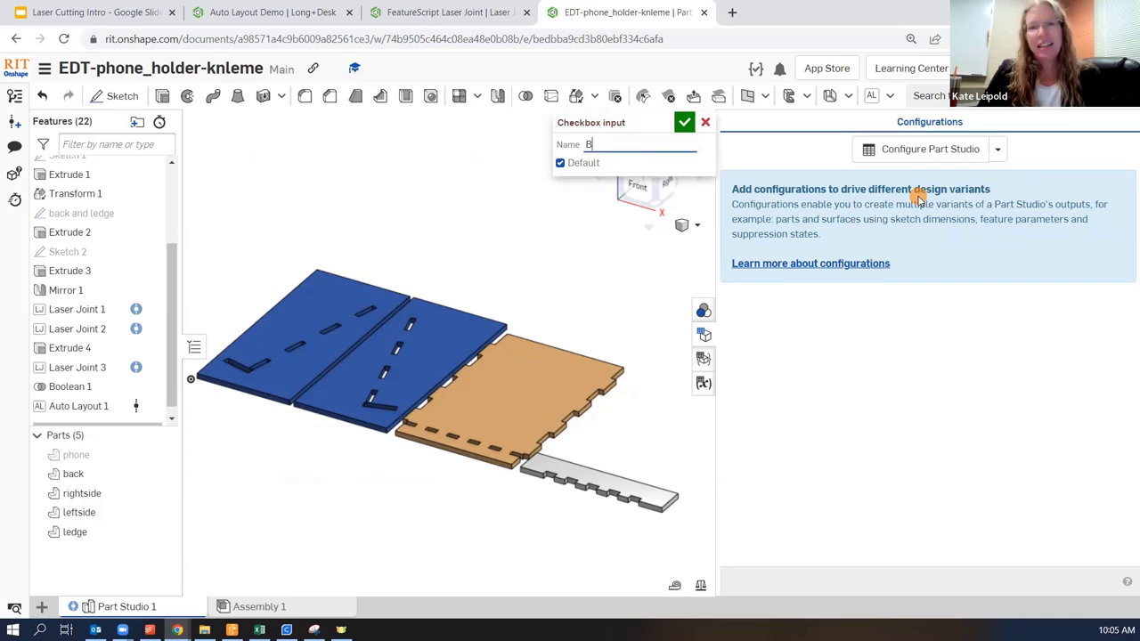
type("uild")
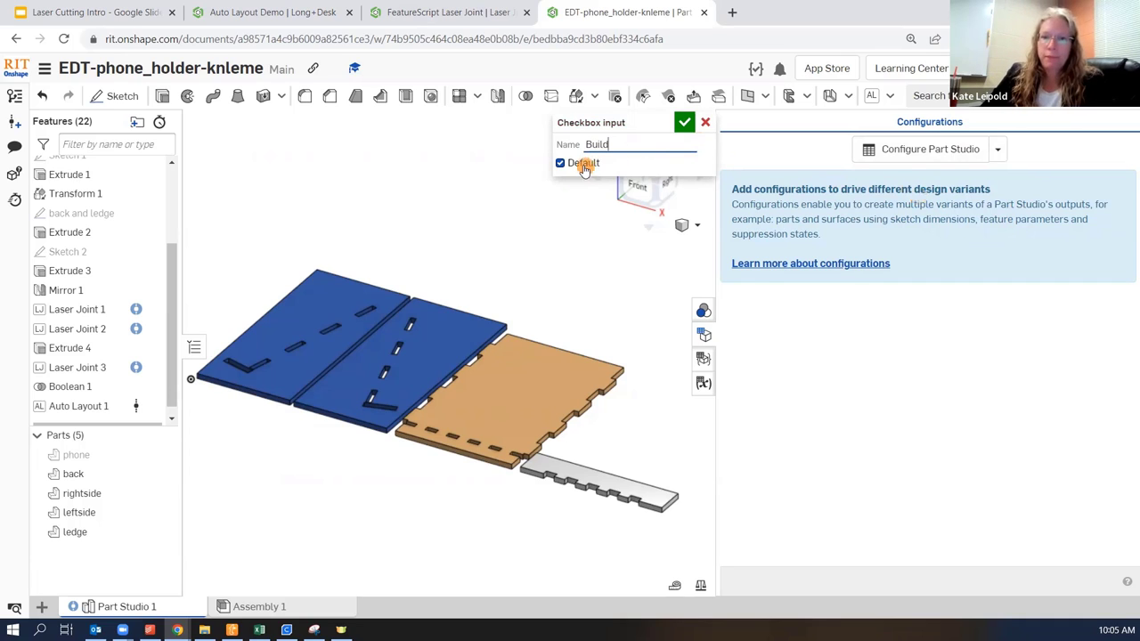
left_click(683, 121)
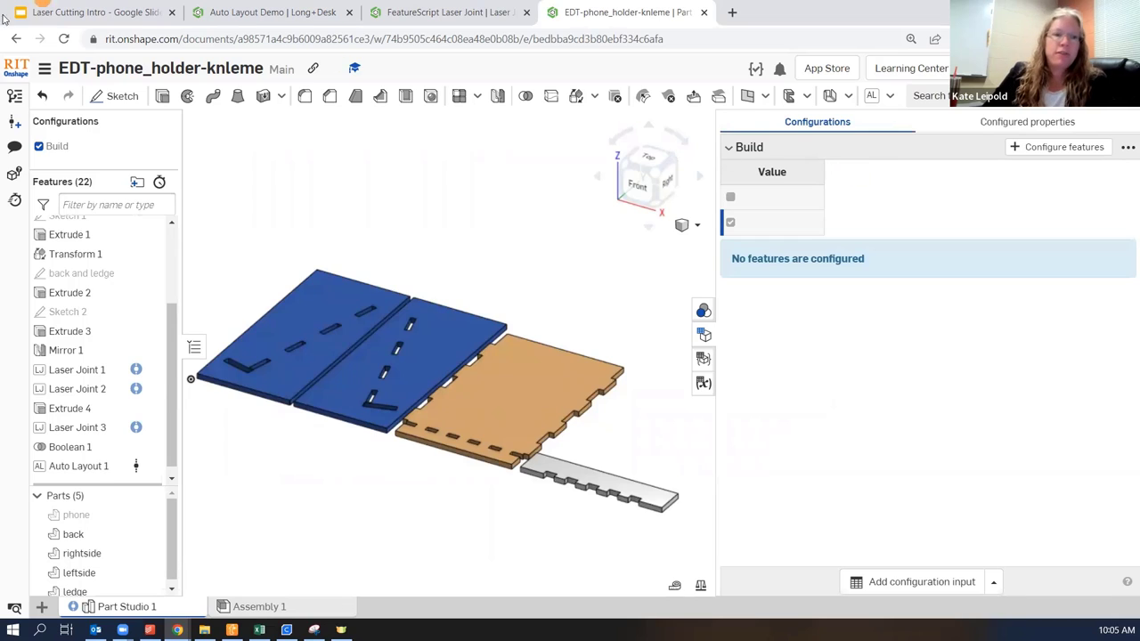
mouse_move(39, 146)
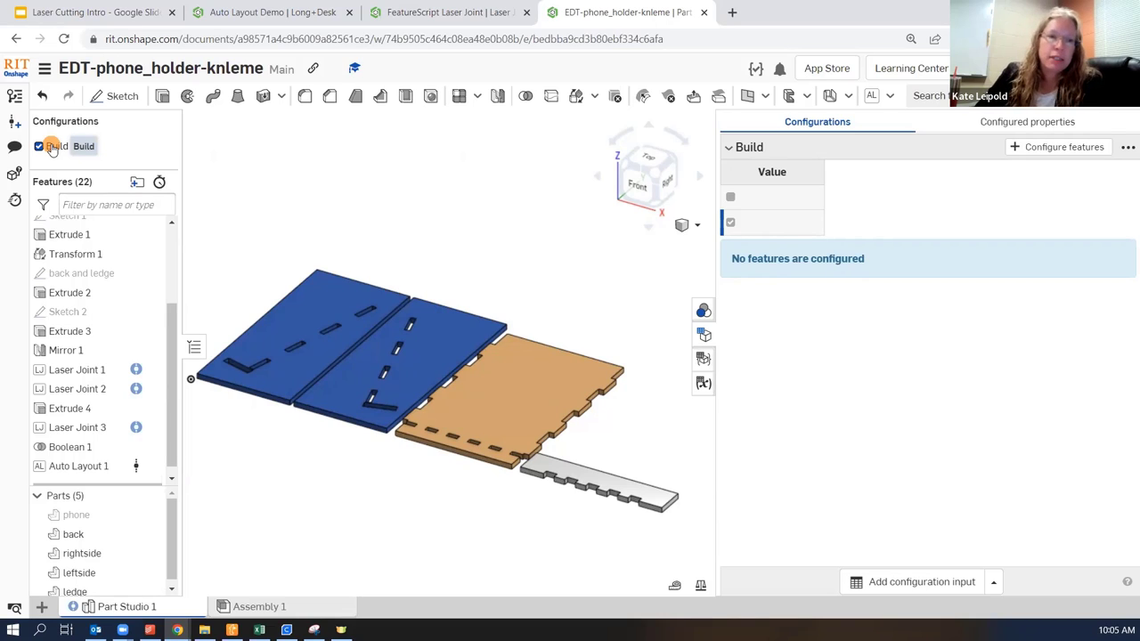
Step: Toggle the new Build checkbox off and back on
left_click(39, 146)
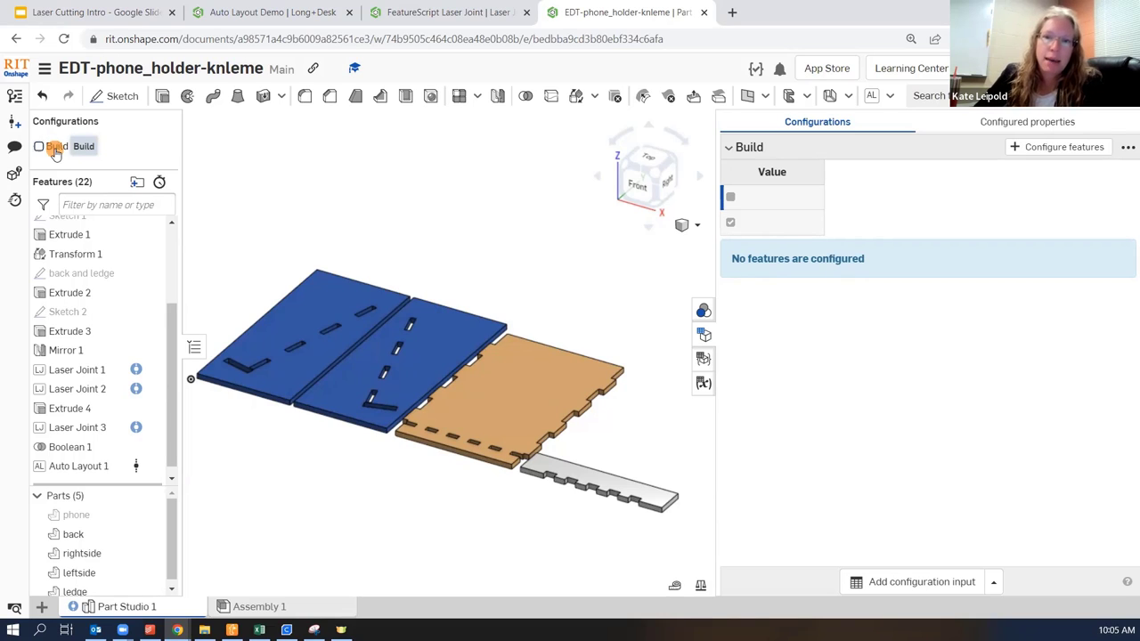
left_click(39, 146)
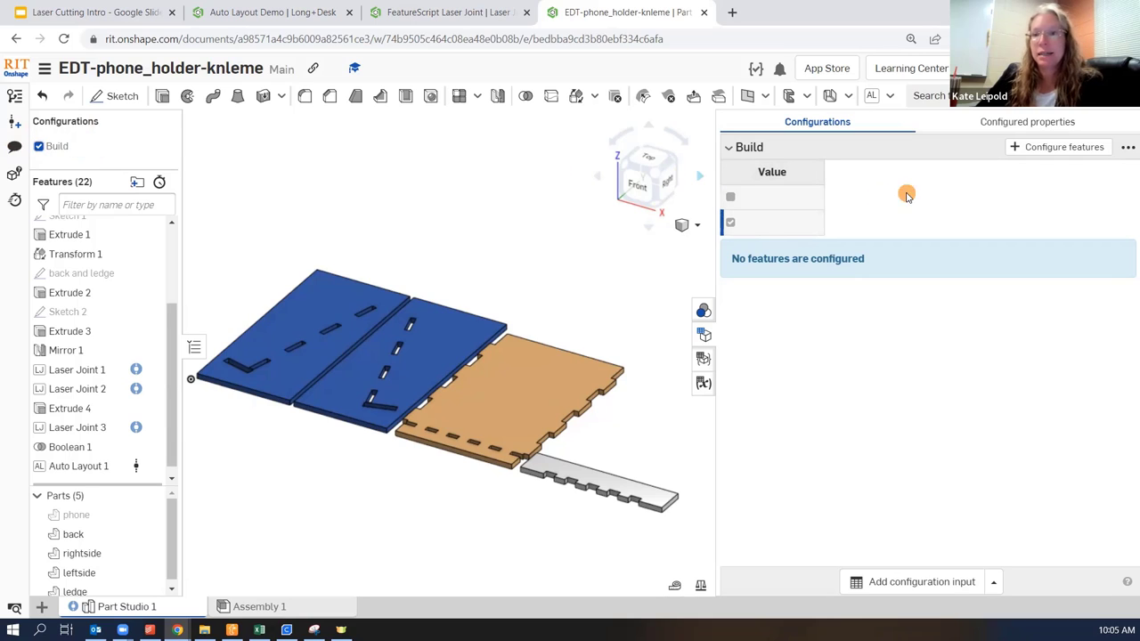
mouse_move(883, 212)
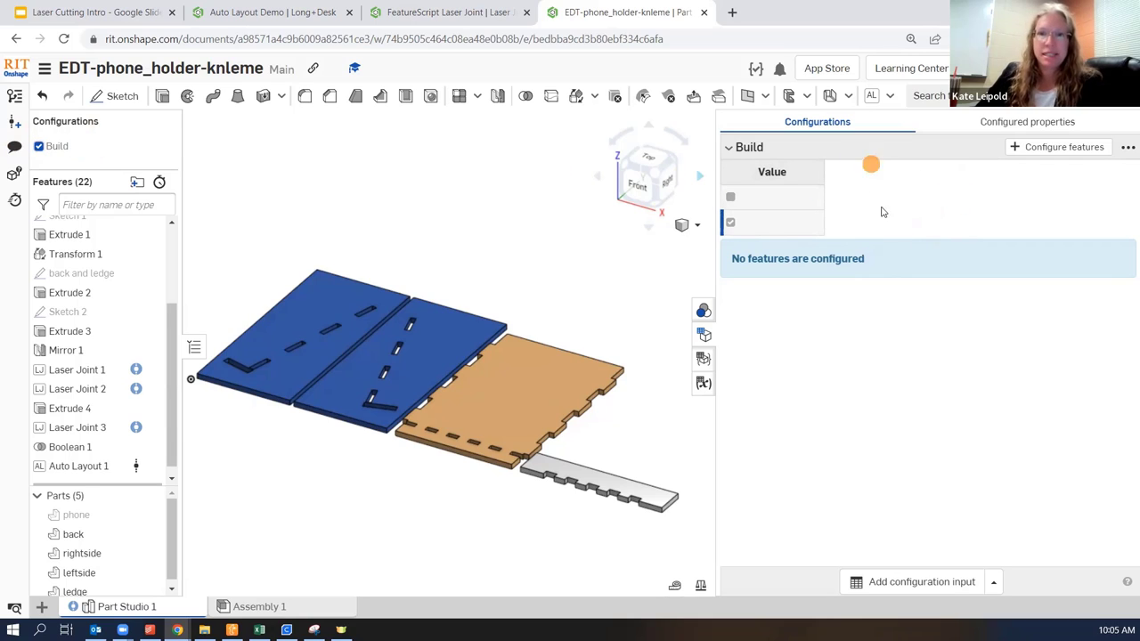
mouse_move(879, 192)
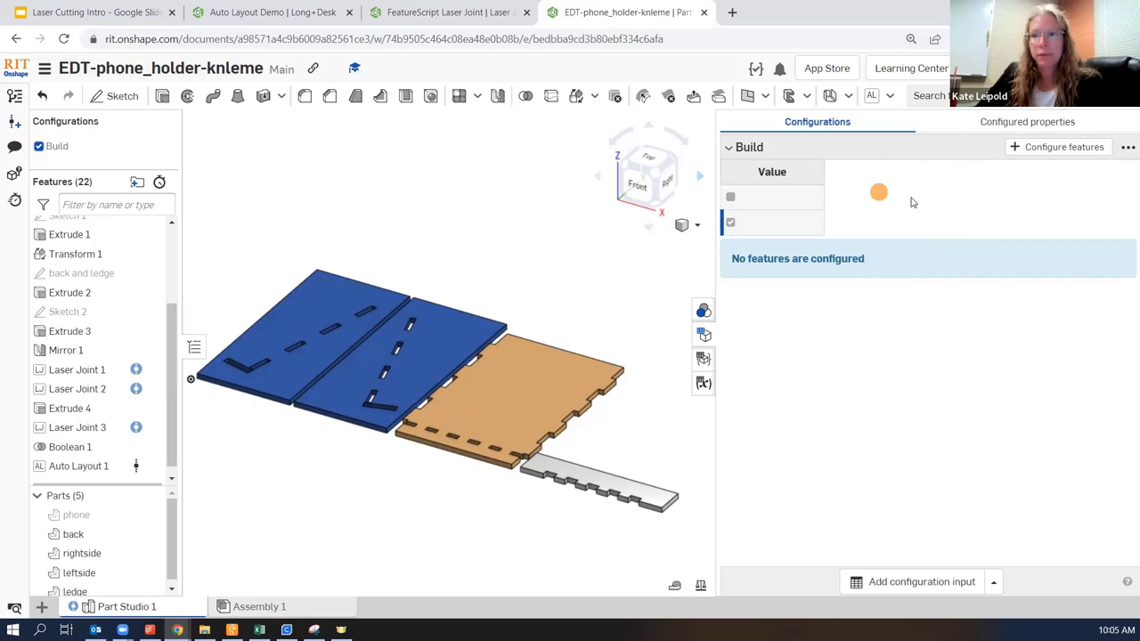
mouse_move(1077, 146)
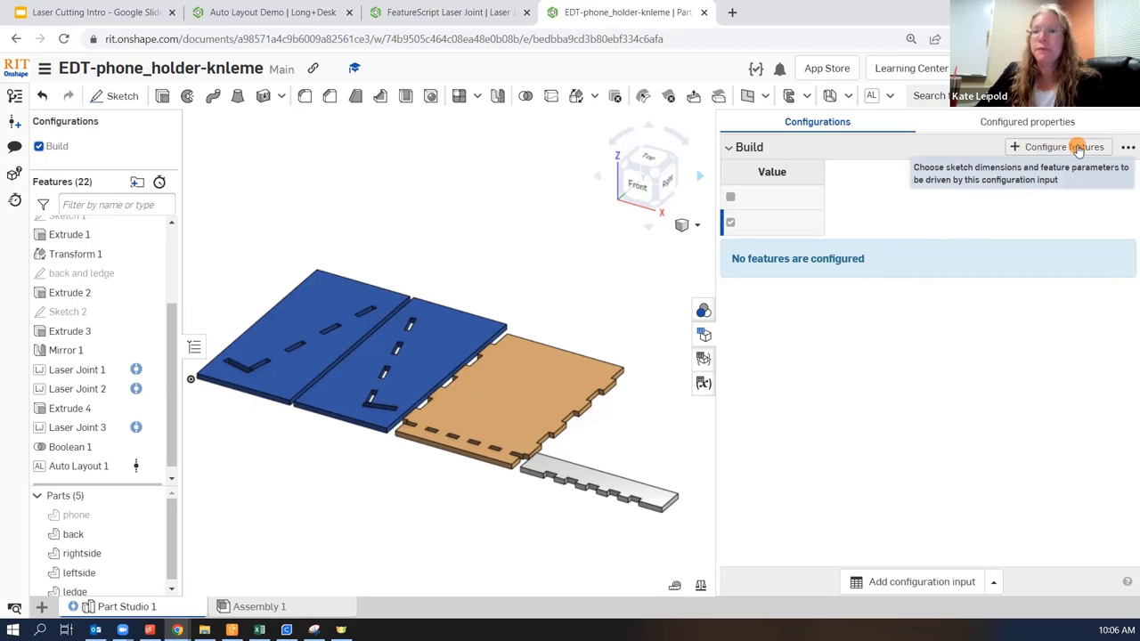
Step: Configure Auto Layout 1 so it is suppressed when Build is checked
left_click(1057, 146)
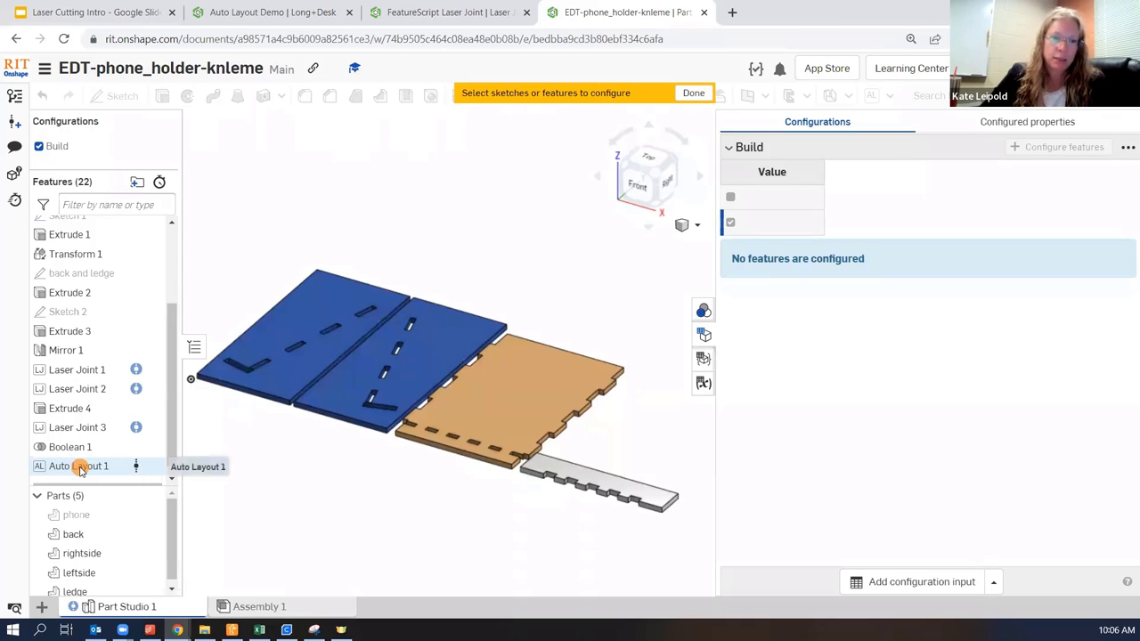
left_click(80, 467)
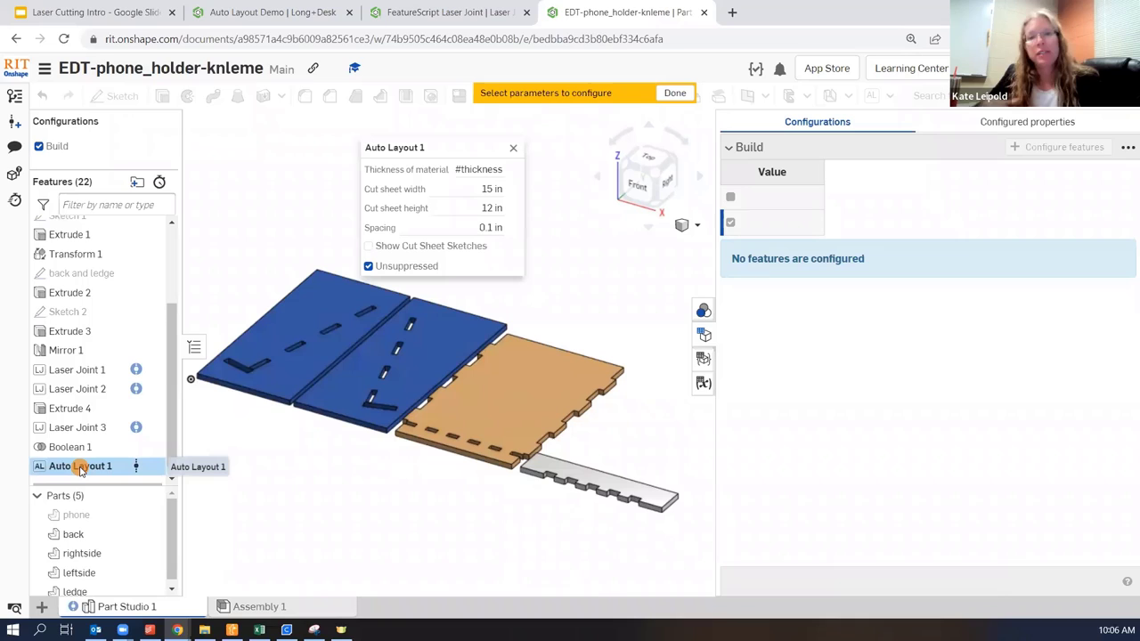
mouse_move(393, 359)
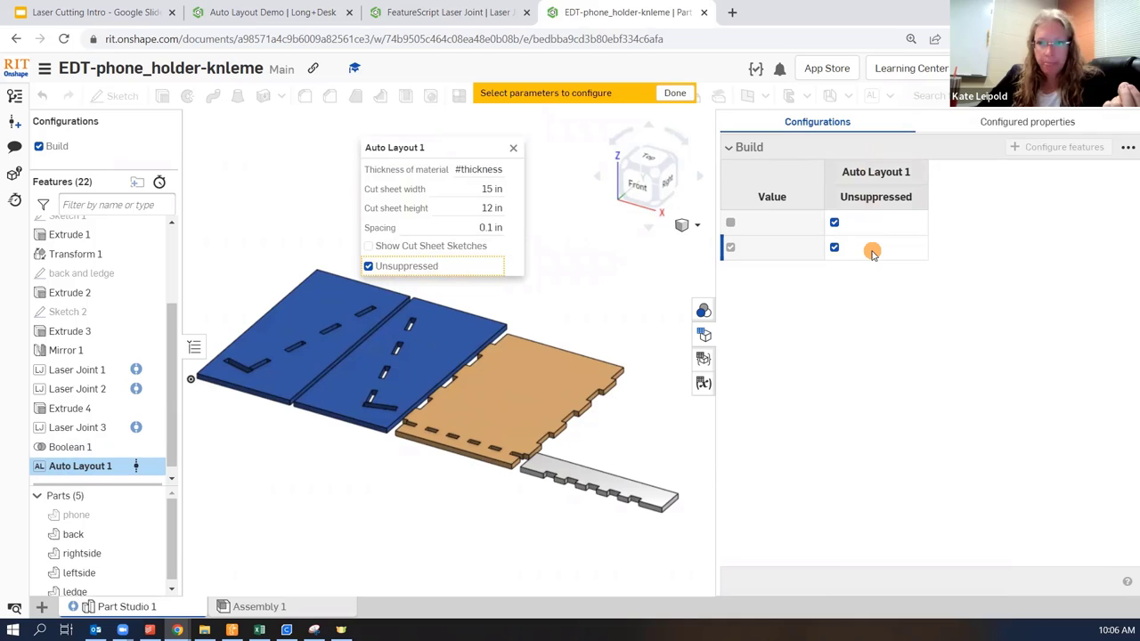
mouse_move(872, 249)
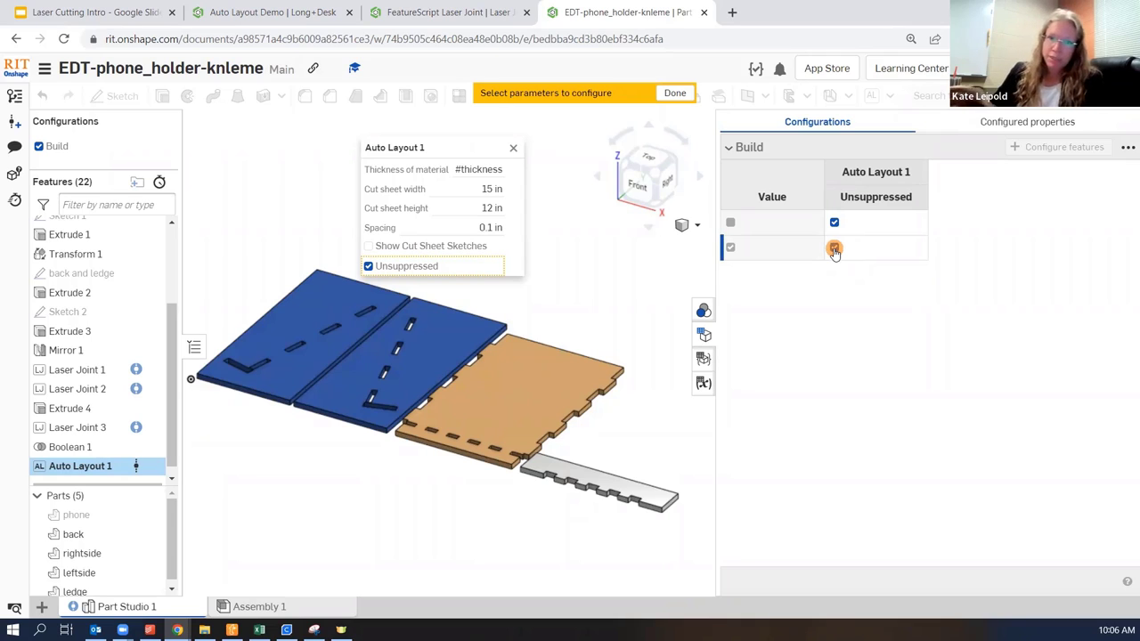
left_click(834, 248)
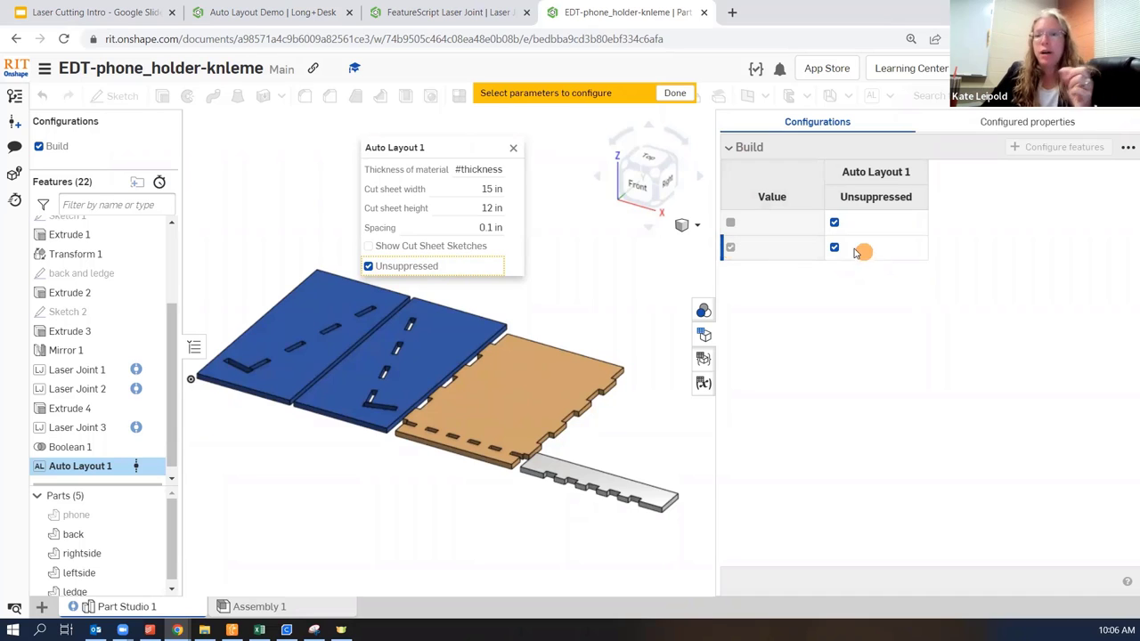
left_click(833, 245)
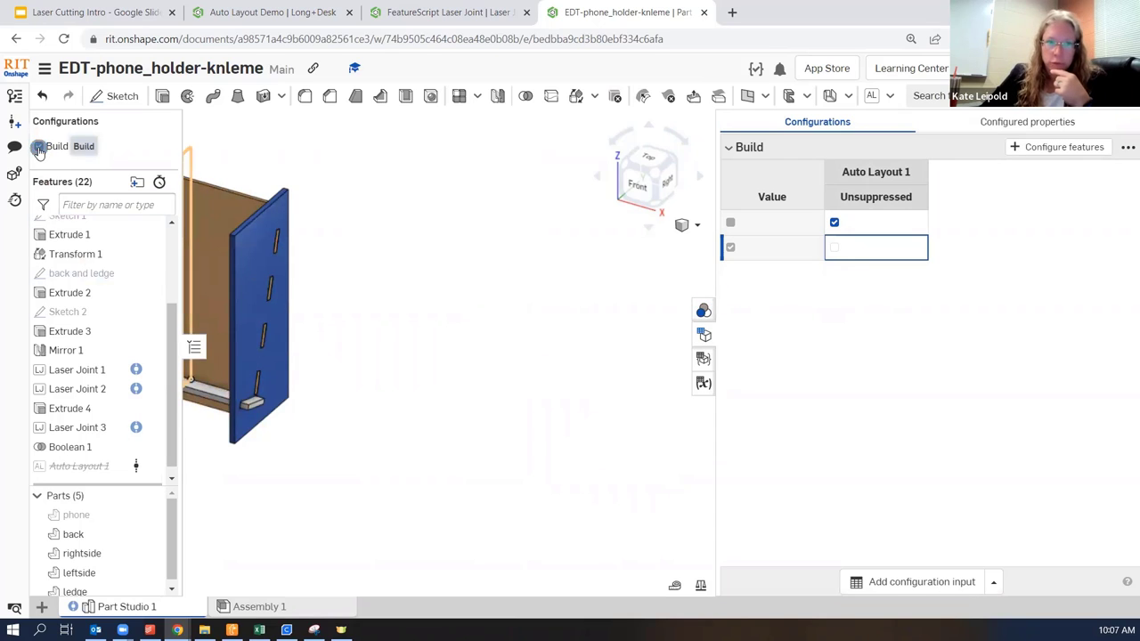
Step: Uncheck Build to show the flat layout and close the configurations panel
left_click(834, 223)
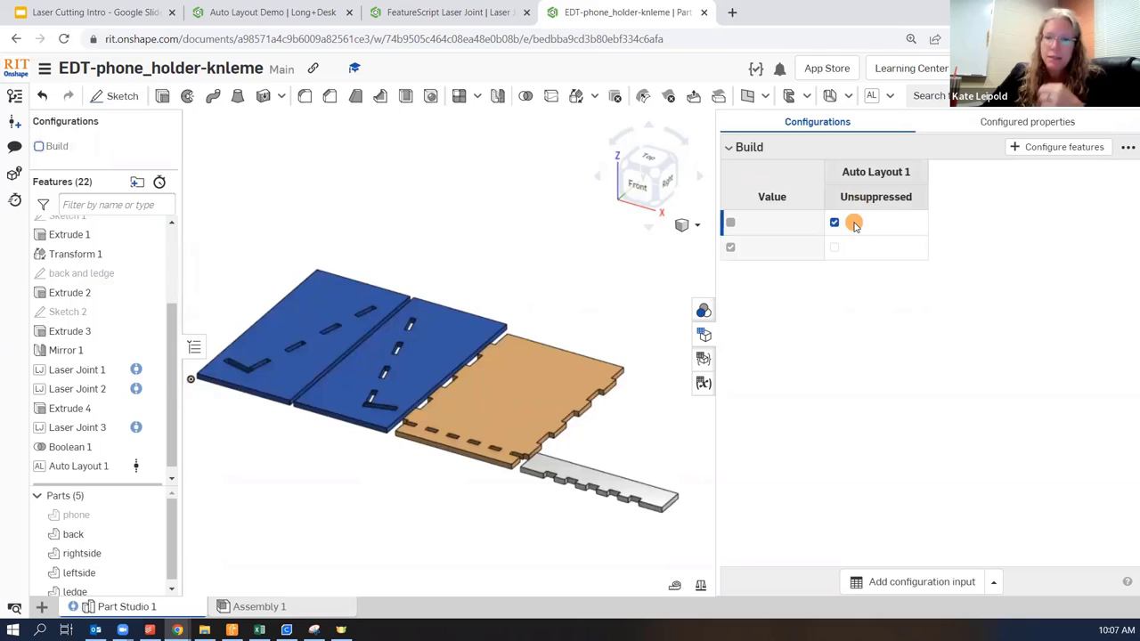
mouse_move(858, 220)
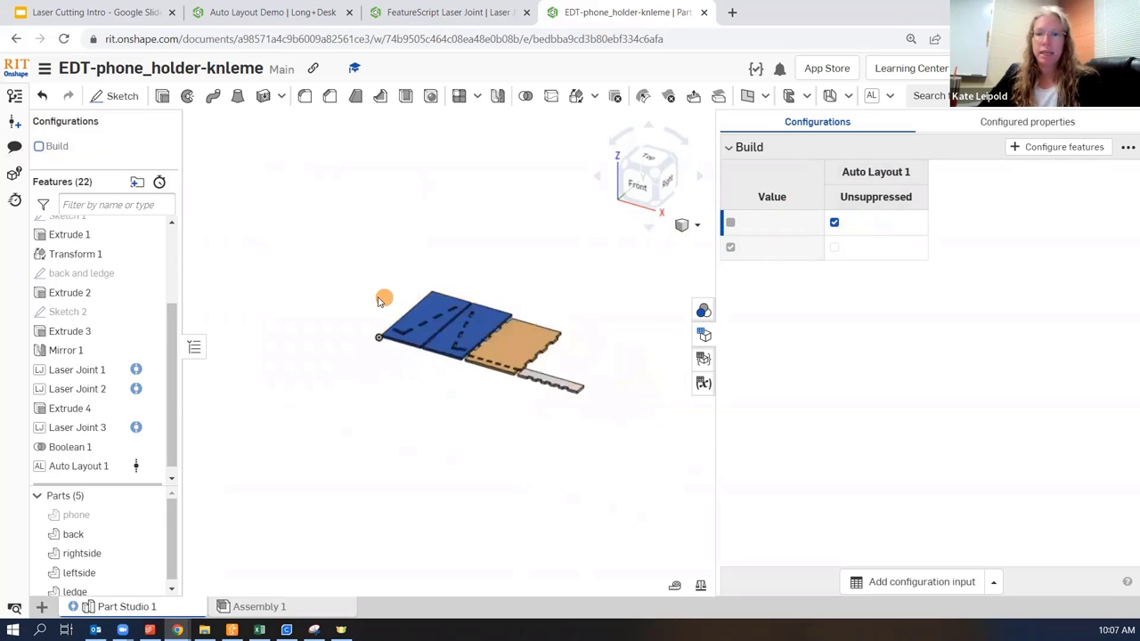
mouse_move(703, 335)
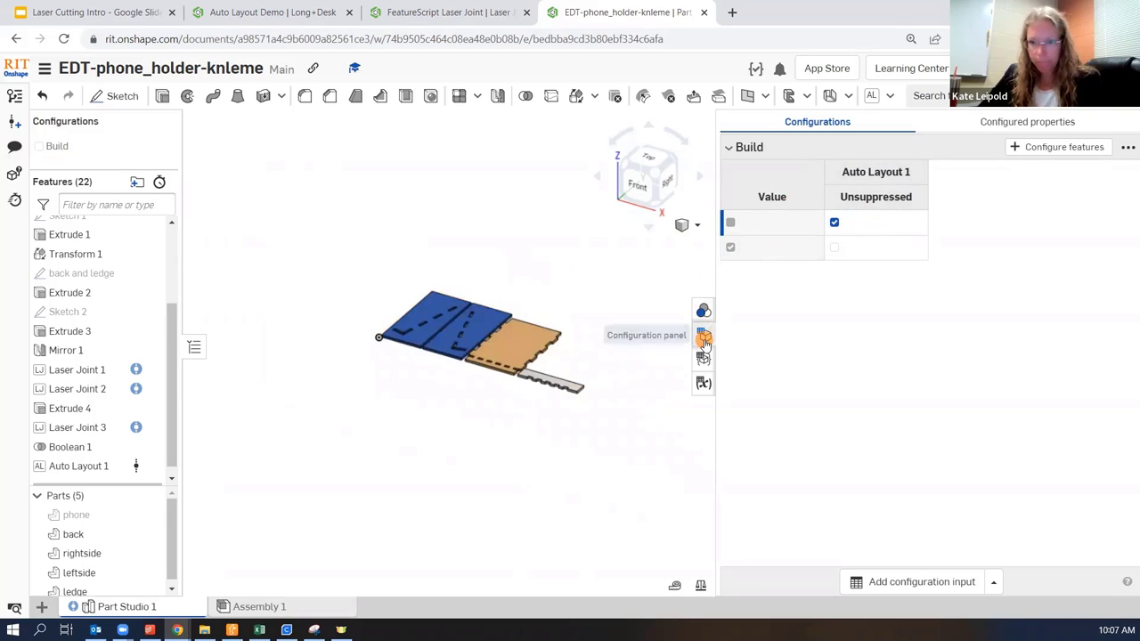
left_click(702, 334)
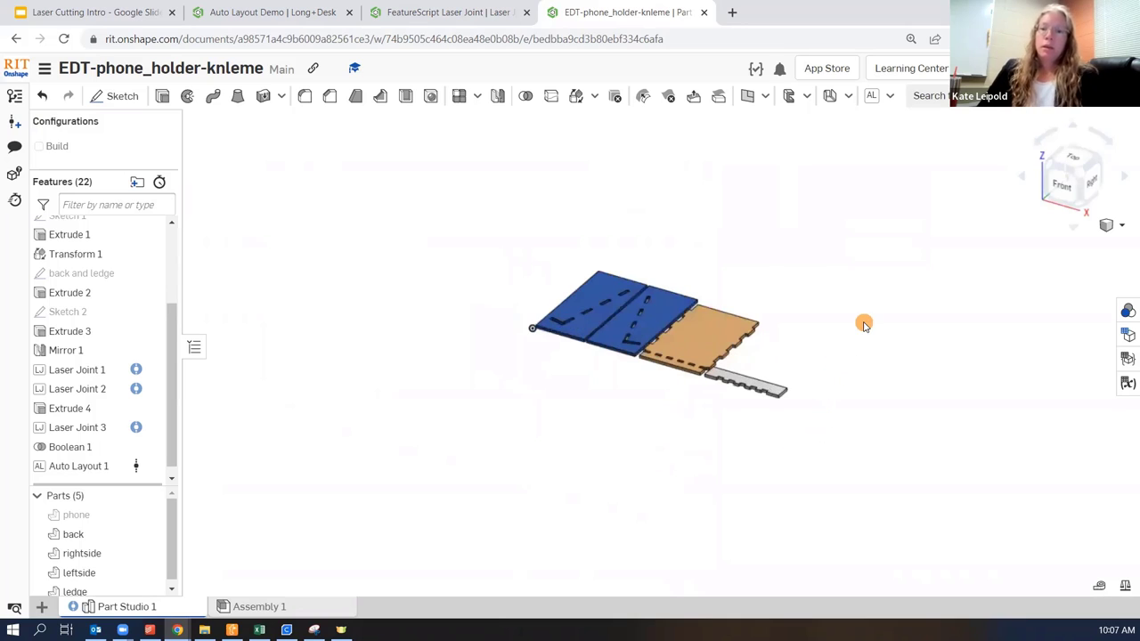
mouse_move(401, 440)
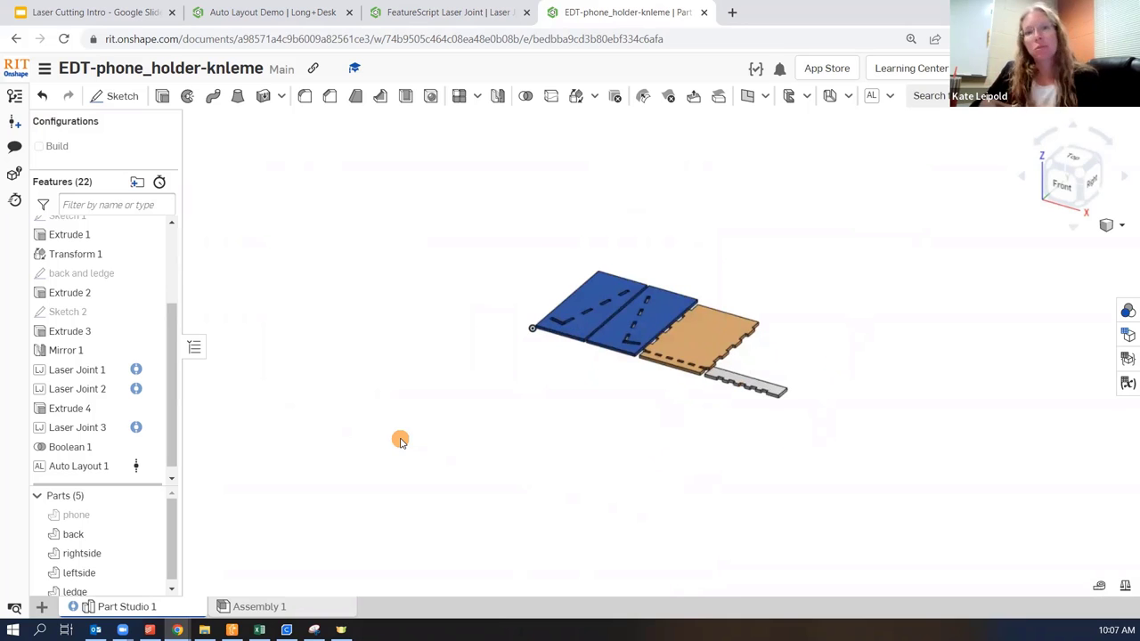
mouse_move(217, 283)
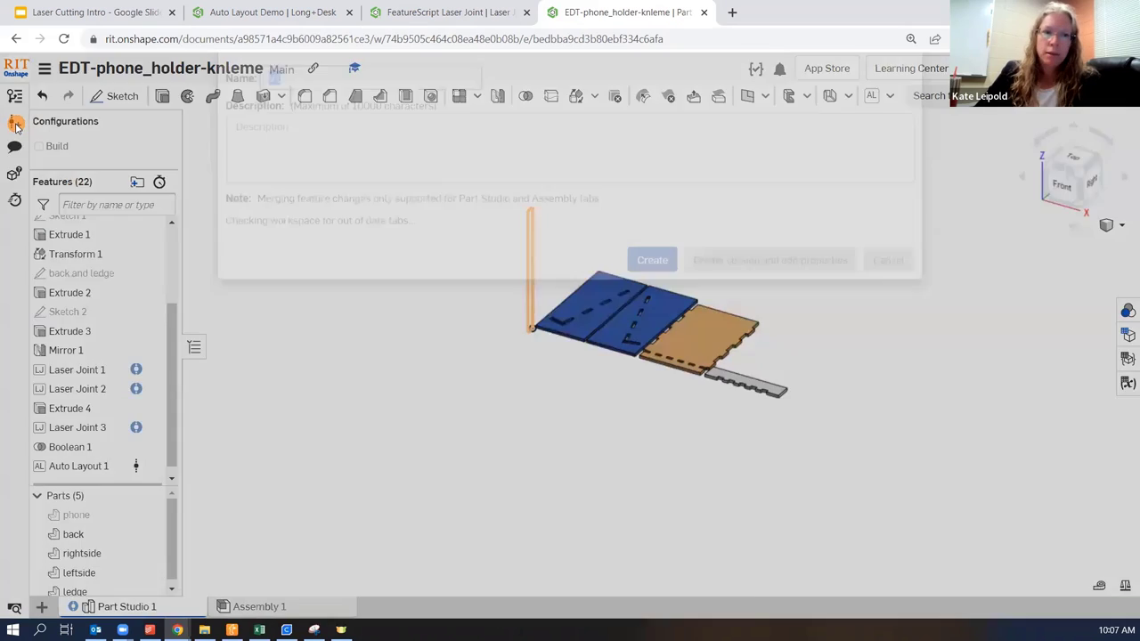
Step: Create a document version named 'V1 - Part Built'
type("V1")
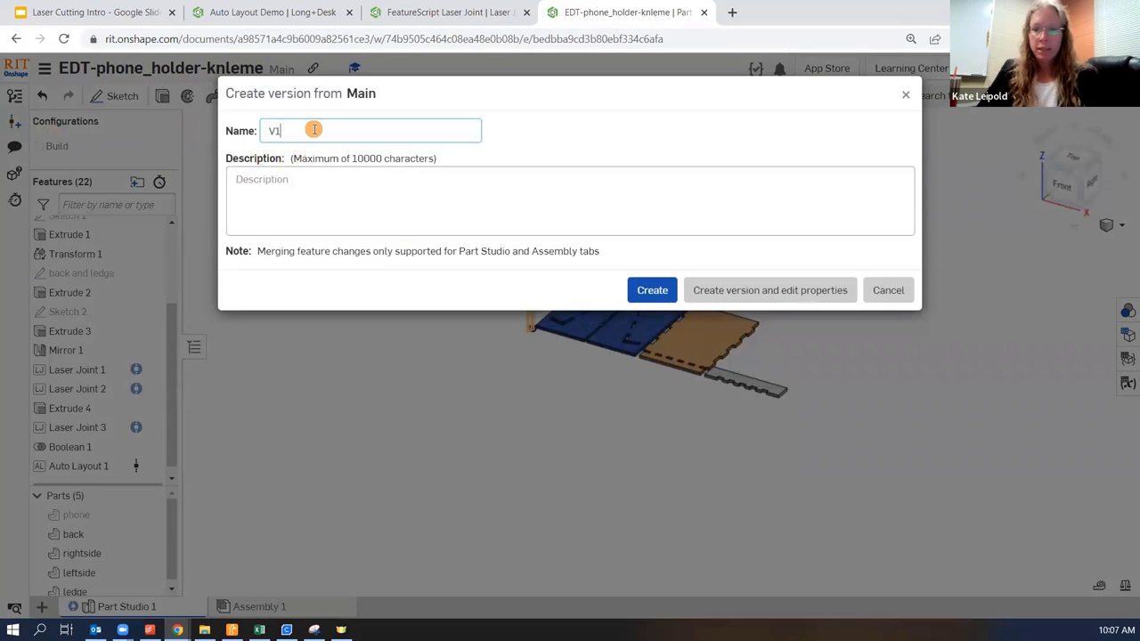
type("-")
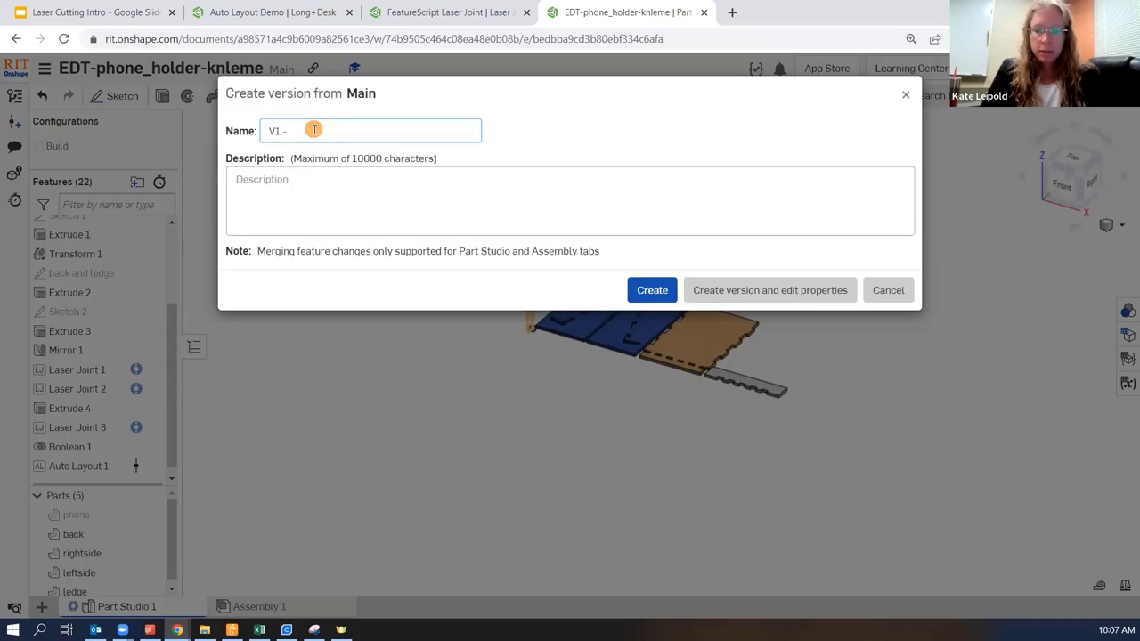
type("Part Built")
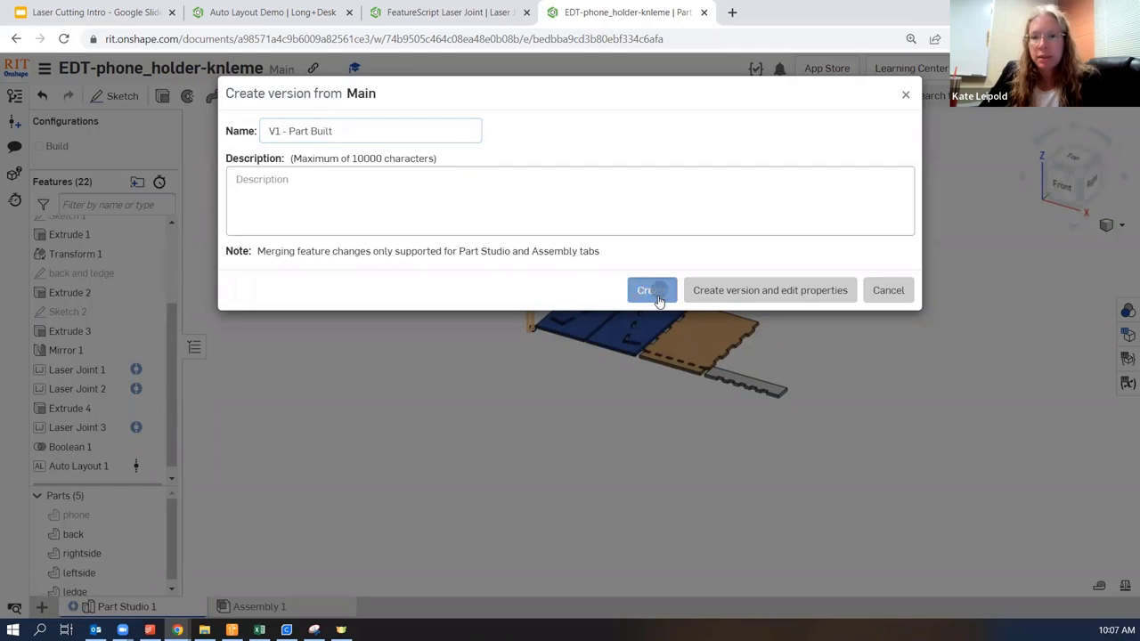
left_click(652, 288)
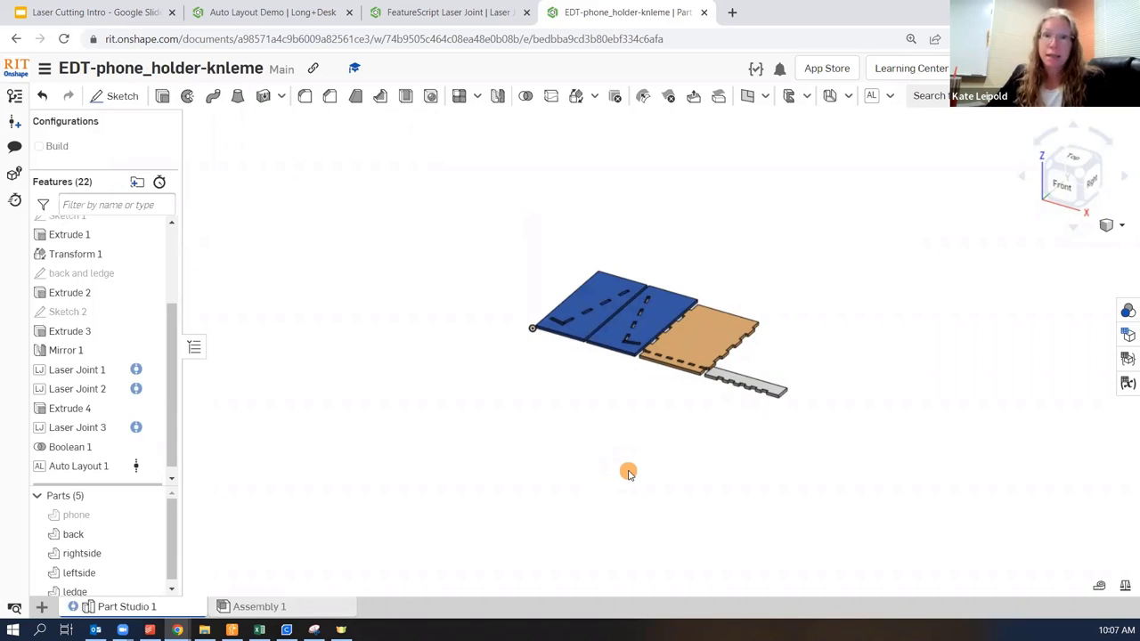
mouse_move(621, 470)
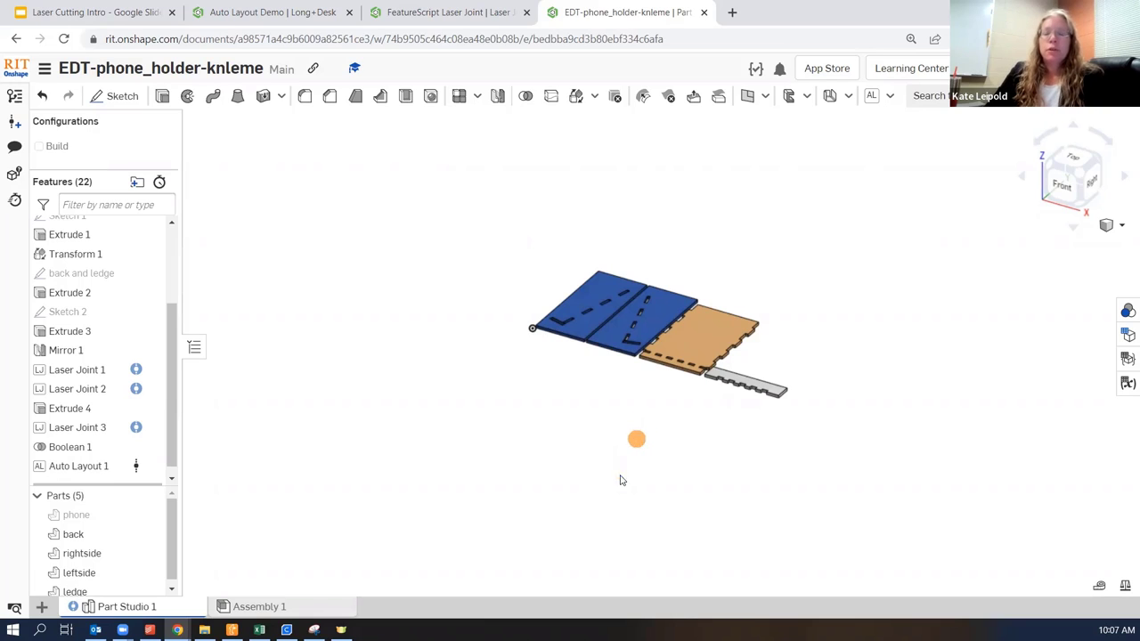
mouse_move(435, 458)
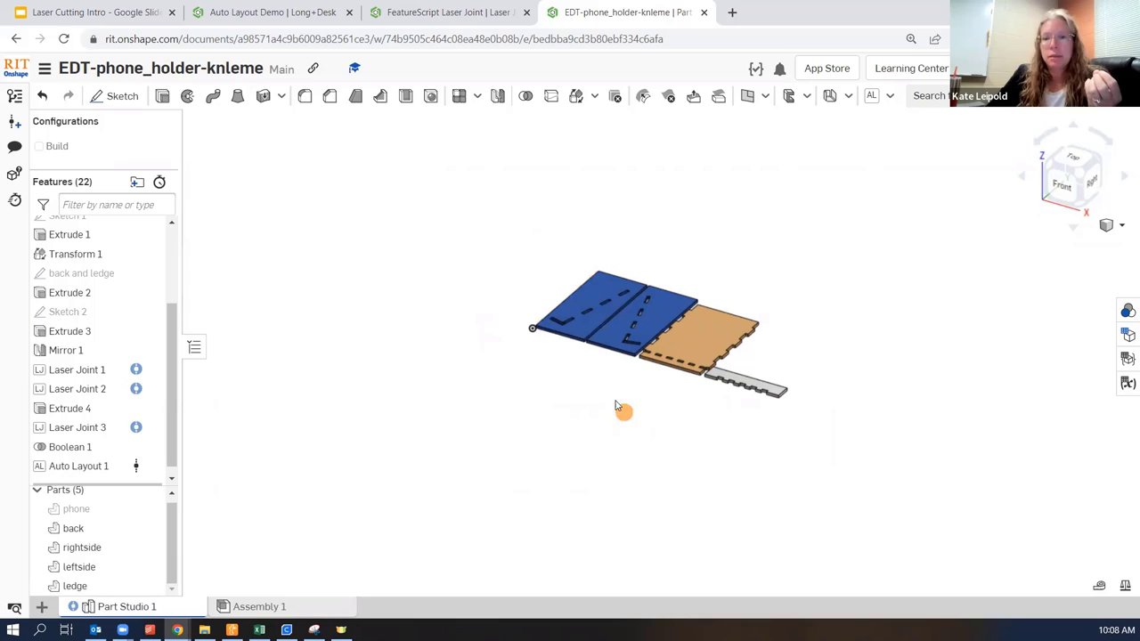
mouse_move(661, 413)
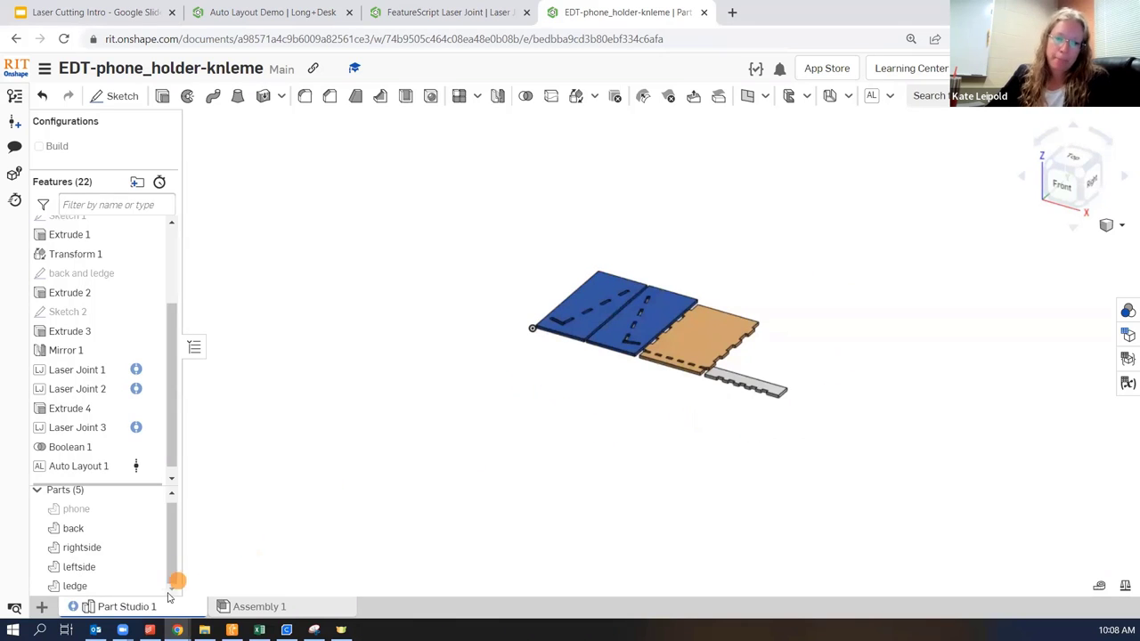
mouse_move(260, 605)
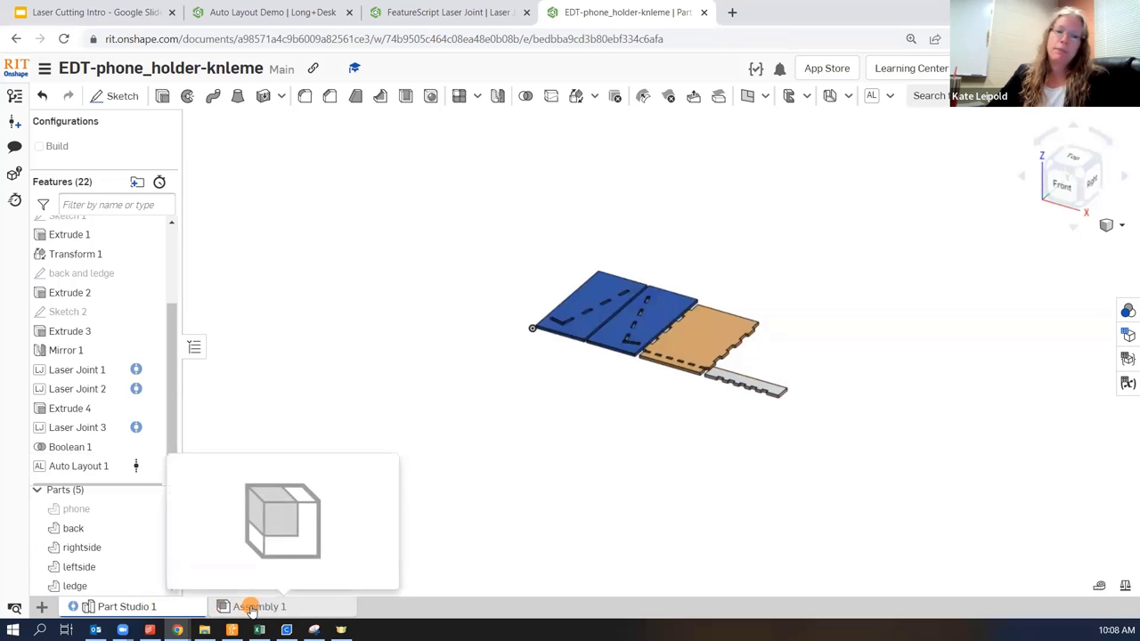
Step: Insert all Part Studio 1 parts into Assembly 1
left_click(260, 605)
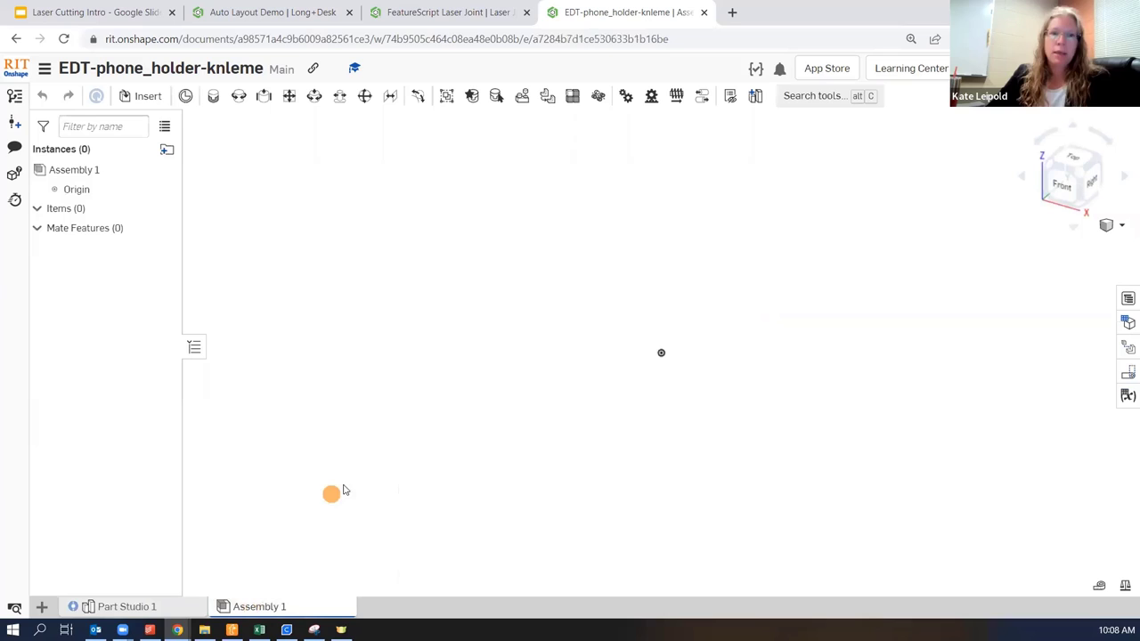
mouse_move(413, 417)
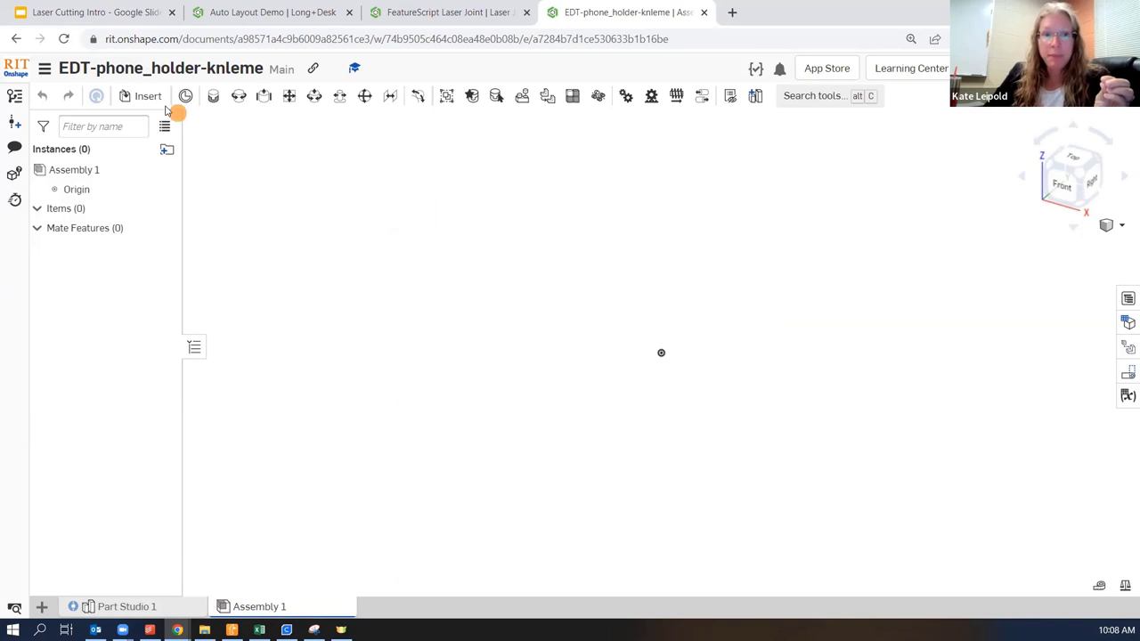
mouse_move(148, 96)
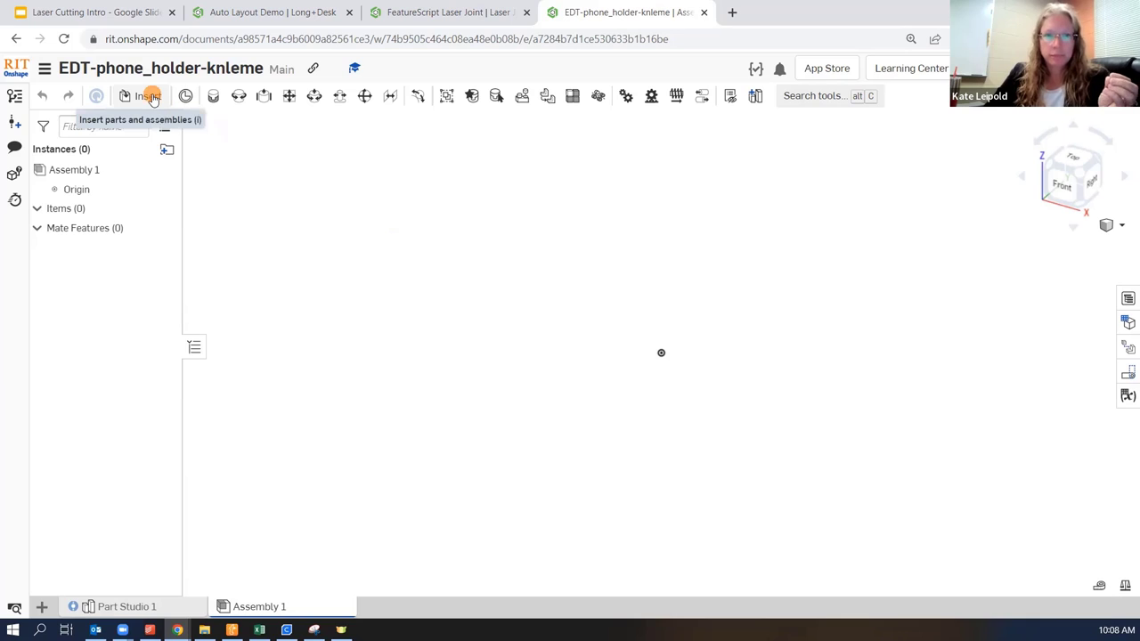
left_click(147, 96)
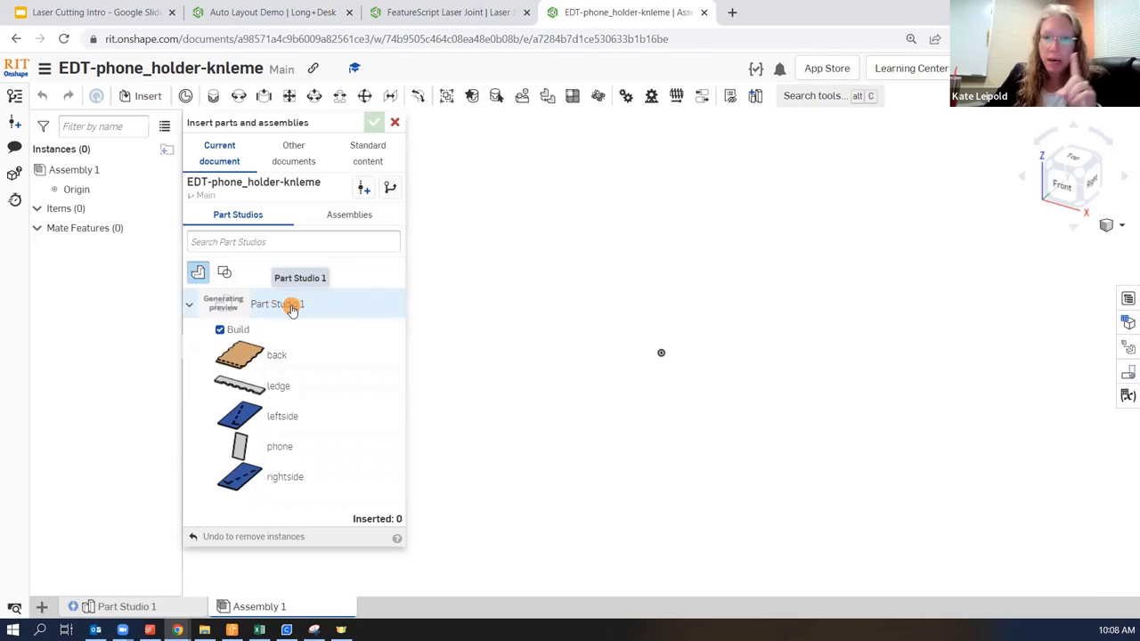
left_click(221, 329)
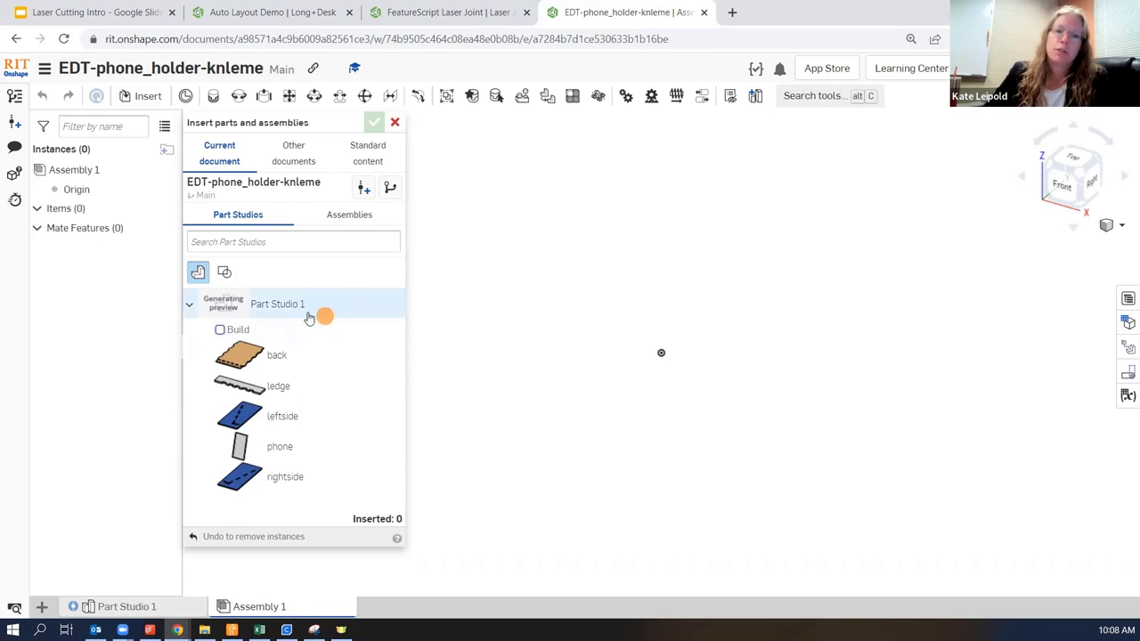
mouse_move(285, 306)
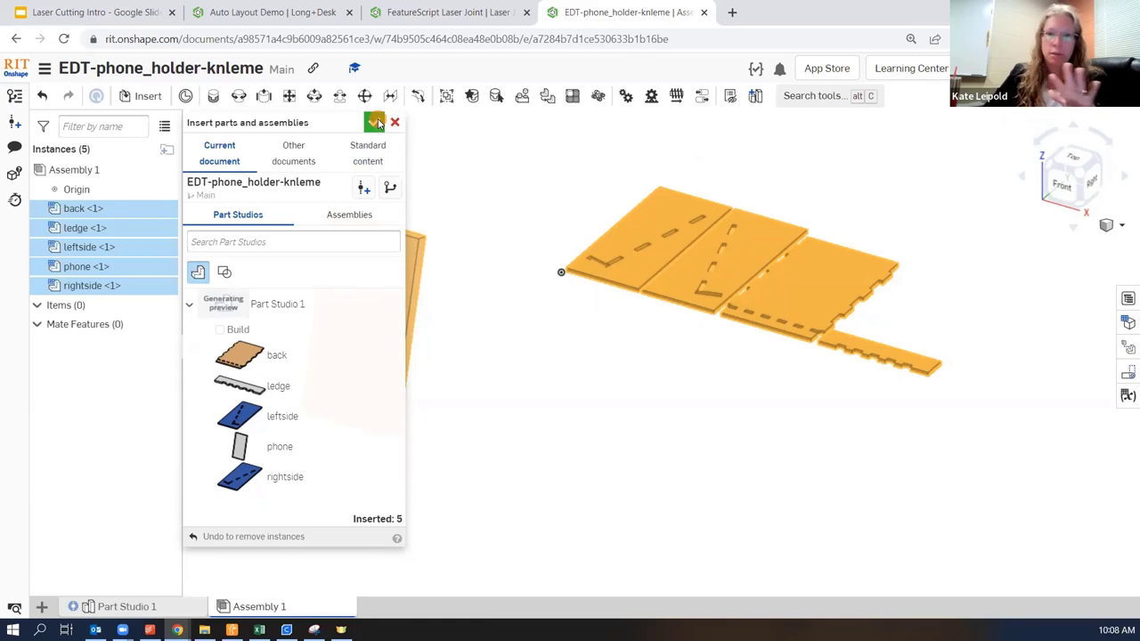
left_click(374, 121)
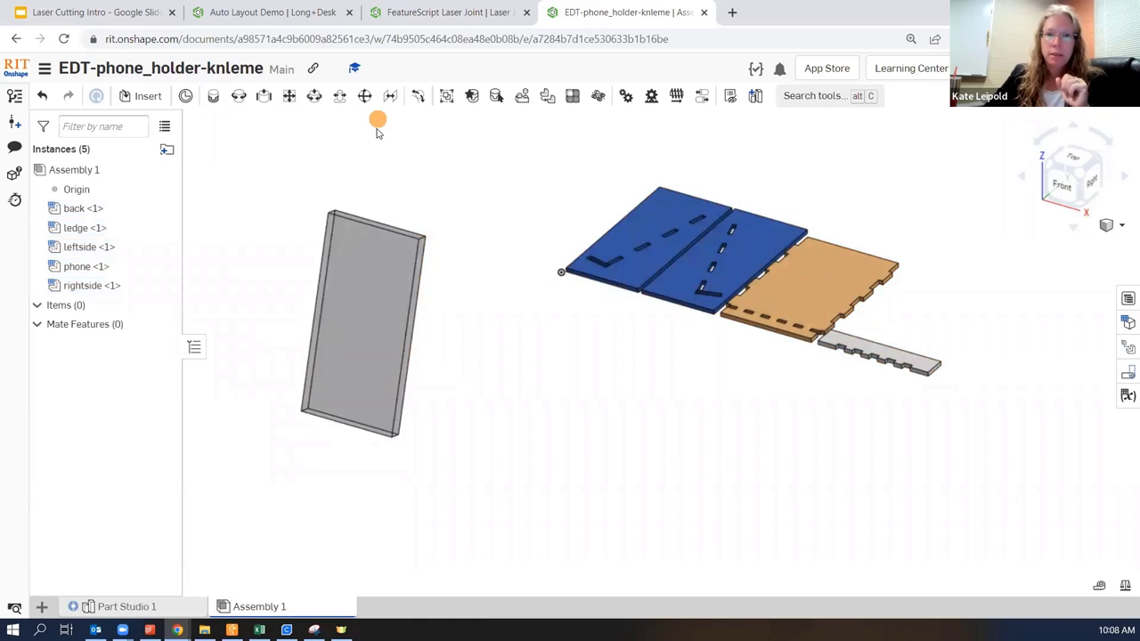
Step: Delete the phone instance from the assembly
left_click(365, 320)
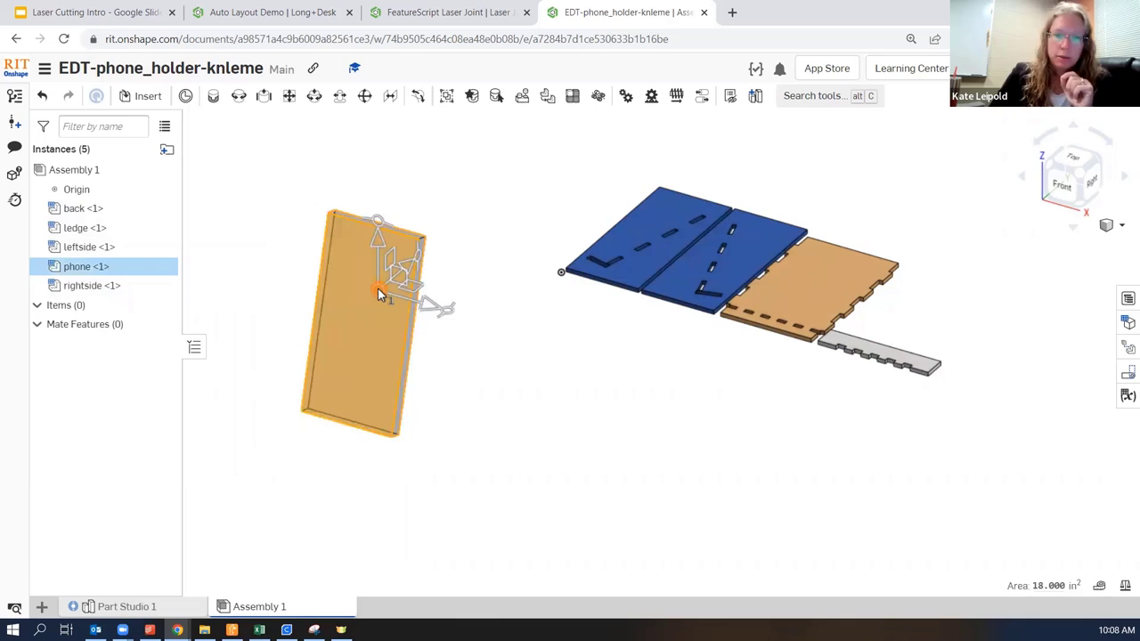
key("Delete")
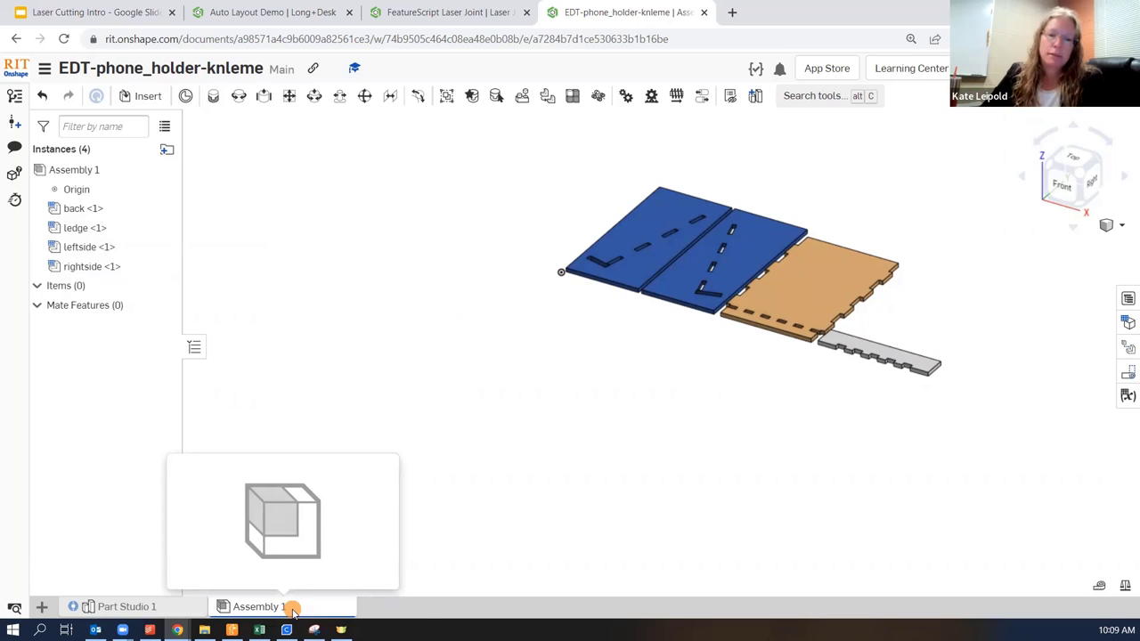
Step: Start creating a drawing from the Assembly 1 tab
right_click(256, 605)
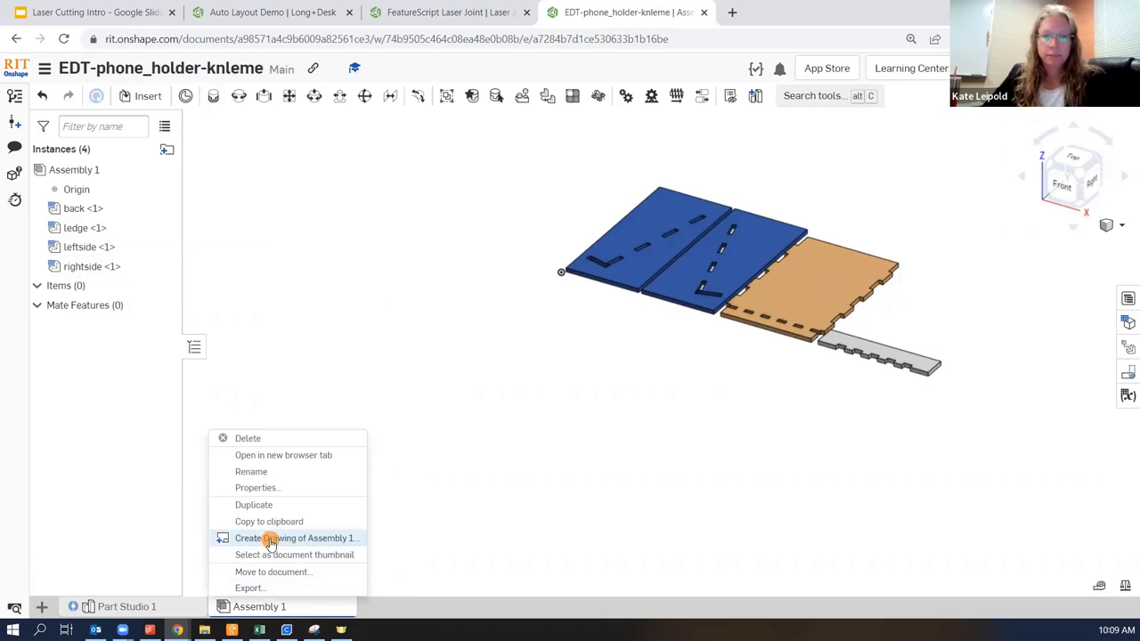
left_click(296, 538)
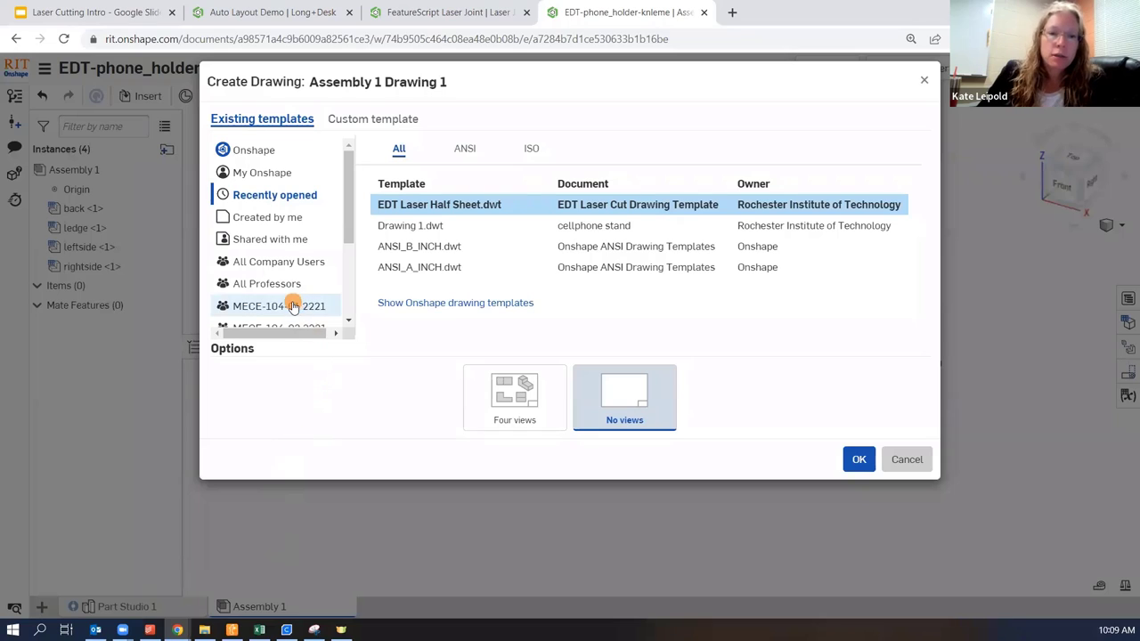
Step: Choose the All Professors EDT Laser Half Sheet template with no views and create the drawing
left_click(278, 306)
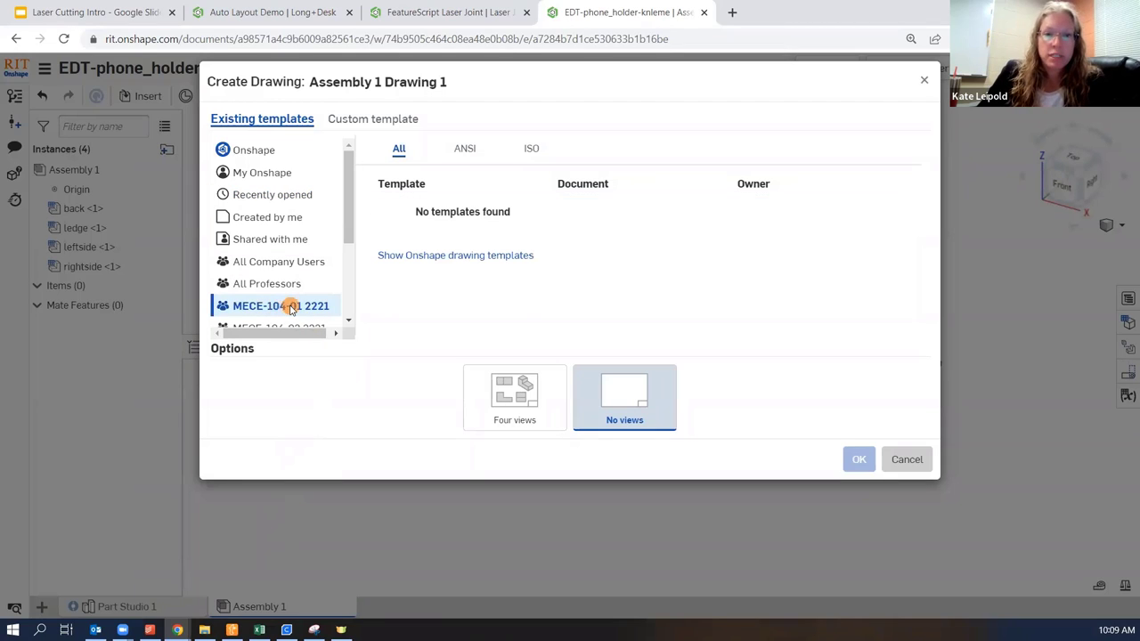
scroll("down", 3)
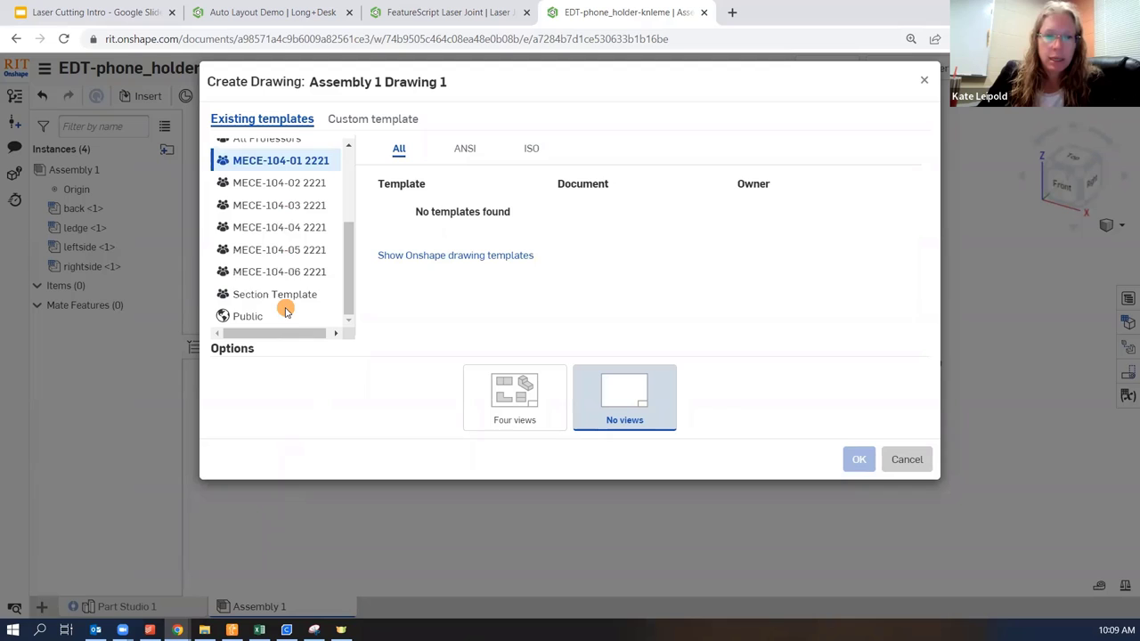
scroll("up", 3)
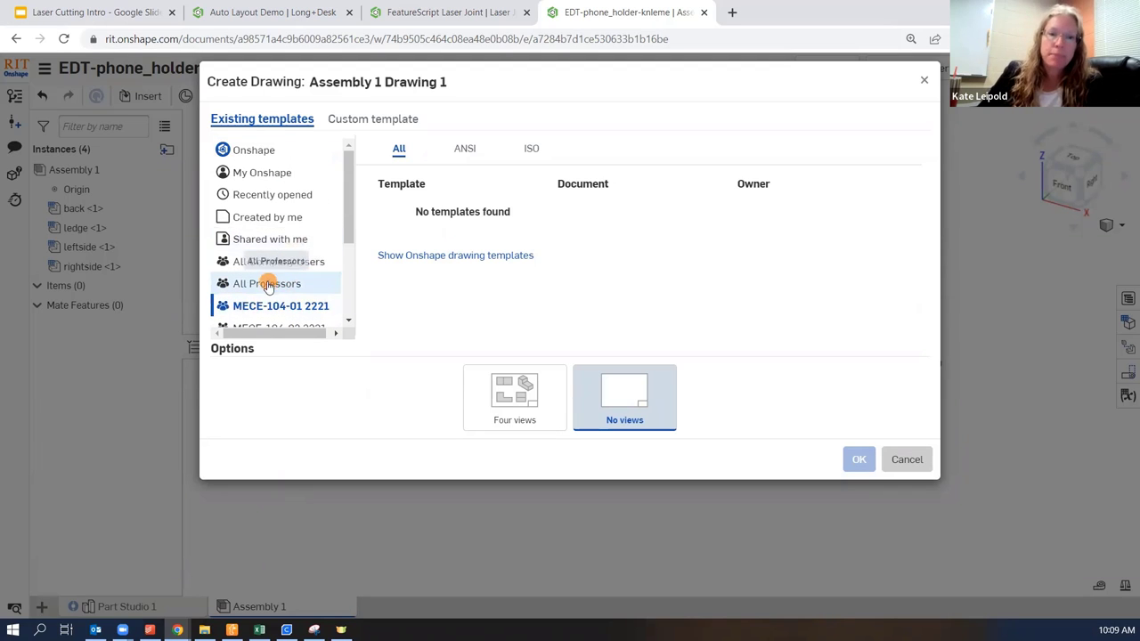
left_click(263, 171)
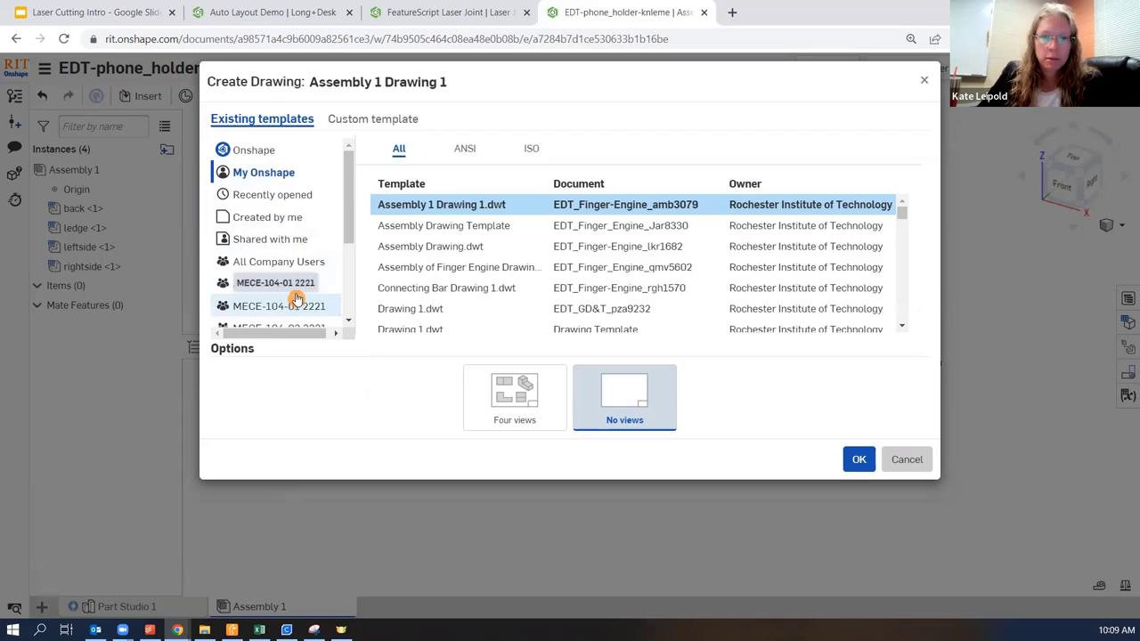
left_click(268, 283)
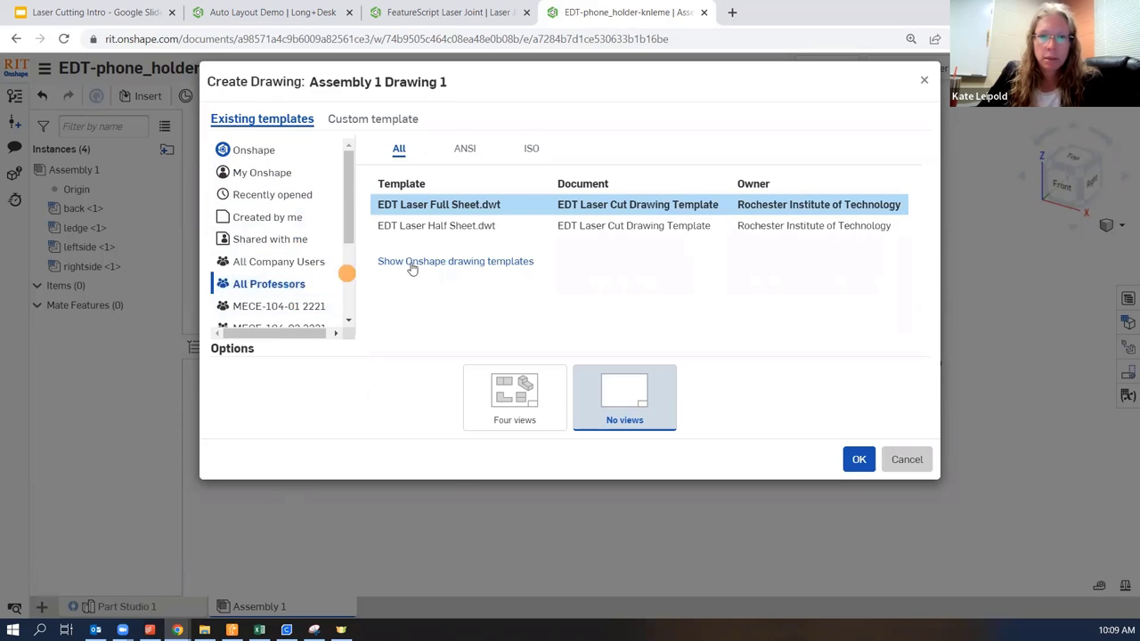
mouse_move(436, 224)
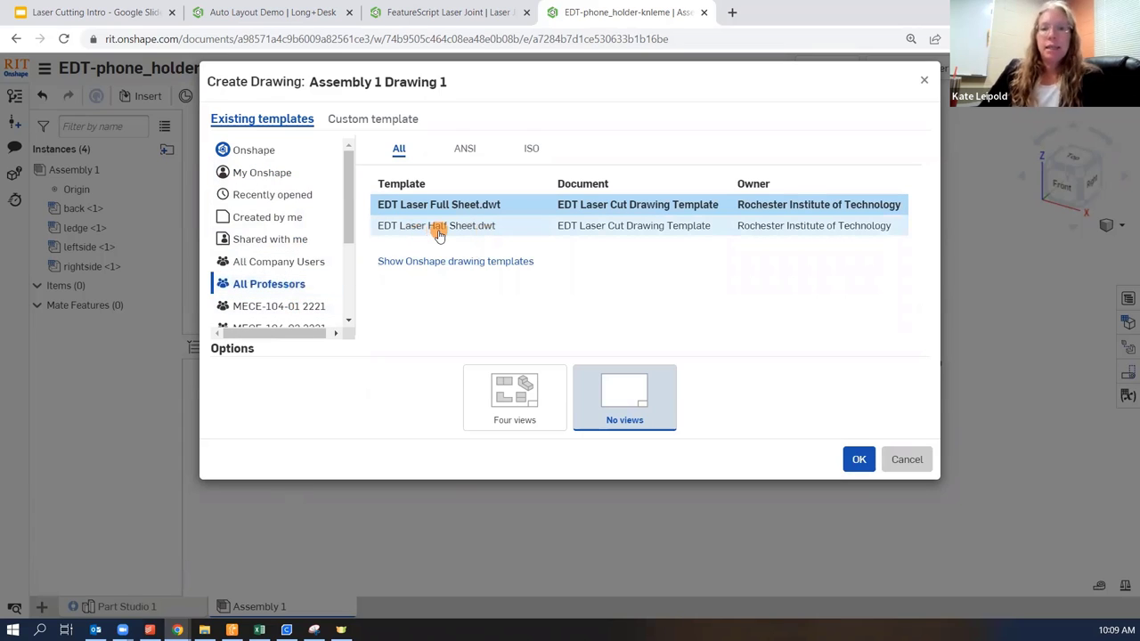
left_click(438, 224)
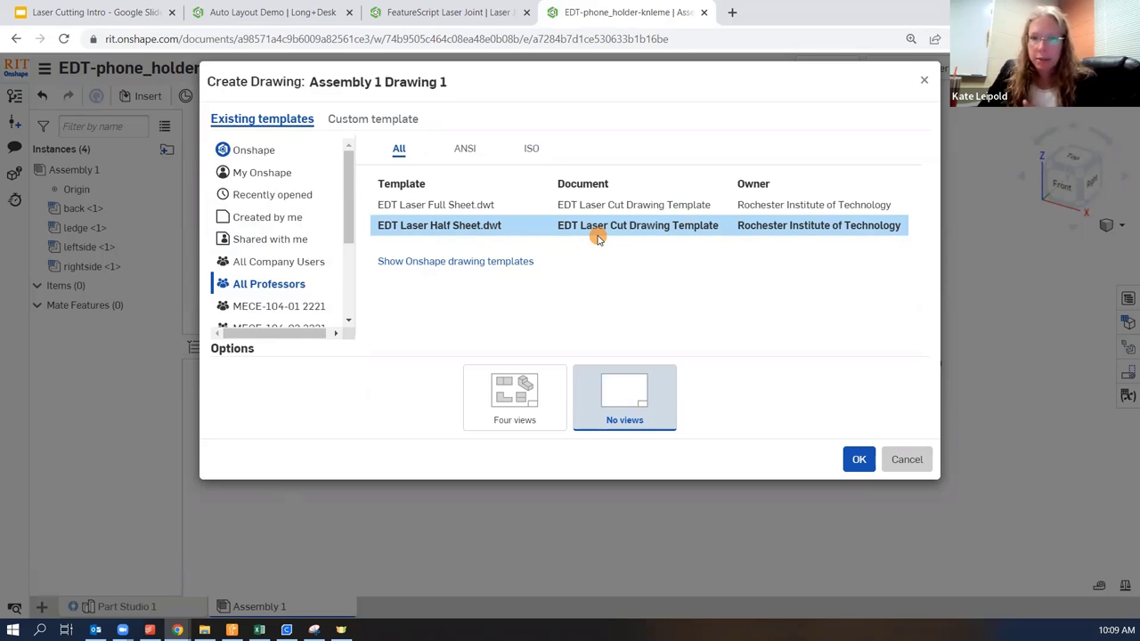
mouse_move(470, 350)
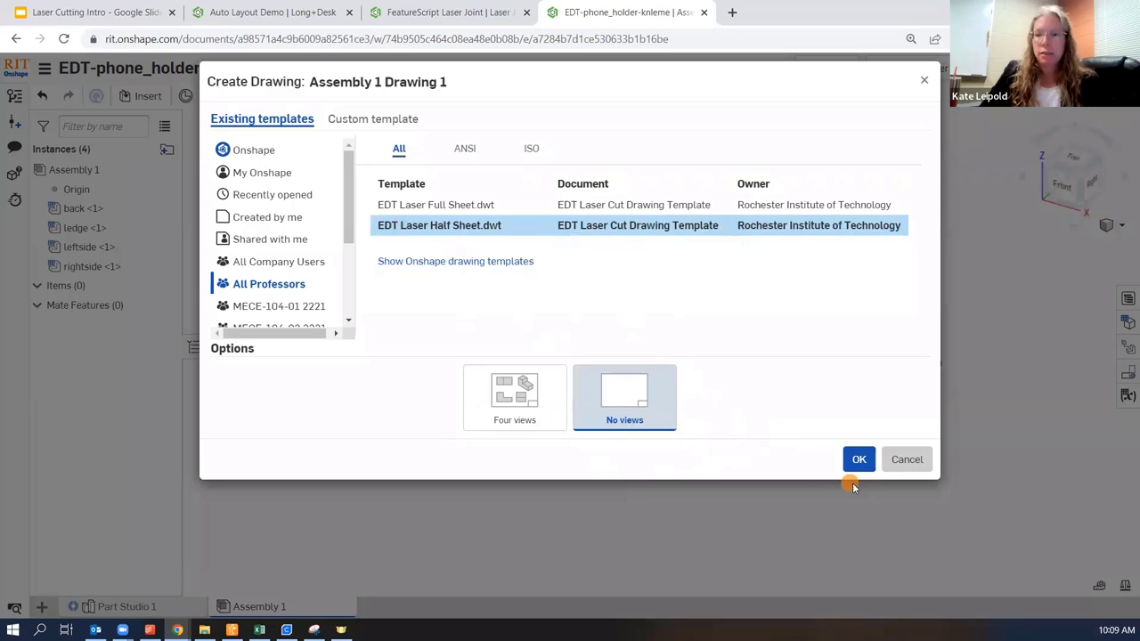
left_click(858, 460)
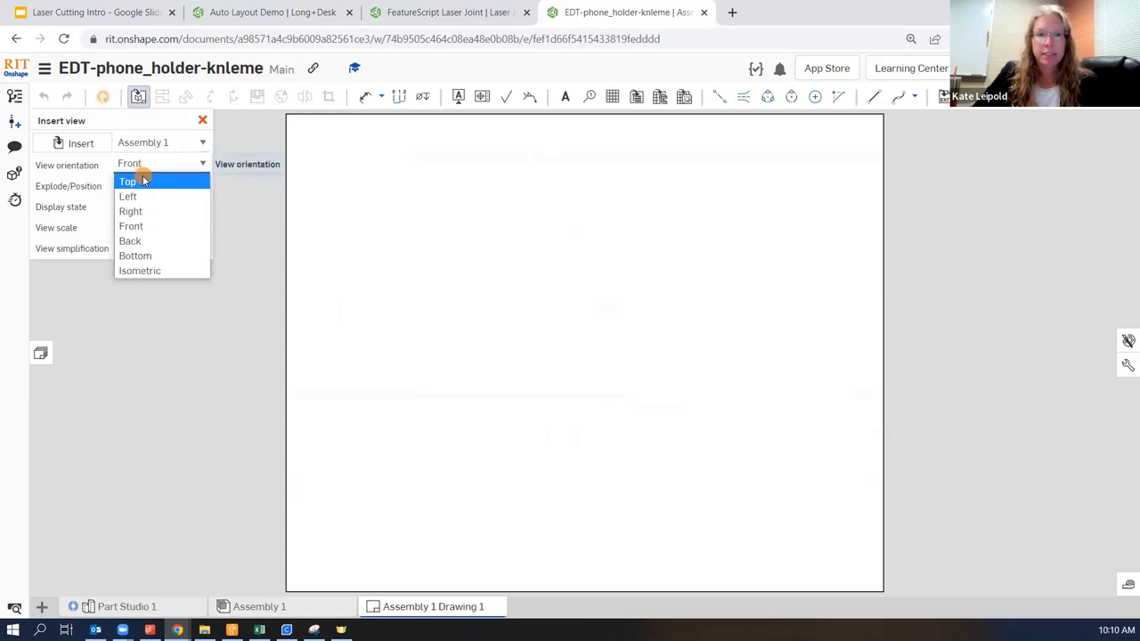
Step: Insert a Top view at 1:1 scale and place it in the lower sheet area
left_click(128, 182)
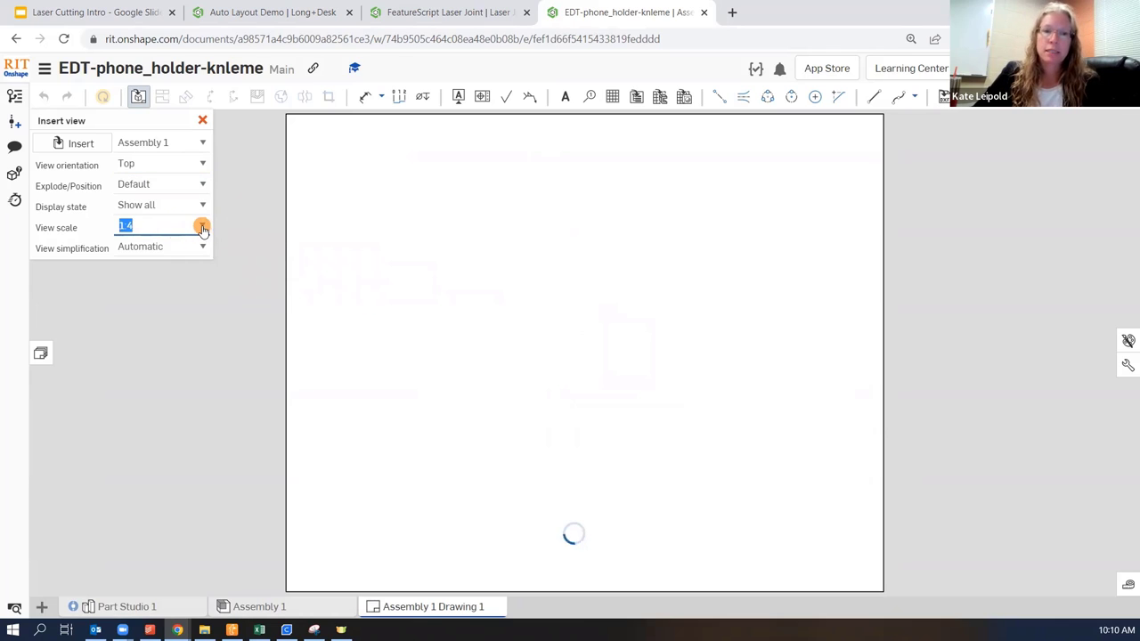
left_click(203, 225)
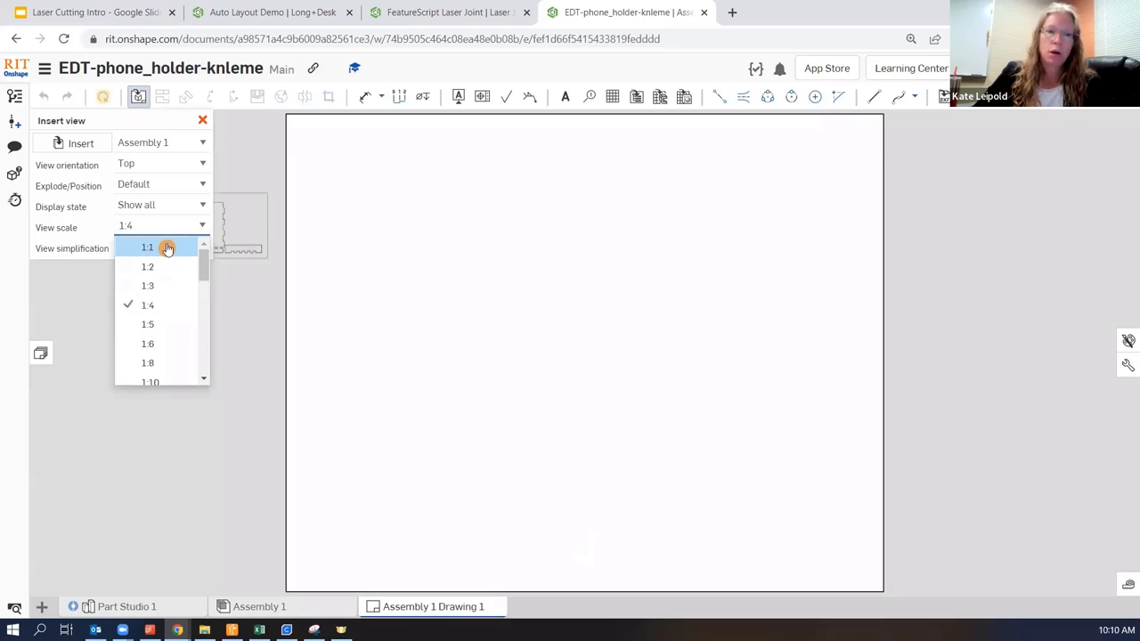
left_click(146, 246)
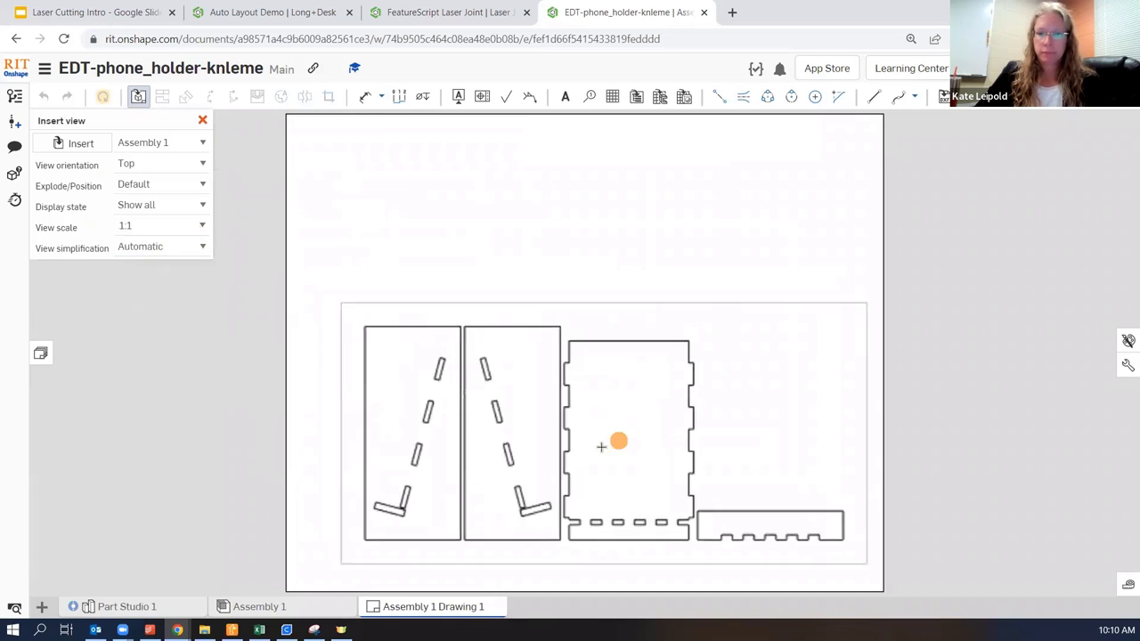
left_click_drag(602, 447, 559, 427)
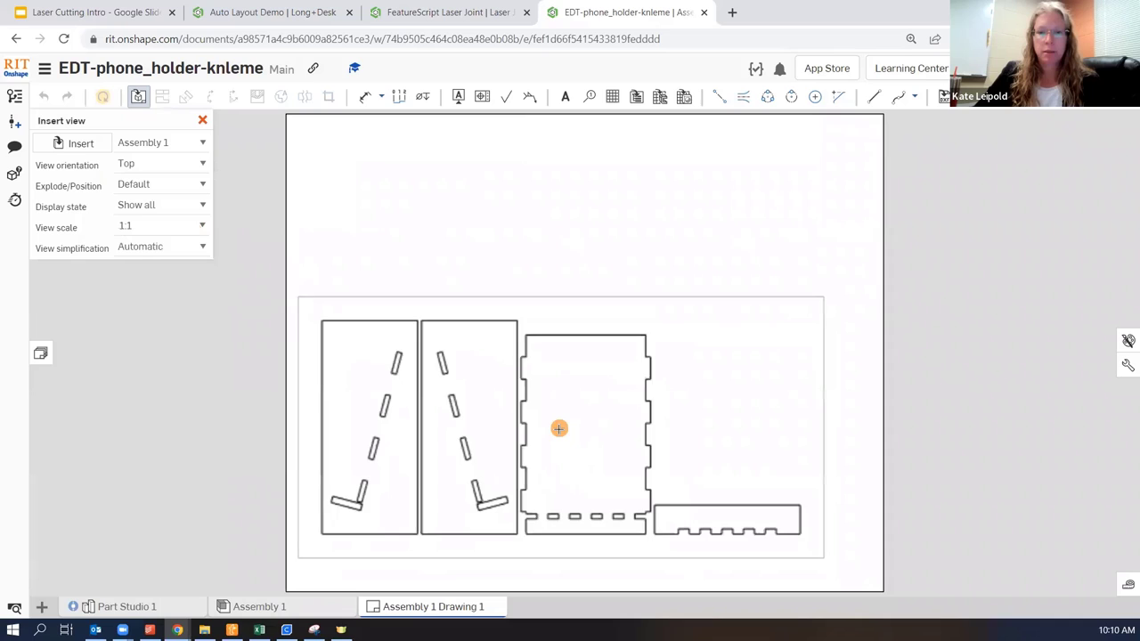
left_click(555, 432)
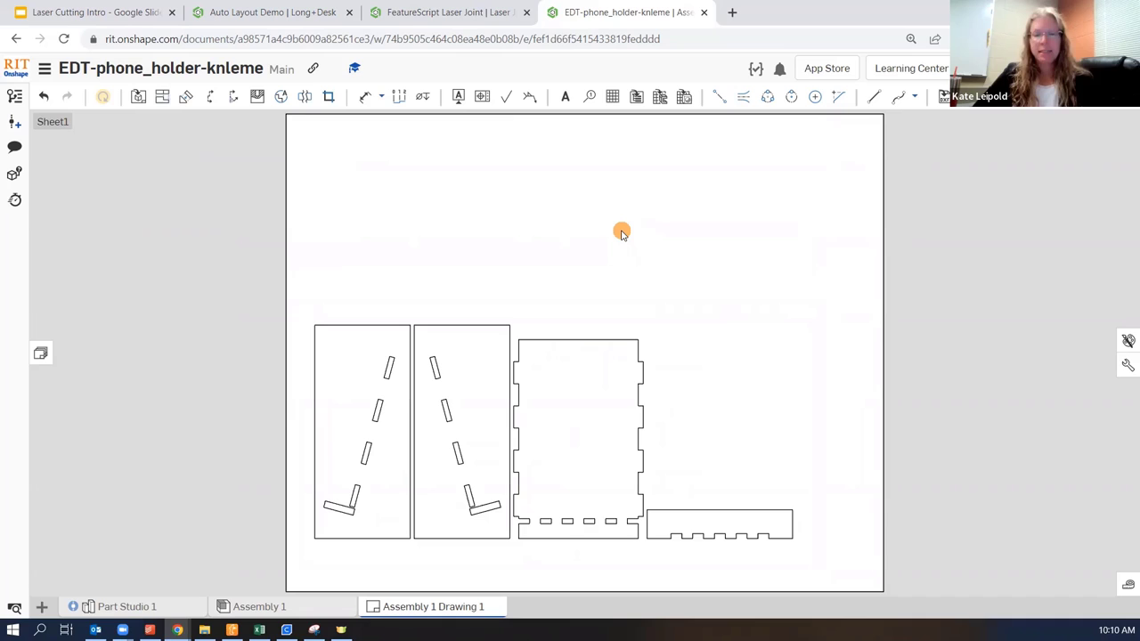
mouse_move(570, 377)
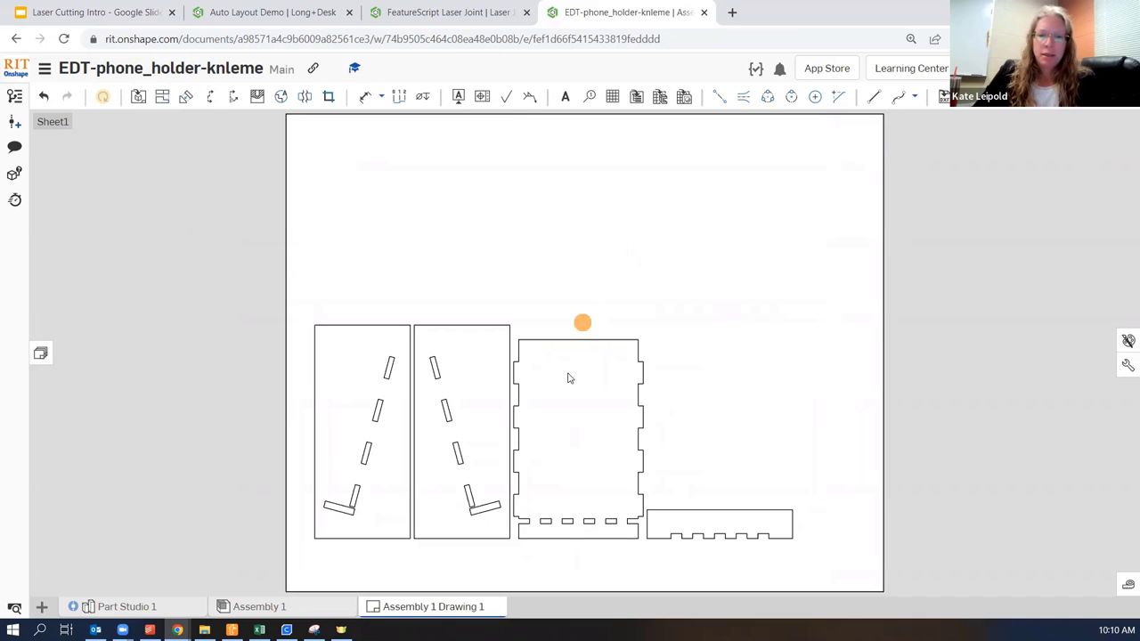
Step: Name the drawing export file Phoneholder-knleme in PDF format
right_click(434, 605)
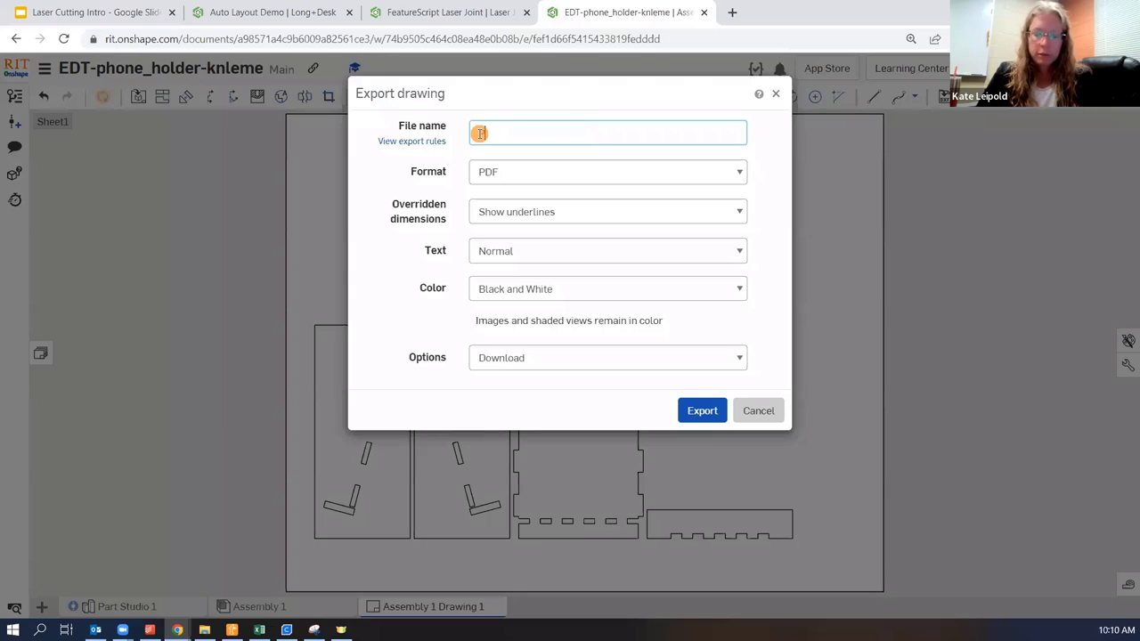
type("phoneholder")
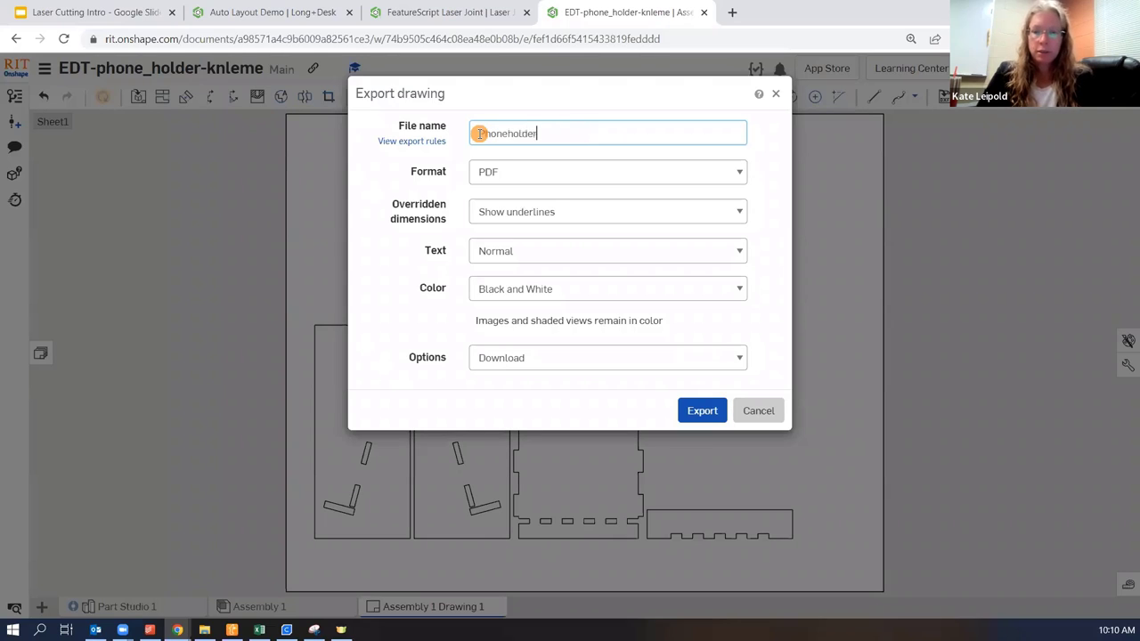
type("-knleme")
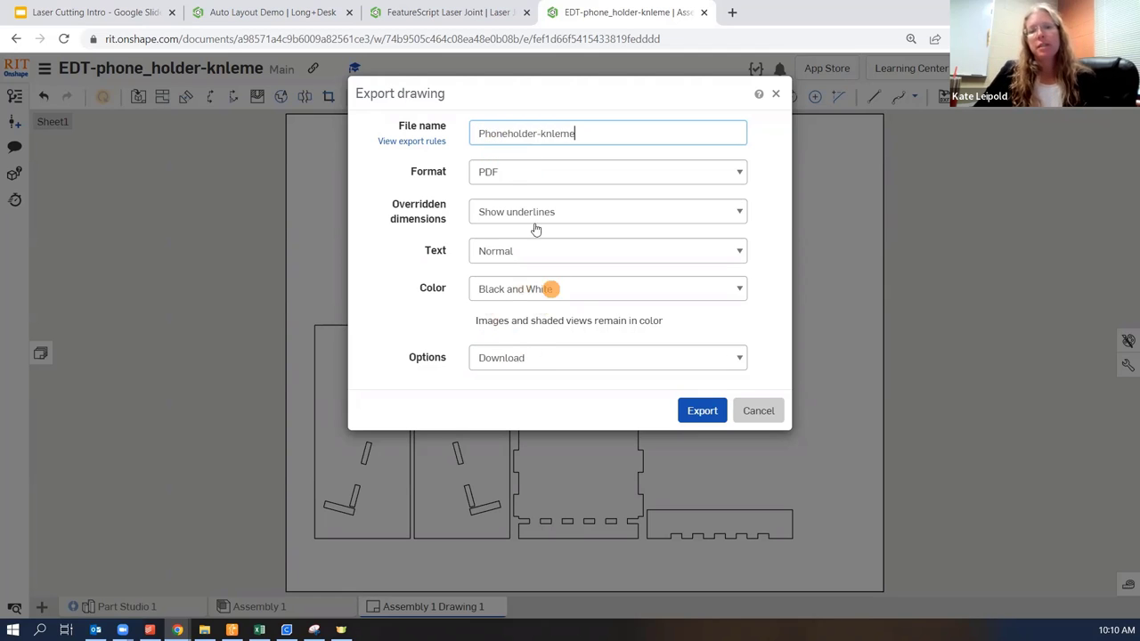
left_click(609, 357)
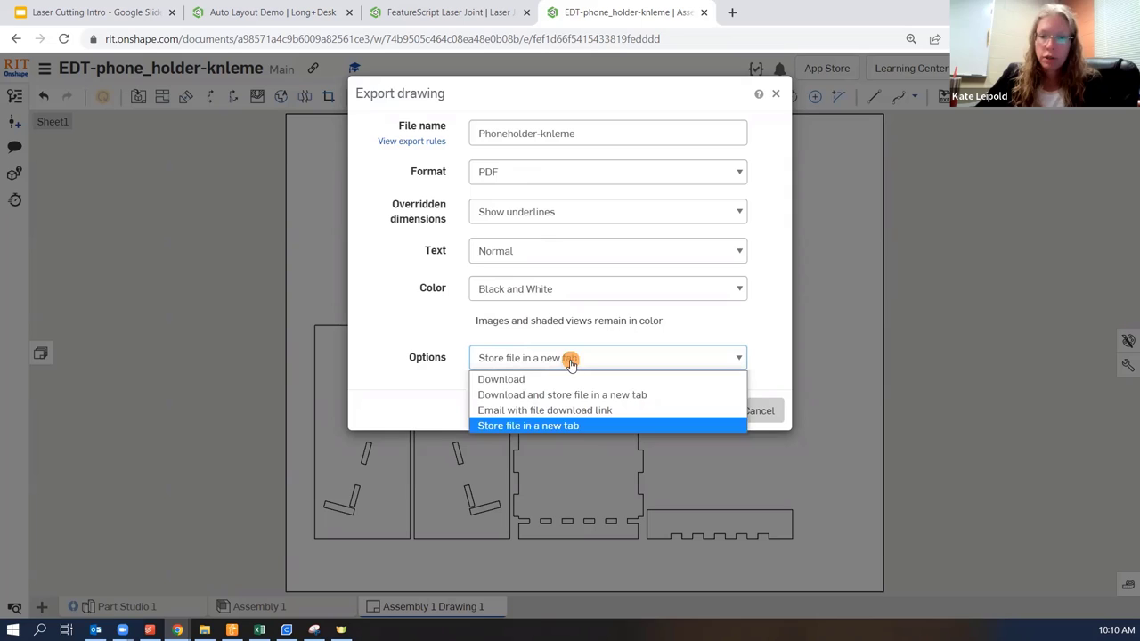
mouse_move(577, 395)
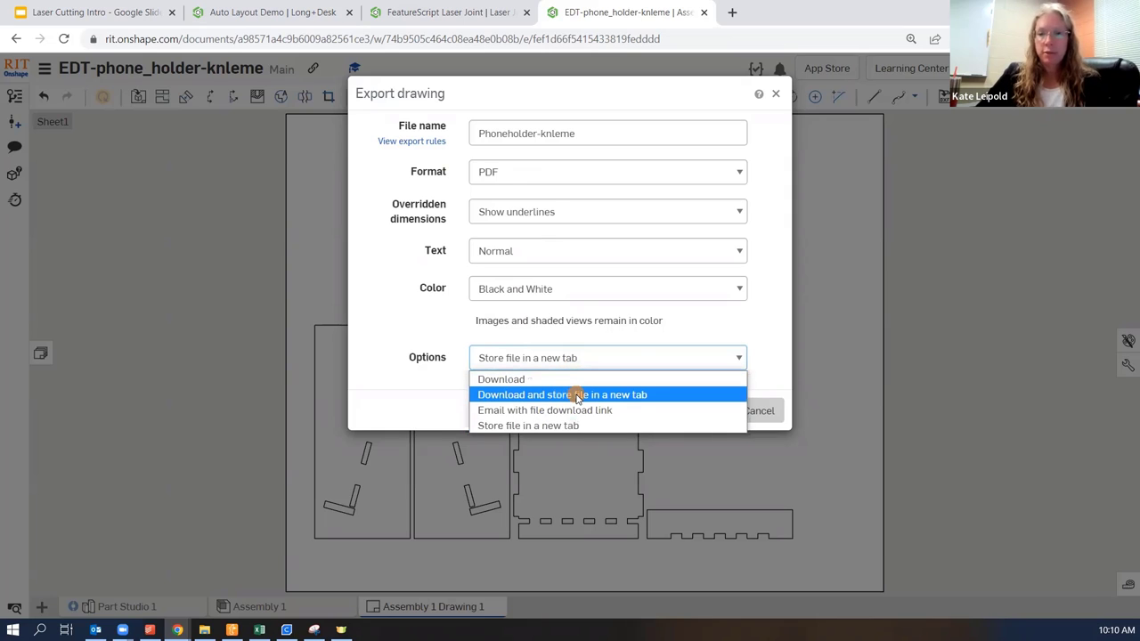
Step: Set export to download and store the file in a new tab, then export
left_click(562, 395)
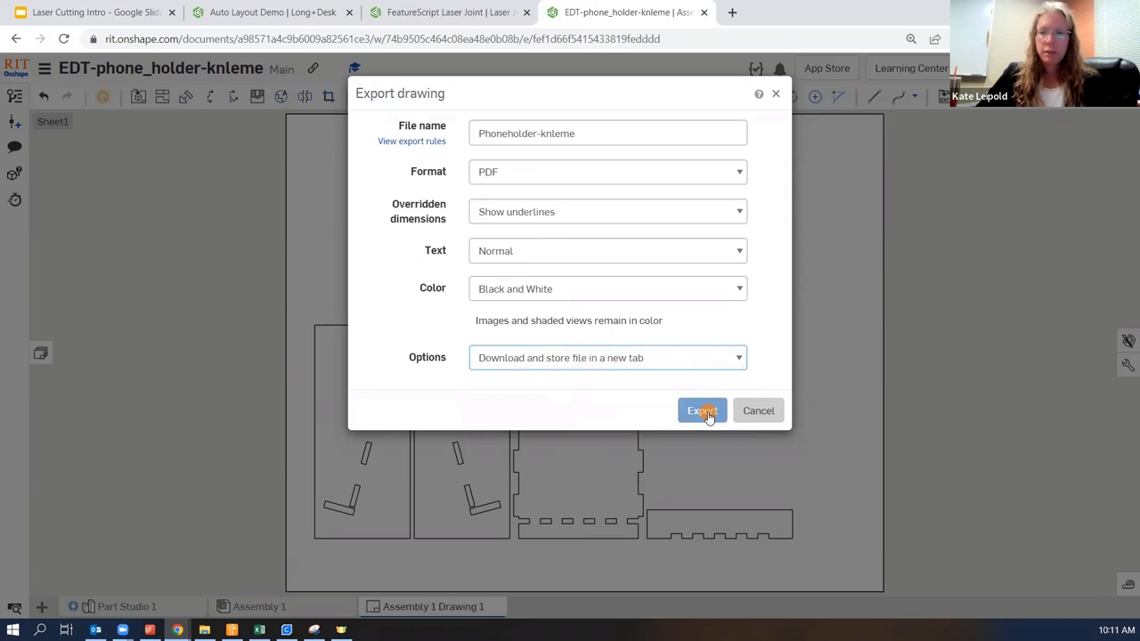
left_click(702, 409)
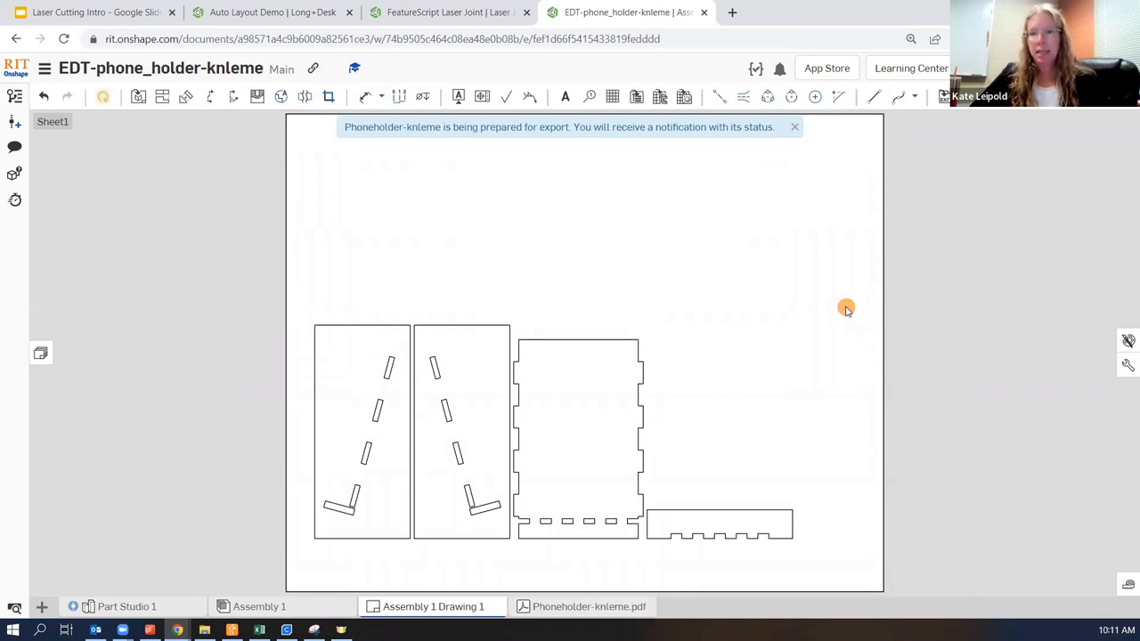
Step: Dismiss the export notification and view the Phoneholder-knleme.pdf tab contents
left_click(794, 126)
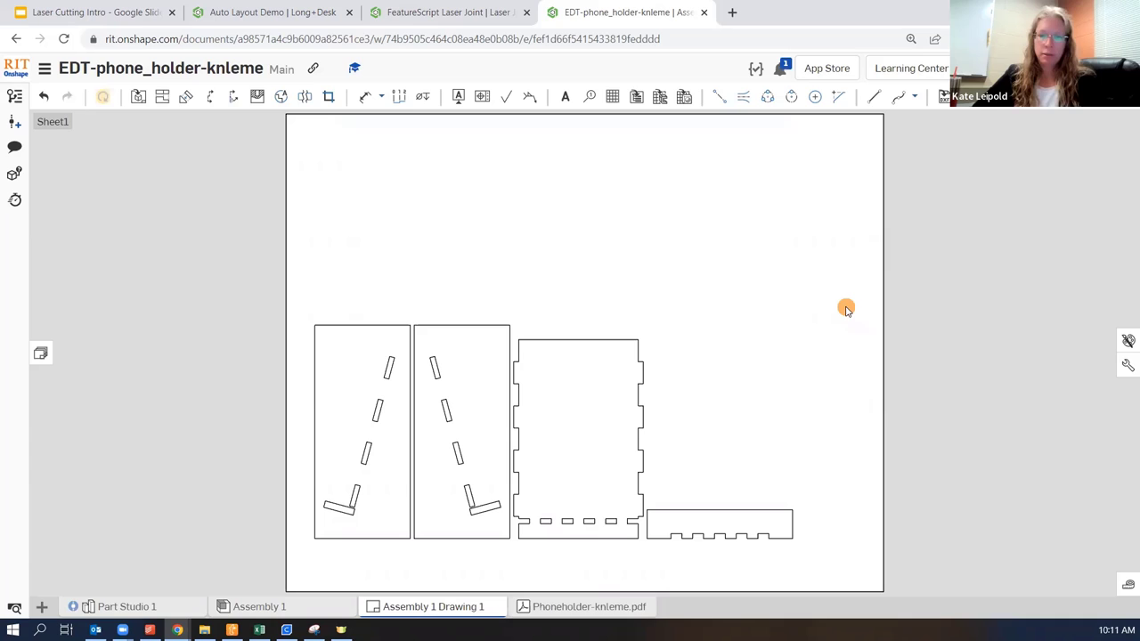
left_click(584, 606)
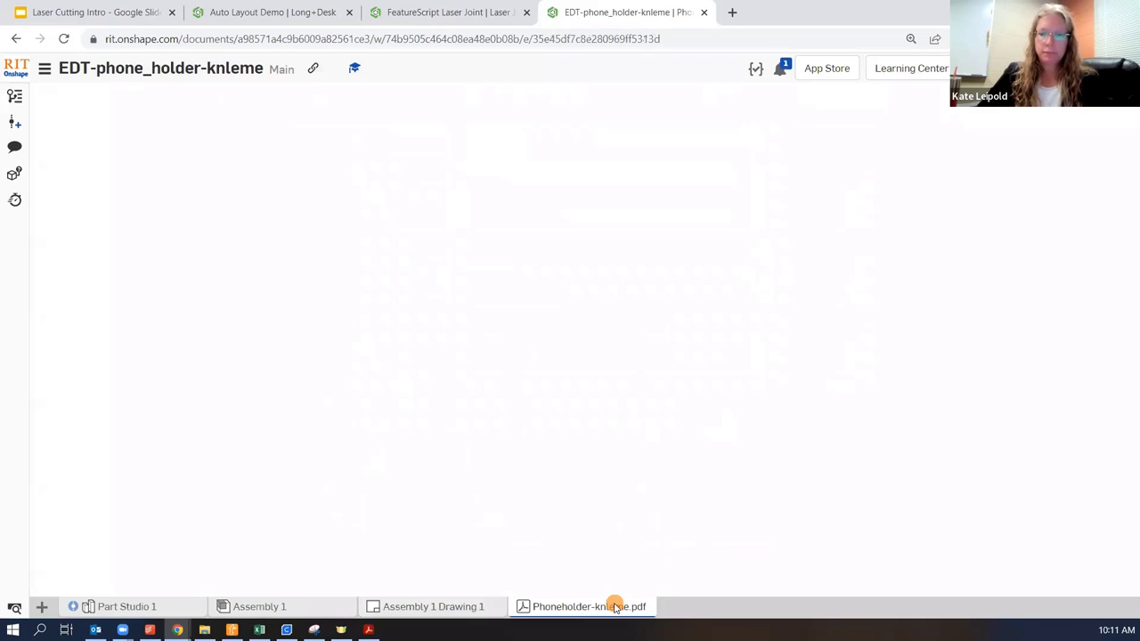
left_click(588, 605)
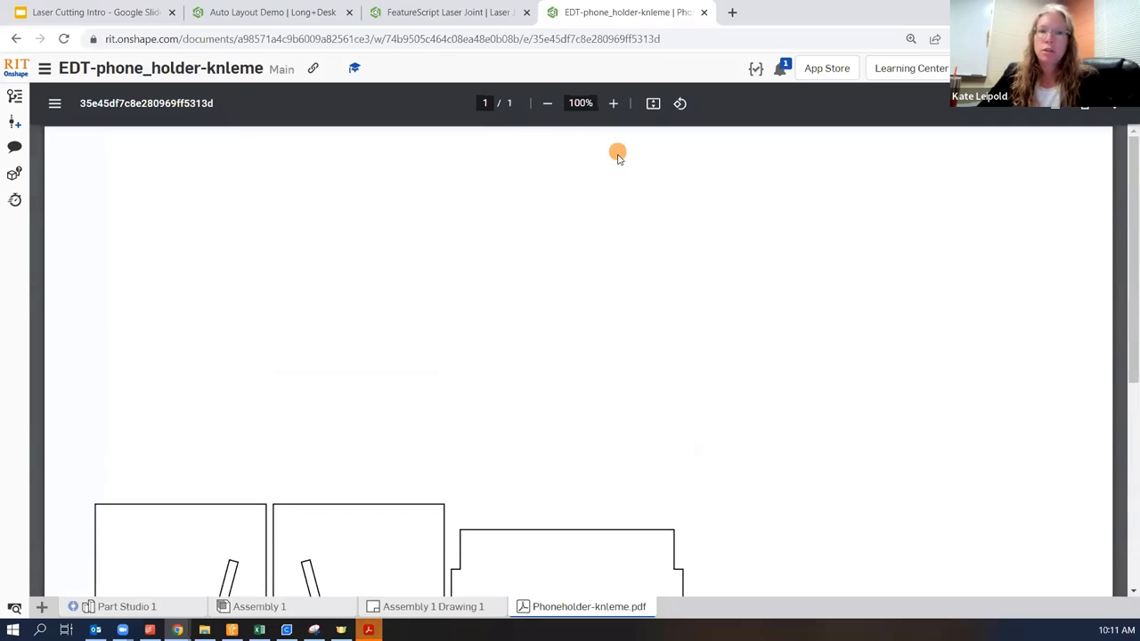
scroll("down", 3)
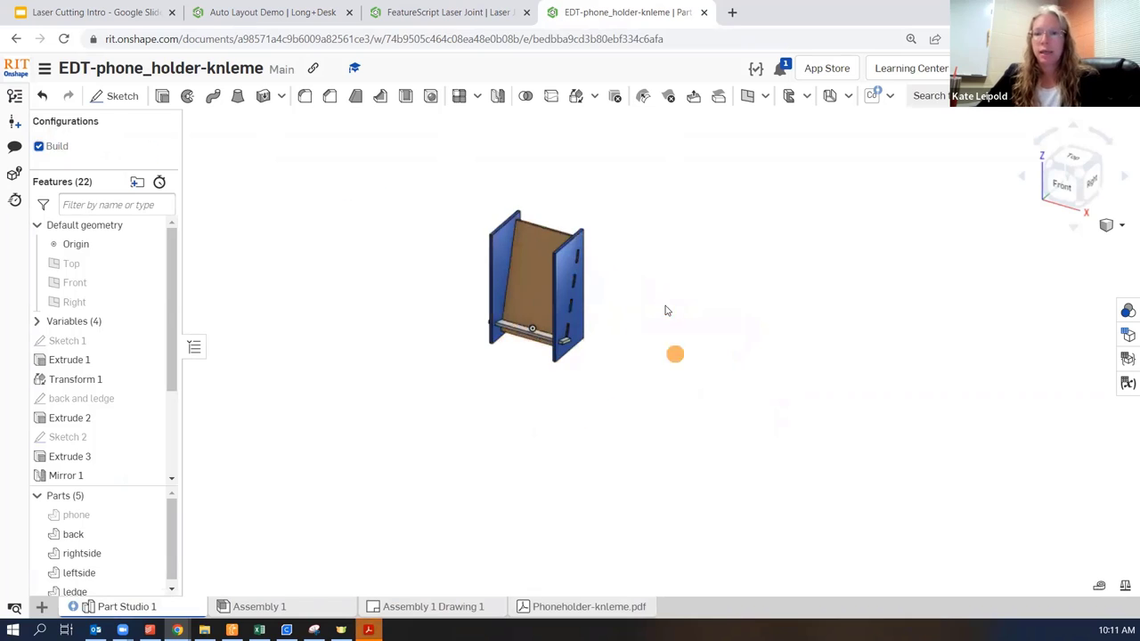
Step: Change the variable table so width is 6 in and height is 3 in
left_click_drag(675, 354, 686, 274)
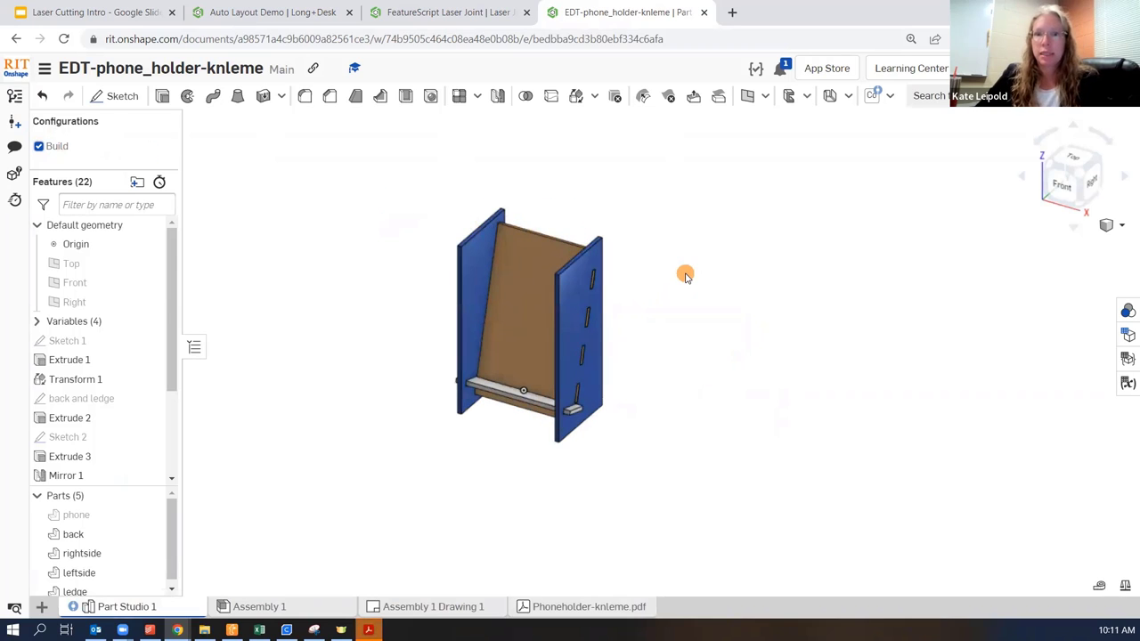
mouse_move(1022, 320)
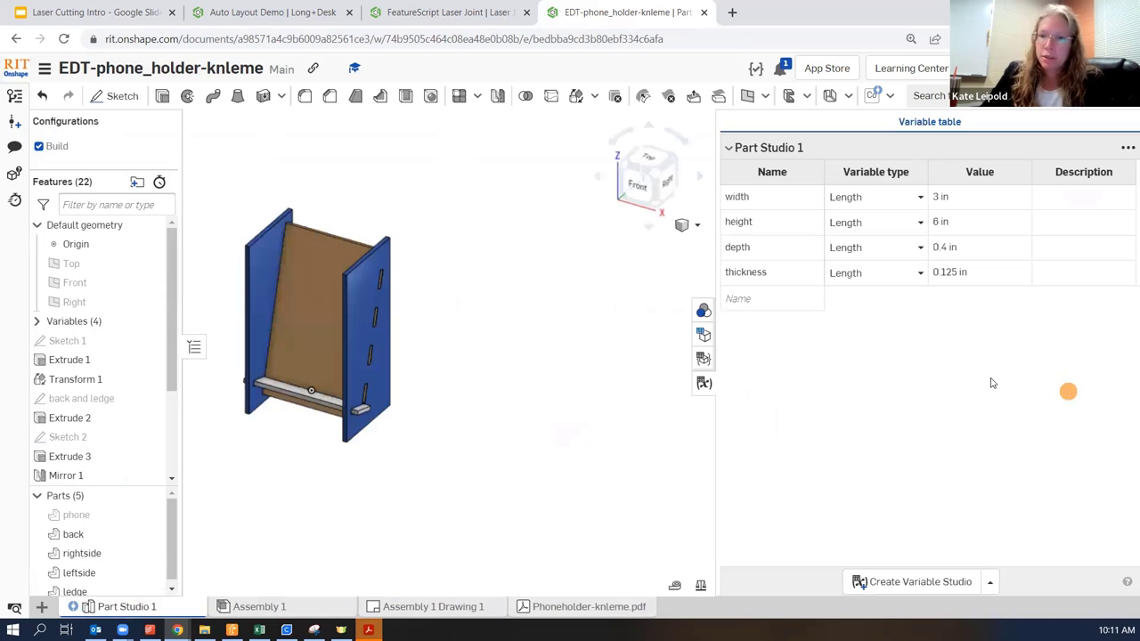
mouse_move(950, 362)
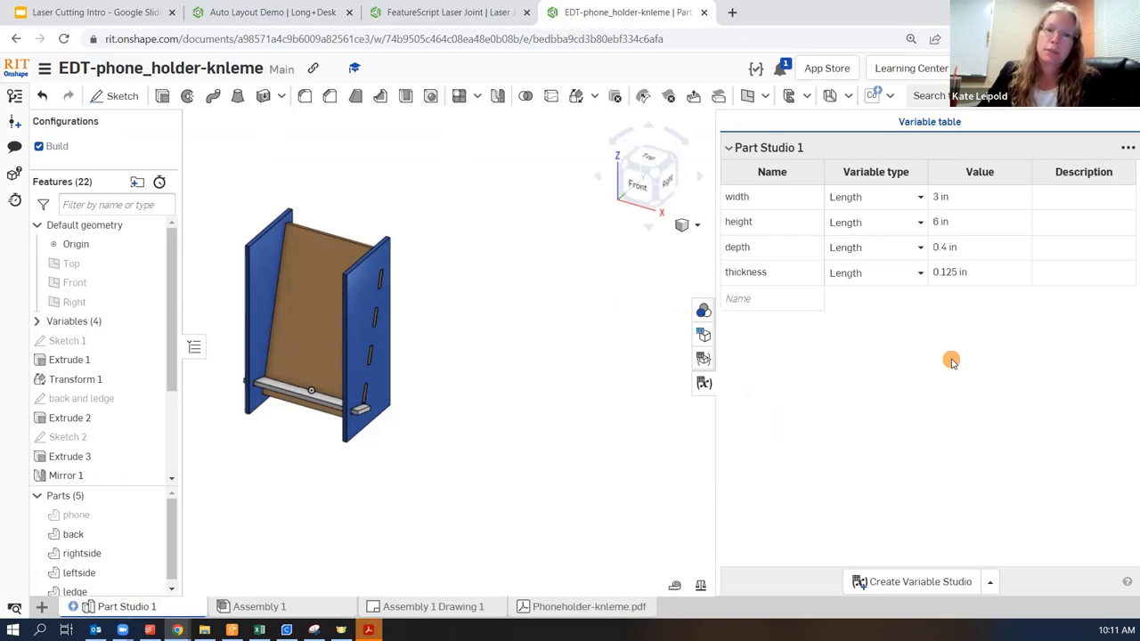
mouse_move(867, 301)
type("6")
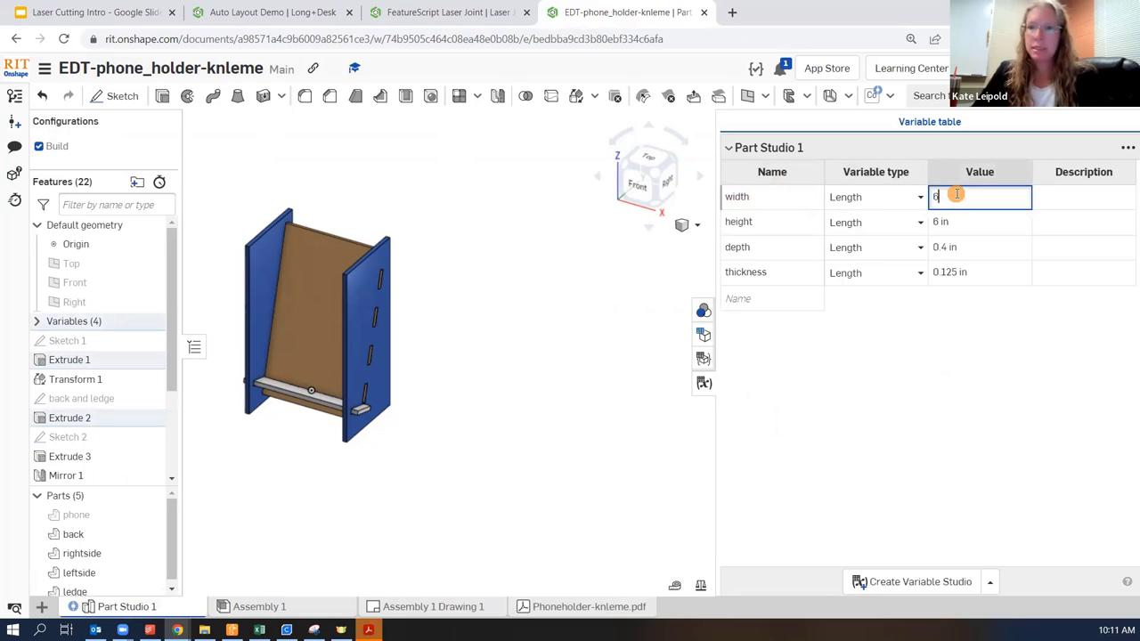
left_click(980, 221)
type("3")
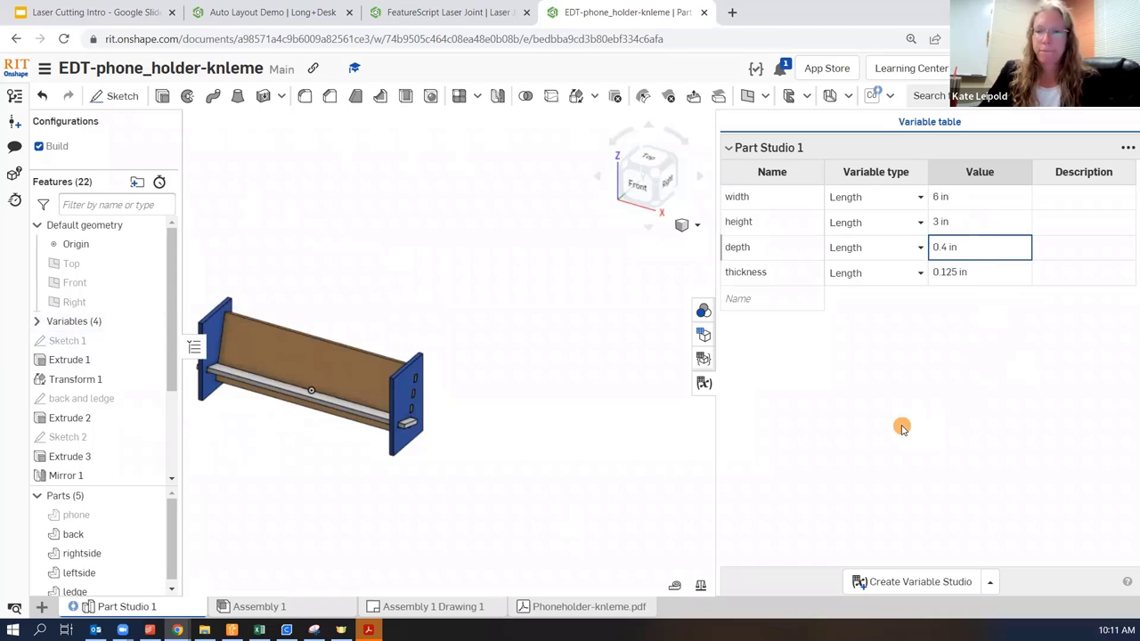
mouse_move(792, 342)
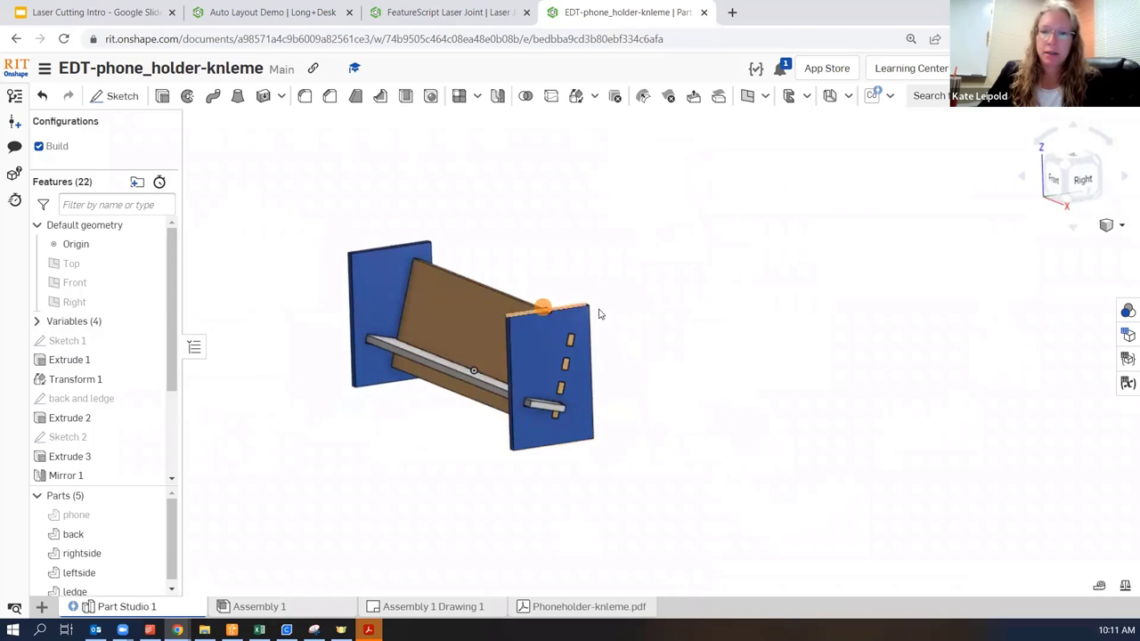
left_click(70, 515)
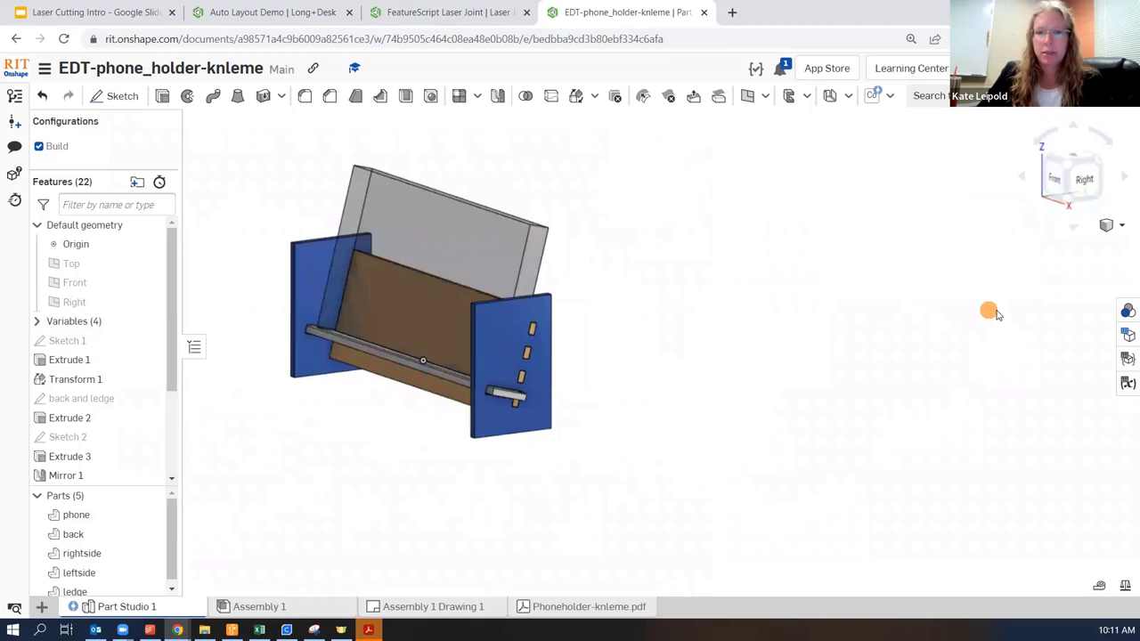
Step: Edit the back and ledge sketch, setting a dimension to 1.5 in, and accept it
left_click(82, 399)
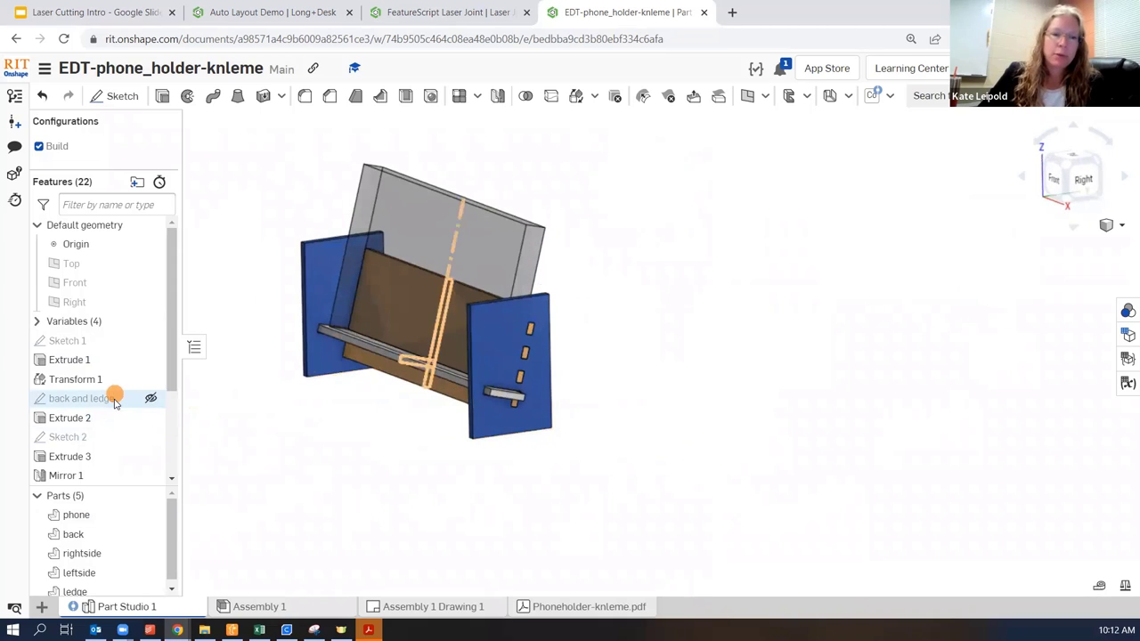
right_click(82, 399)
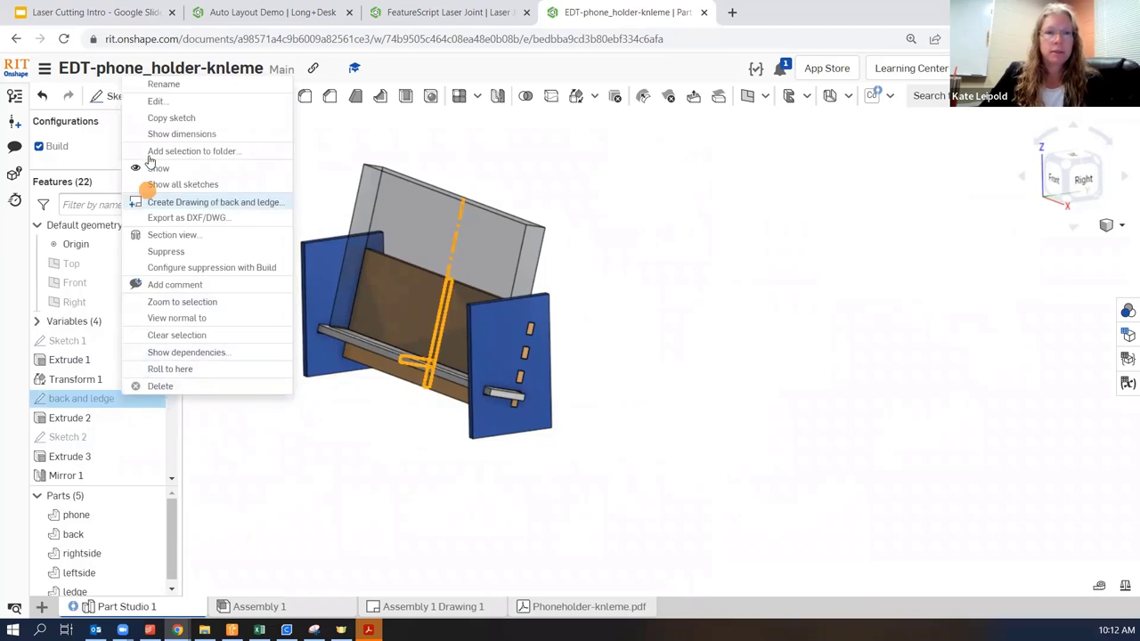
left_click(157, 100)
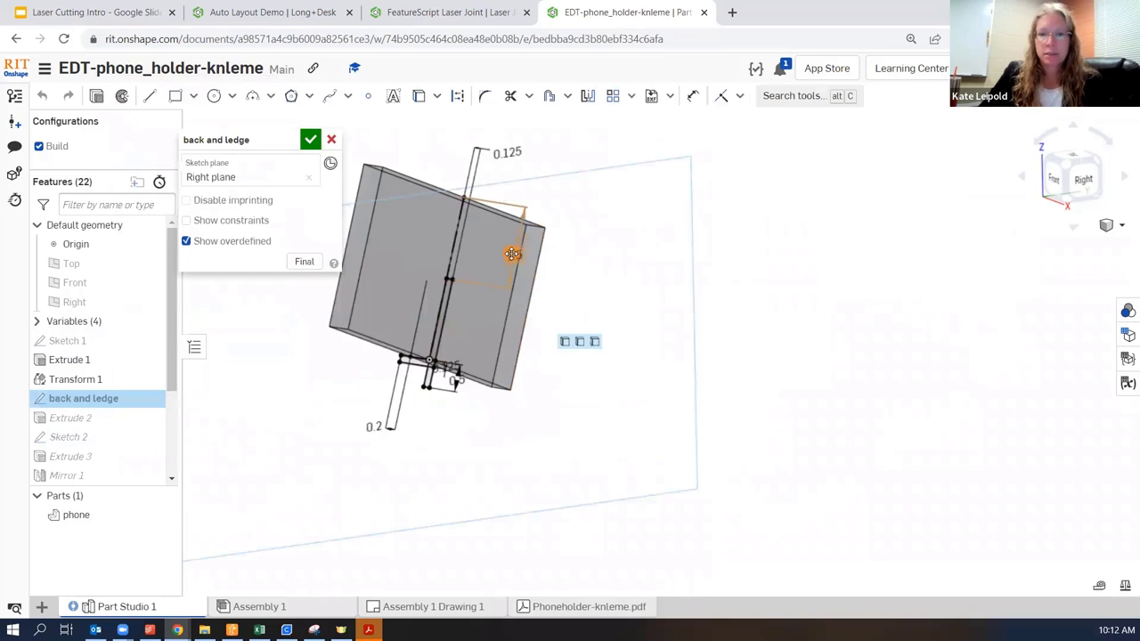
left_click(513, 256)
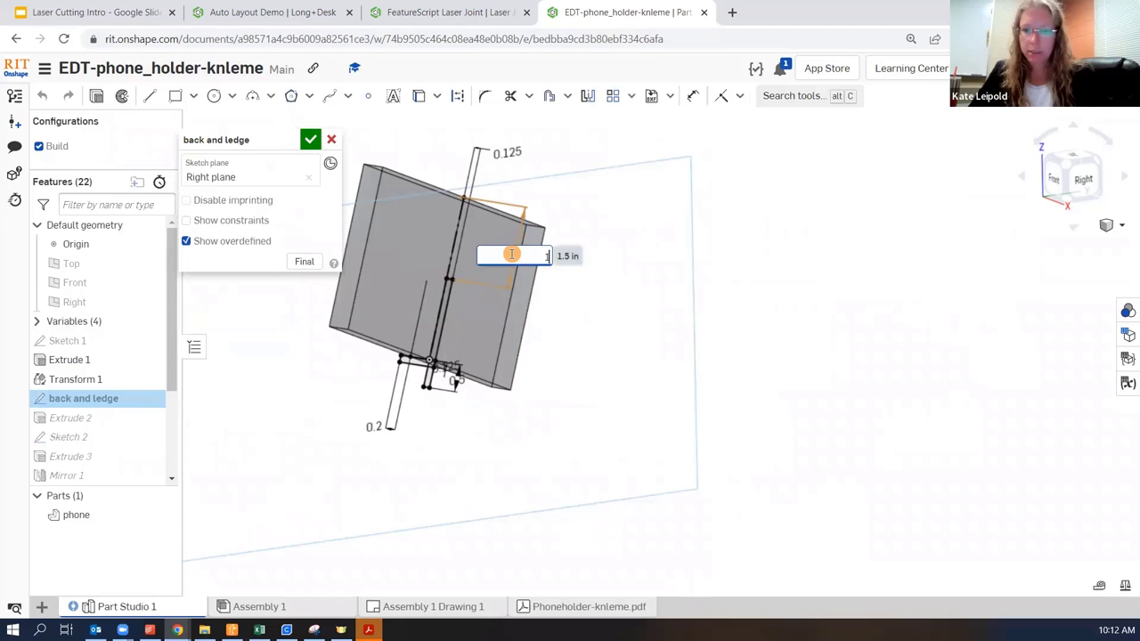
left_click(310, 139)
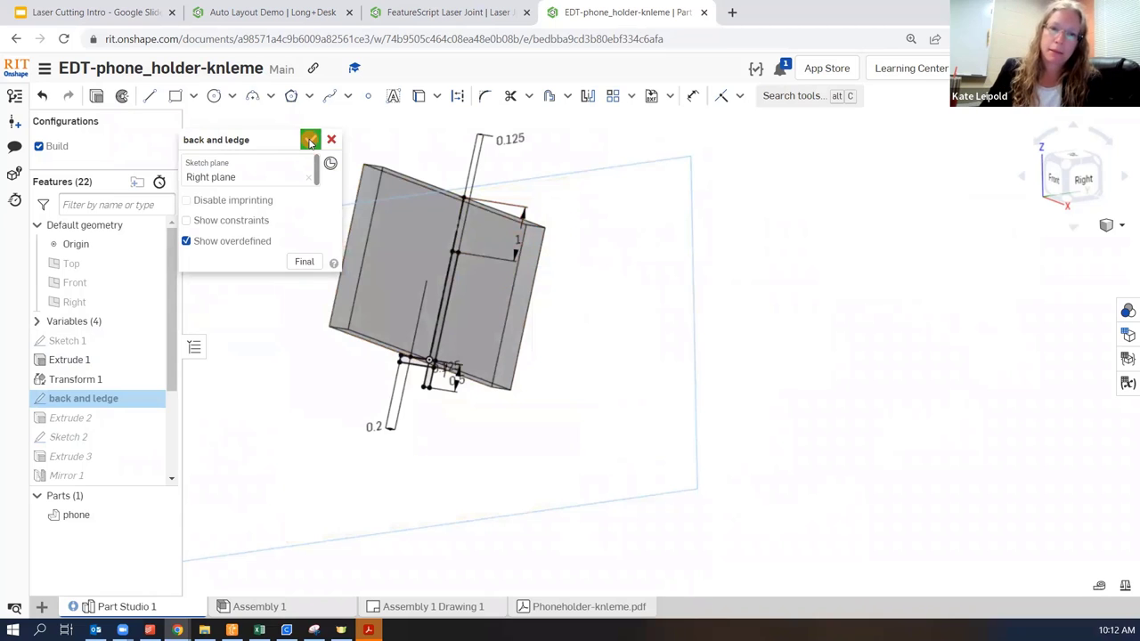
left_click(310, 139)
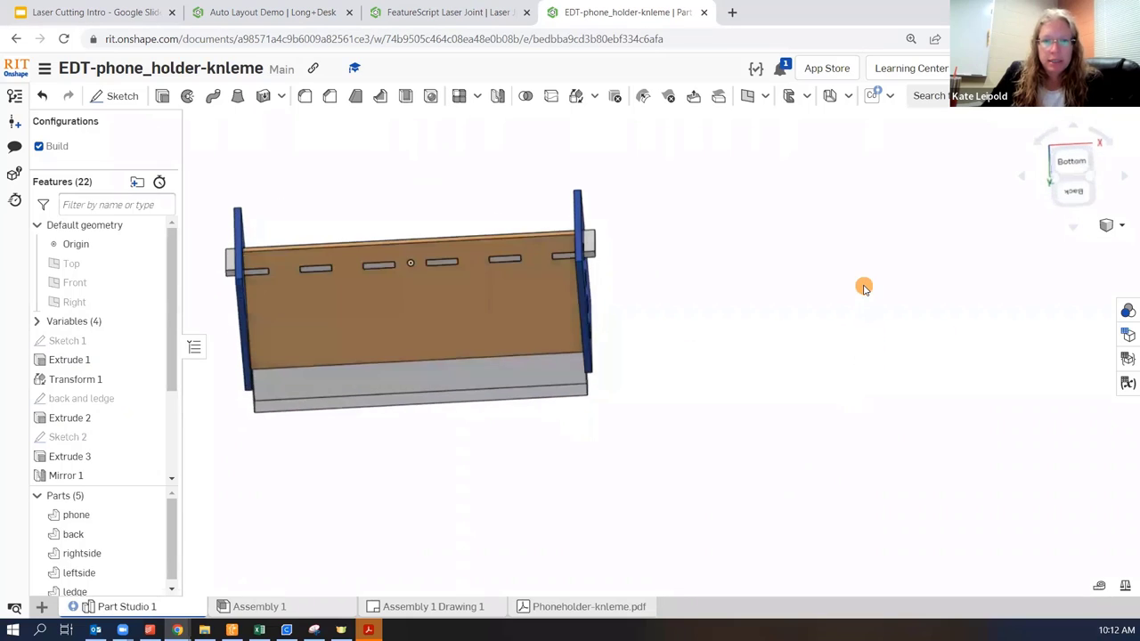
Step: Check the updated pieces and switch to Assembly 1
left_click_drag(863, 286, 782, 438)
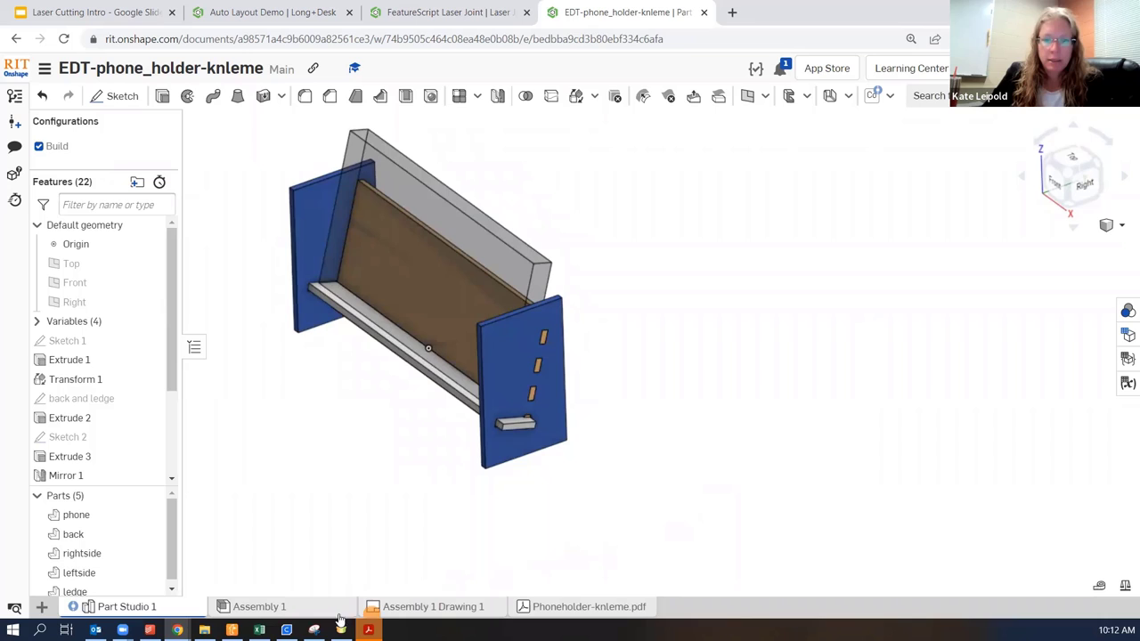
left_click(260, 605)
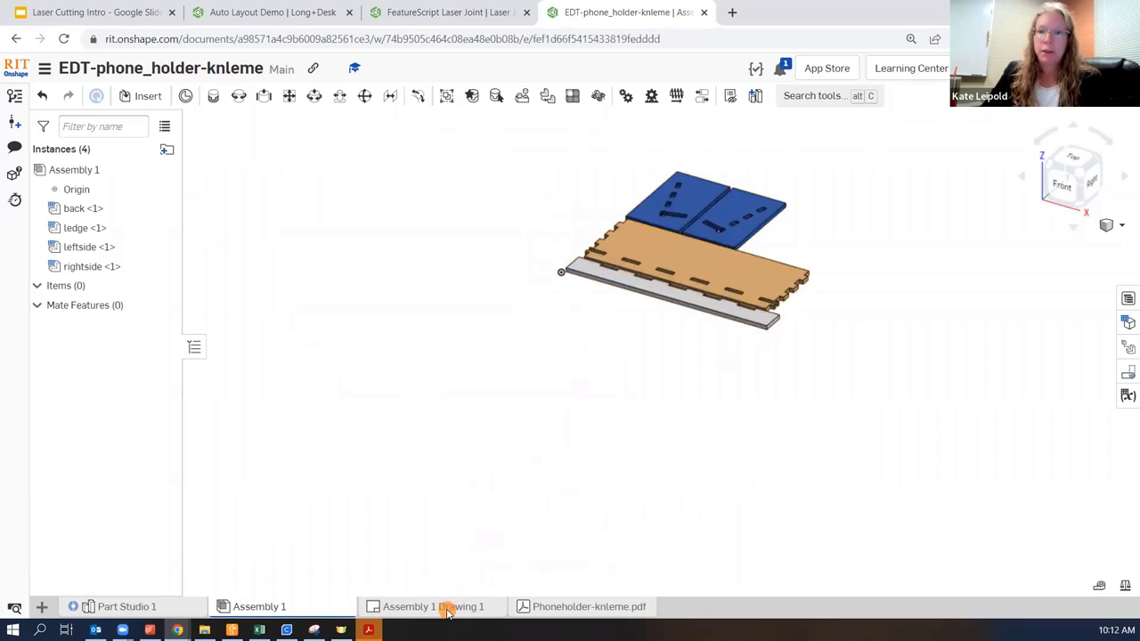
Step: Update Assembly 1 Drawing 1 so its views reflect the resized holder
left_click(432, 605)
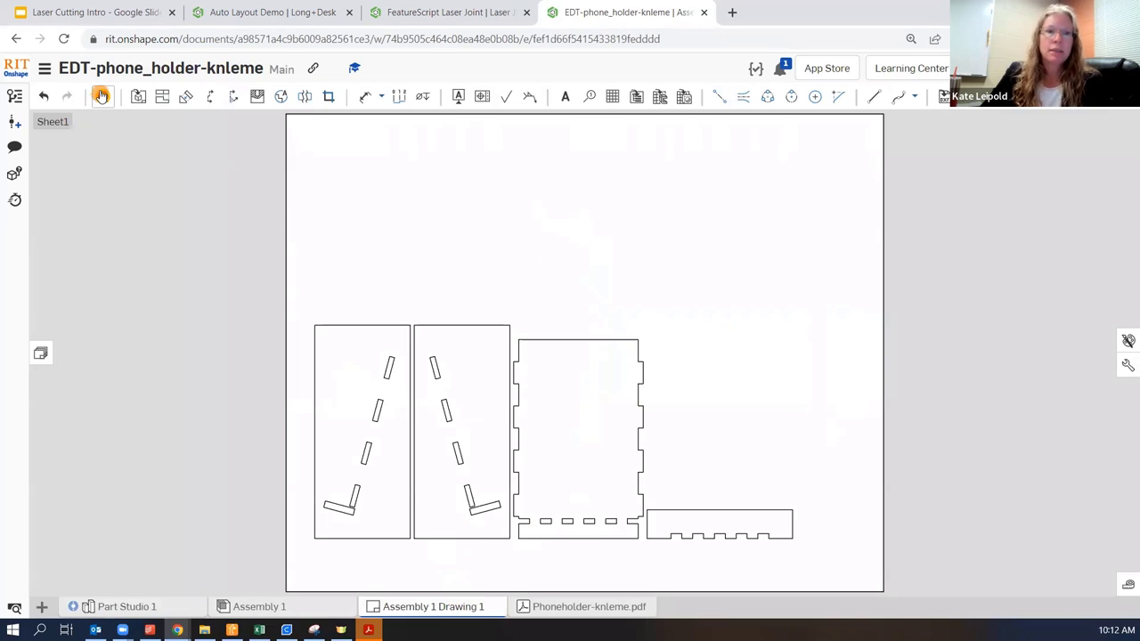
left_click(101, 96)
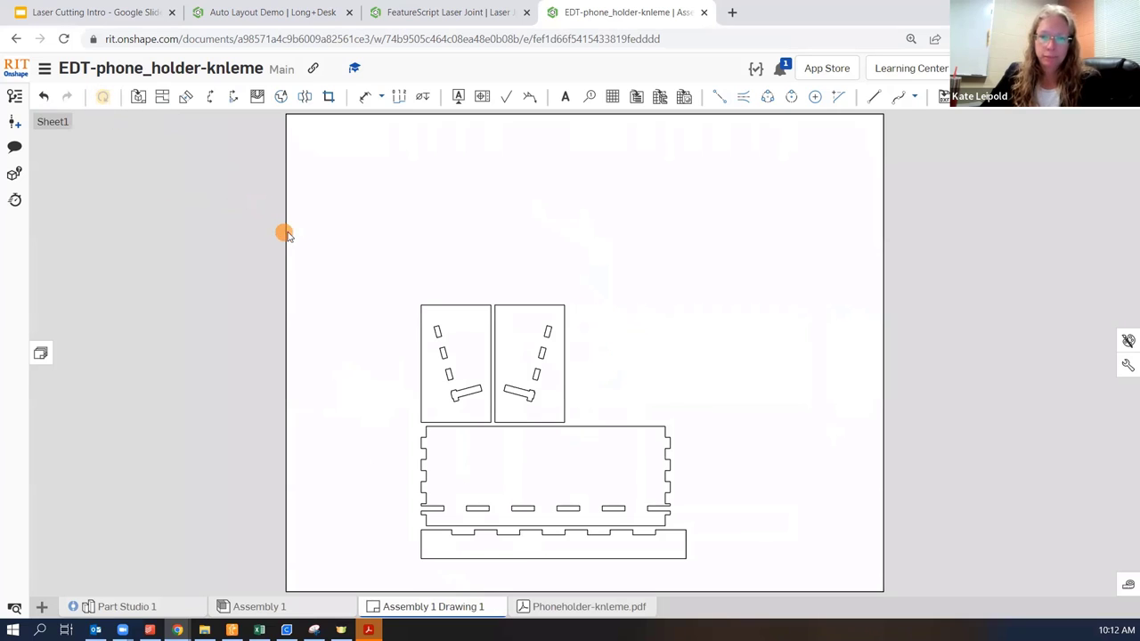
Step: Inspect the drawing view's properties and return to the drawing
left_click(666, 393)
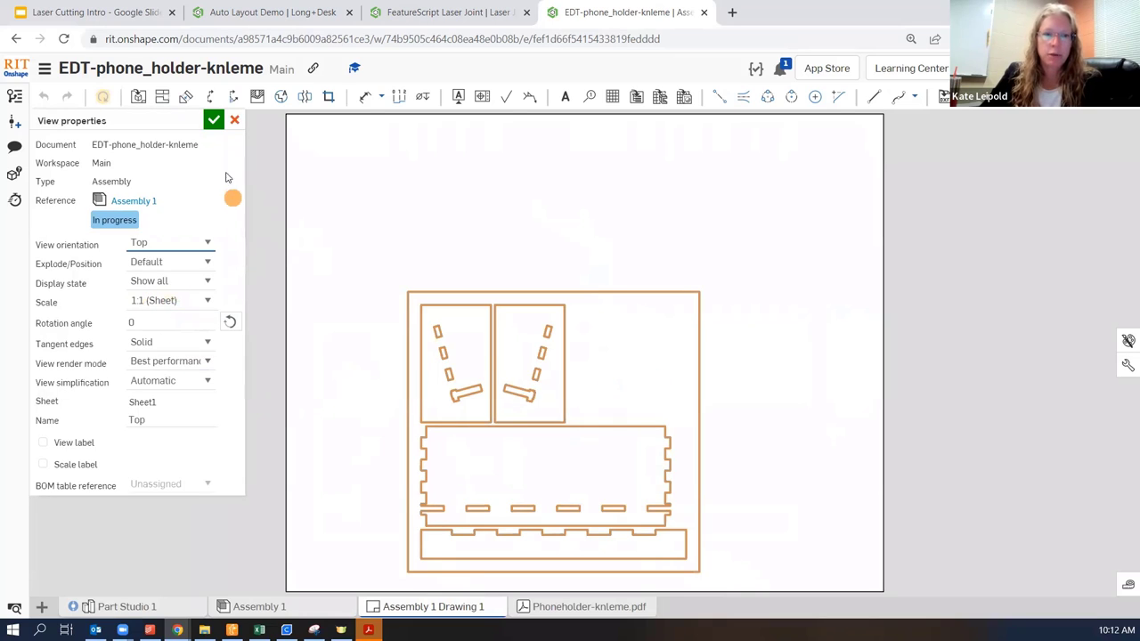
left_click(214, 121)
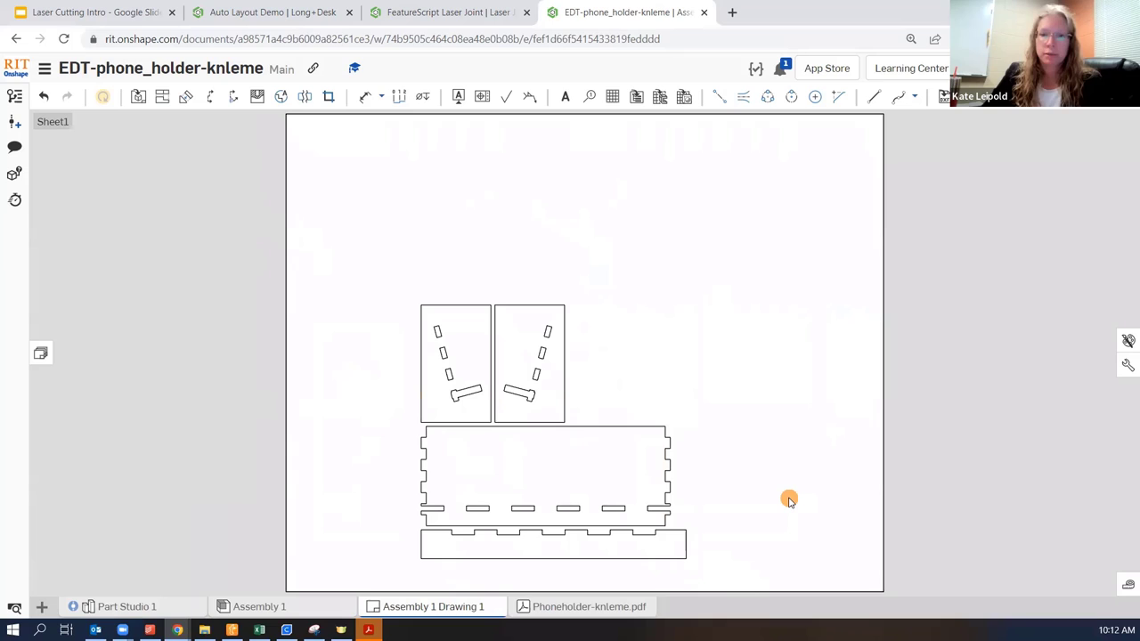
left_click(548, 411)
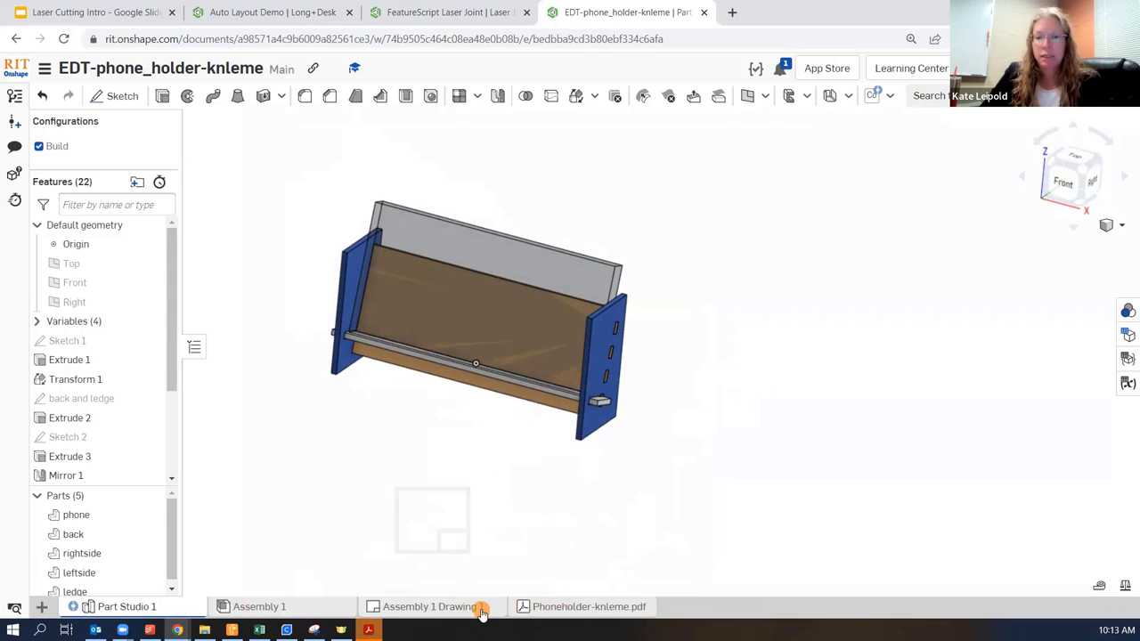
left_click(429, 605)
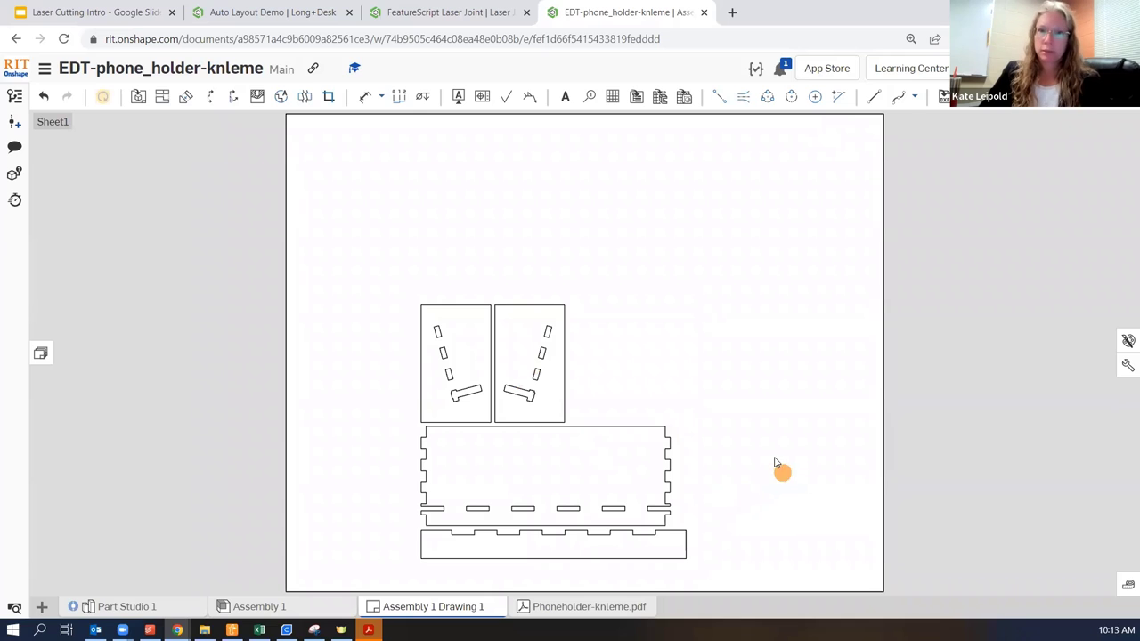